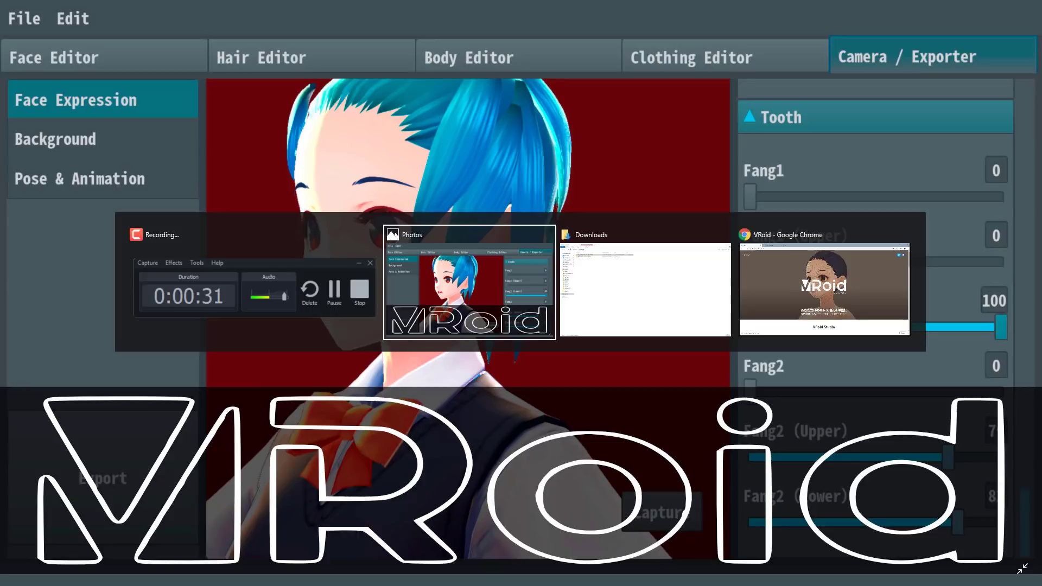
Bring the Chrome window showing vroid.pixiv.net to the front.
left_click(824, 286)
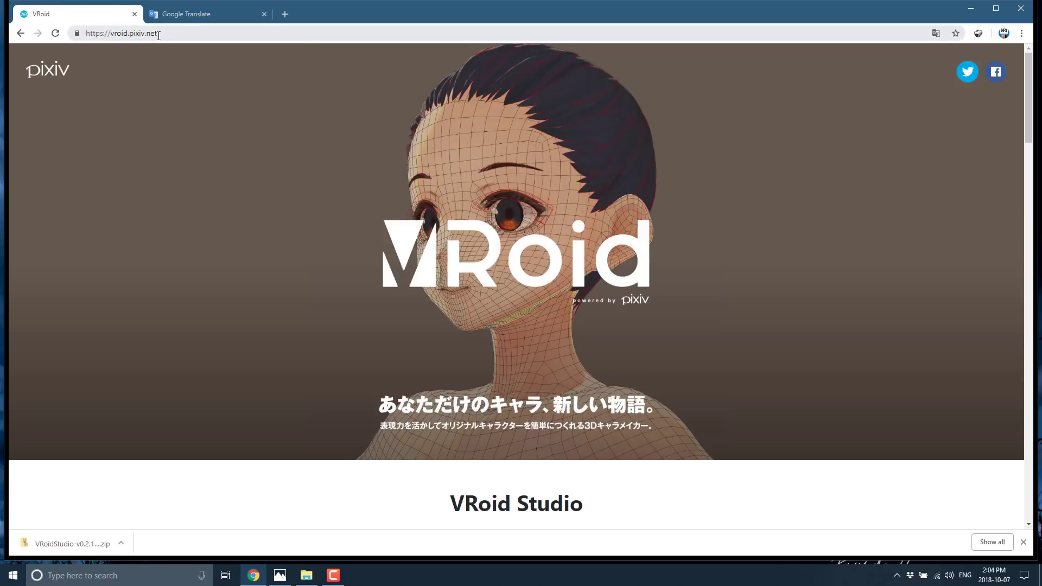
mouse_move(175, 39)
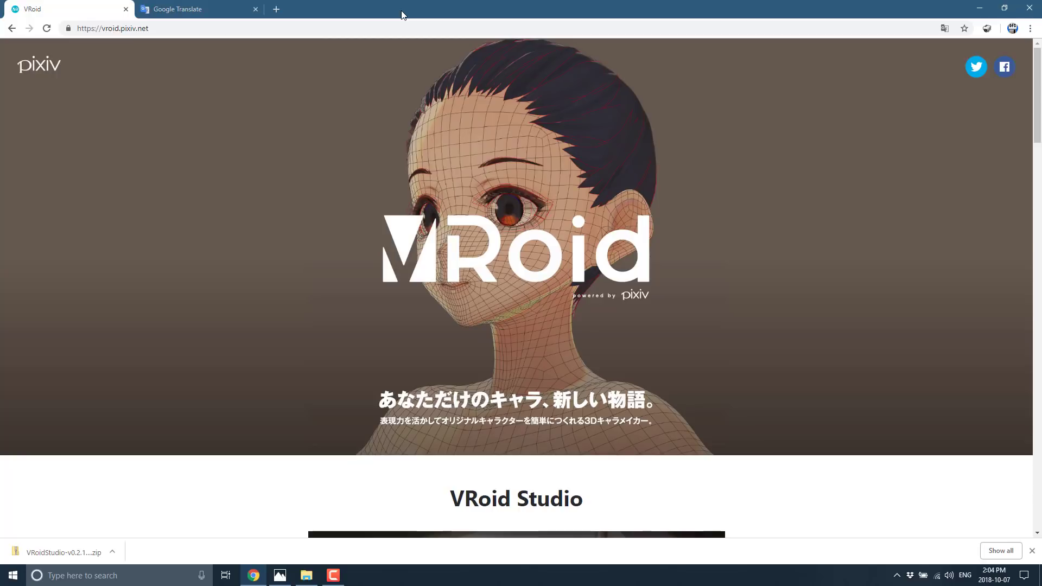
mouse_move(927, 408)
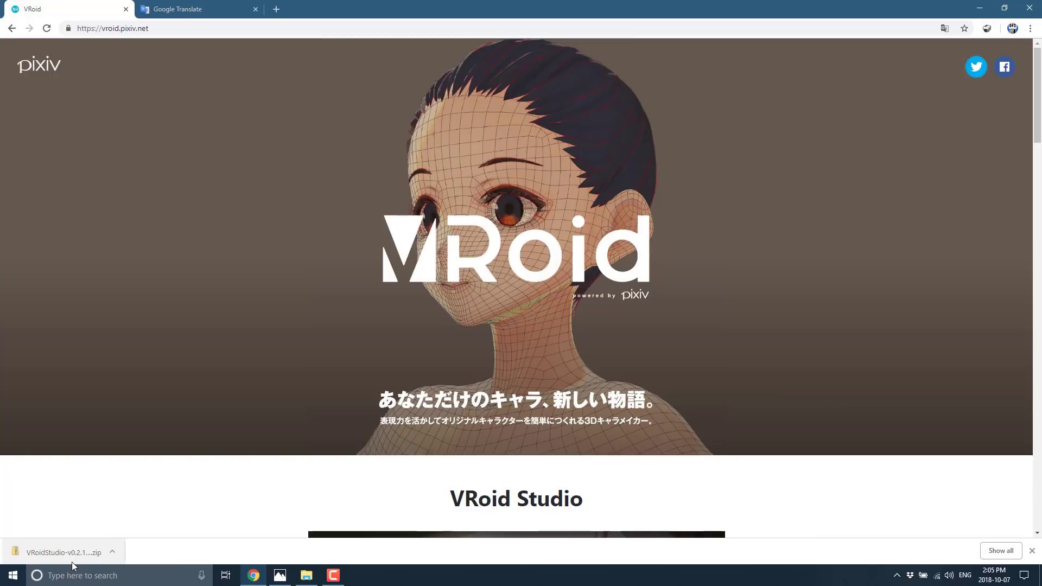
mouse_move(210, 549)
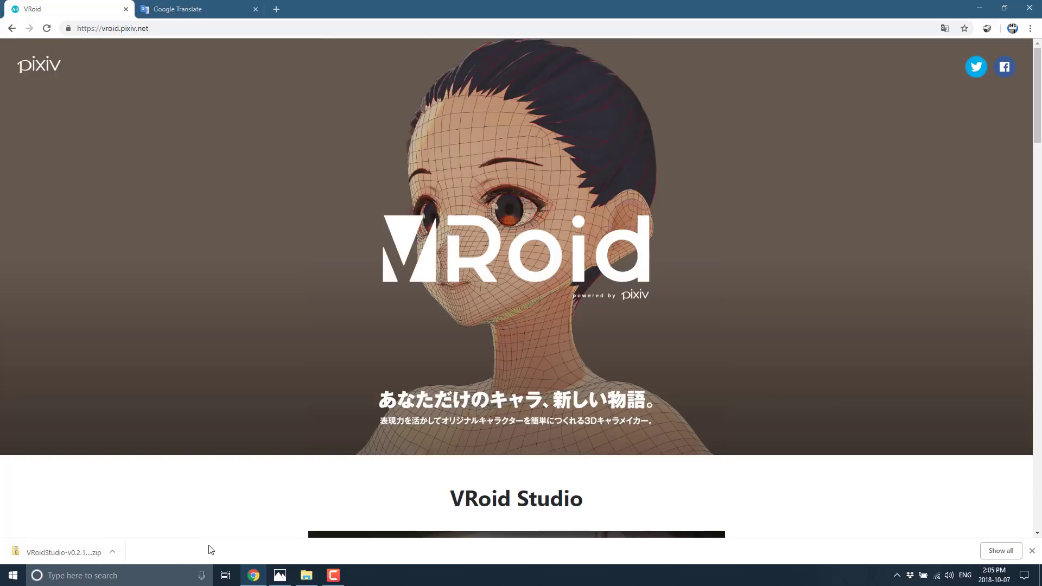
mouse_move(194, 253)
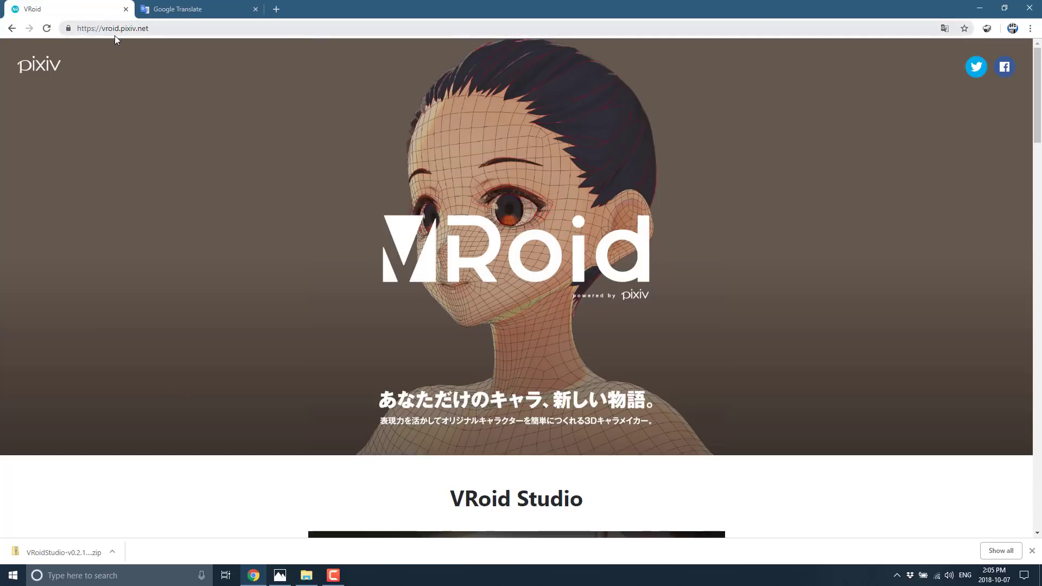
Show the translated download page scrolled to the Windows and Mac v0.2.13 links.
left_click(197, 9)
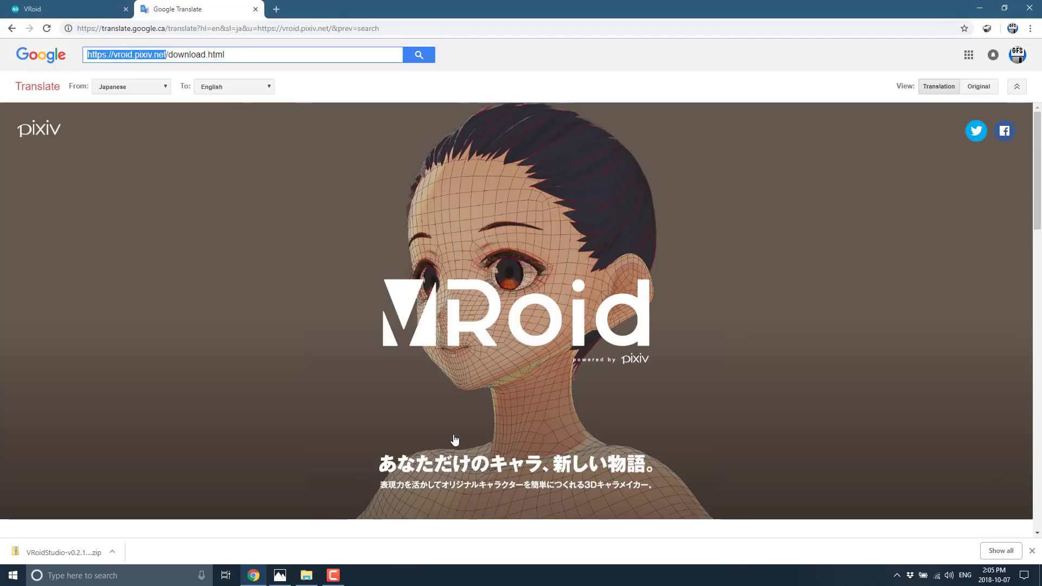
scroll("down", 3)
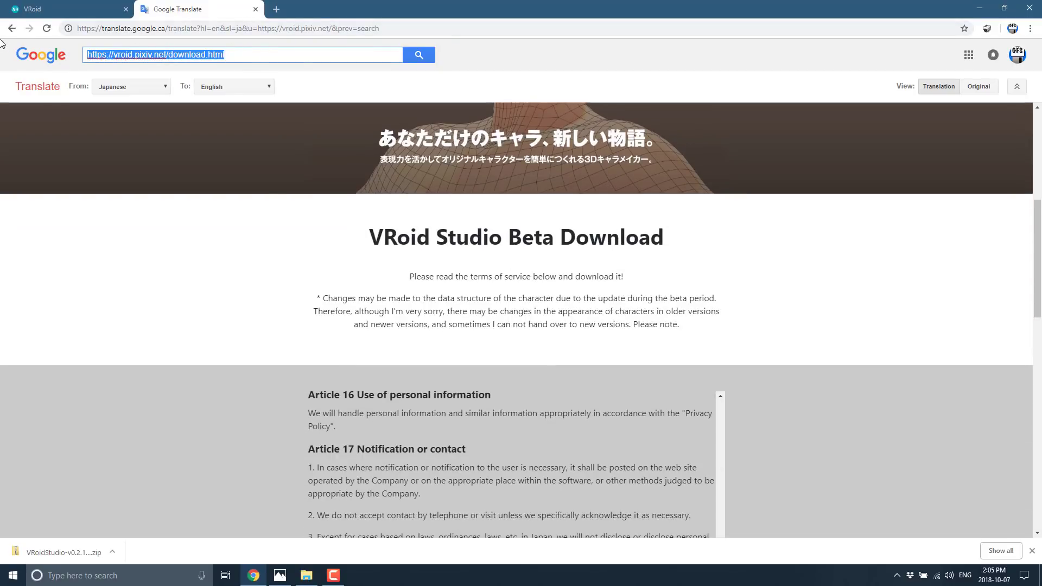
scroll("down", 3)
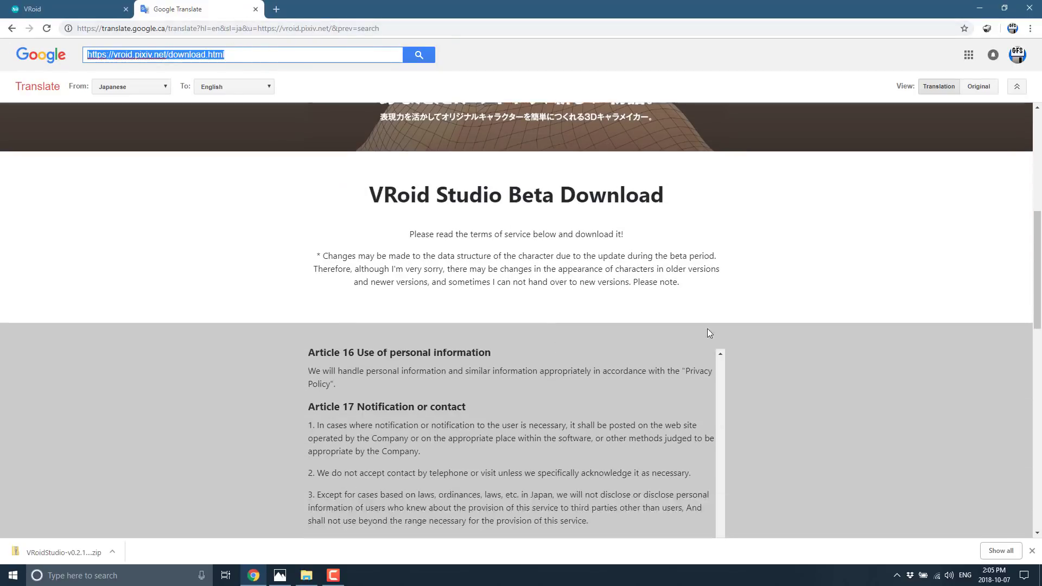
scroll("down", 3)
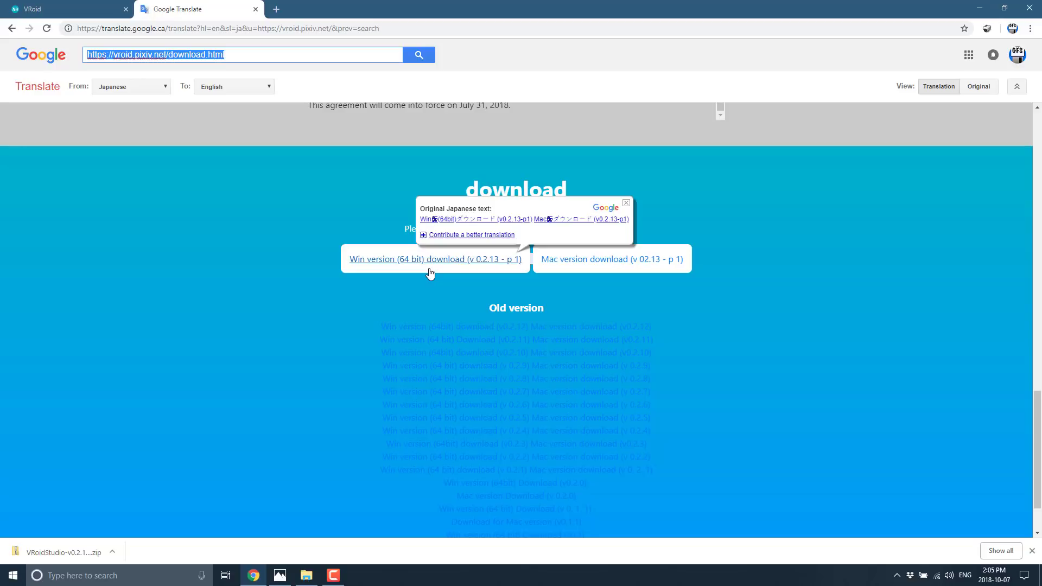
mouse_move(877, 285)
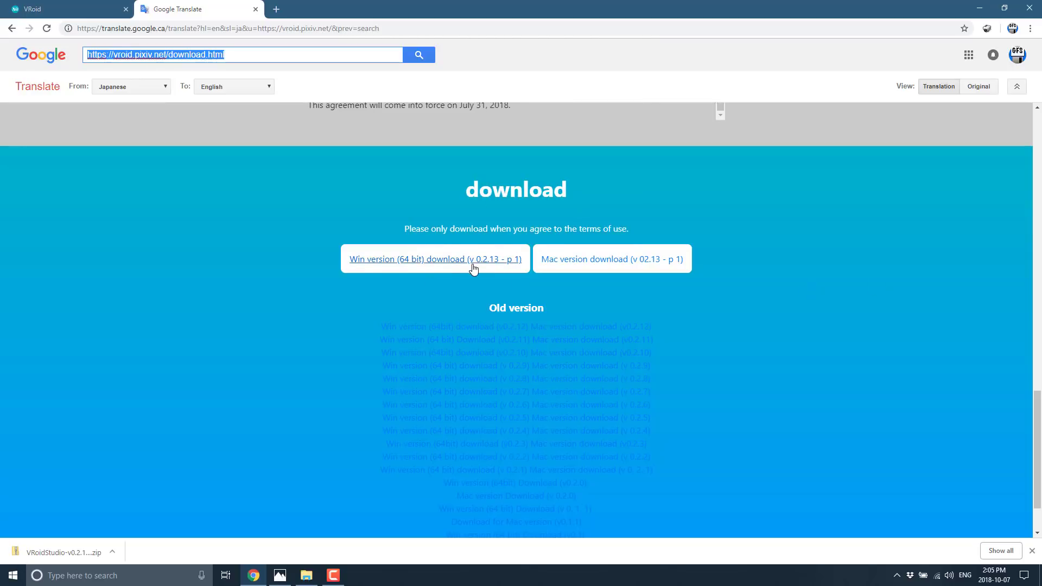
From Downloads, enter the VRoidStudio-v0.2.13-p1-win folder, launch VRoidStudio.exe and glance at License.txt.
left_click(306, 576)
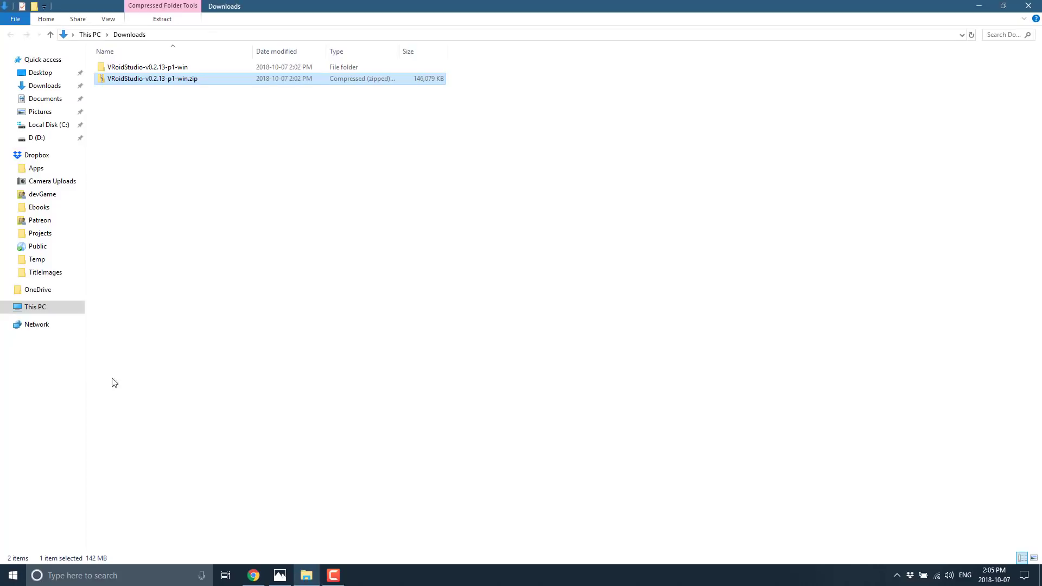
mouse_move(158, 84)
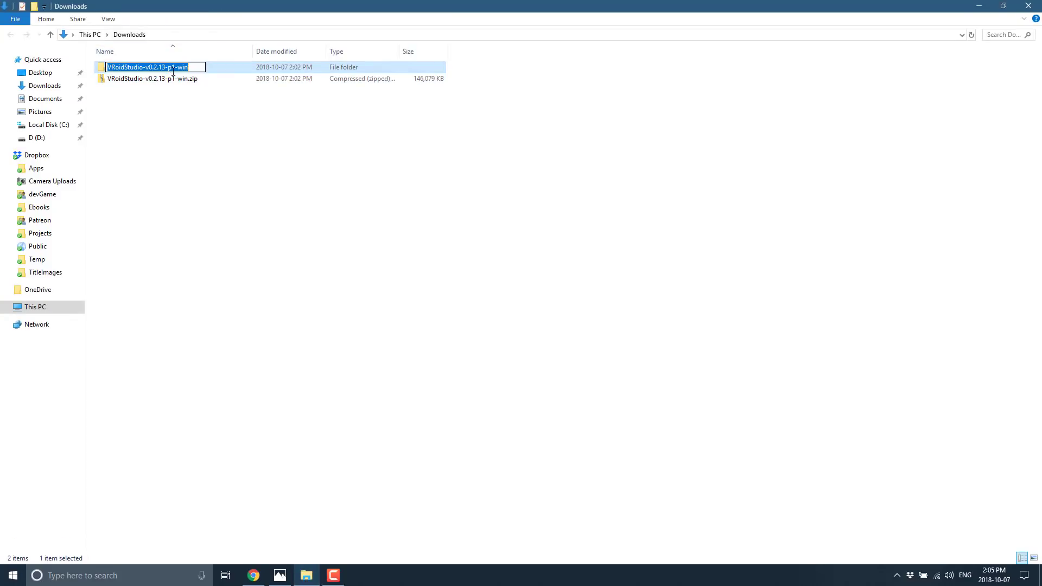
double_click(153, 67)
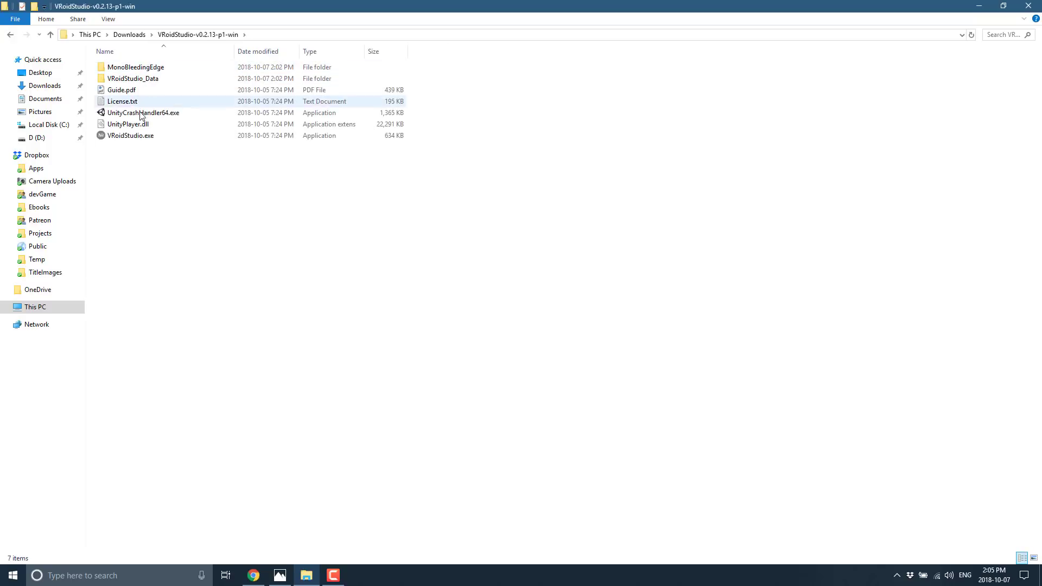
left_click(132, 136)
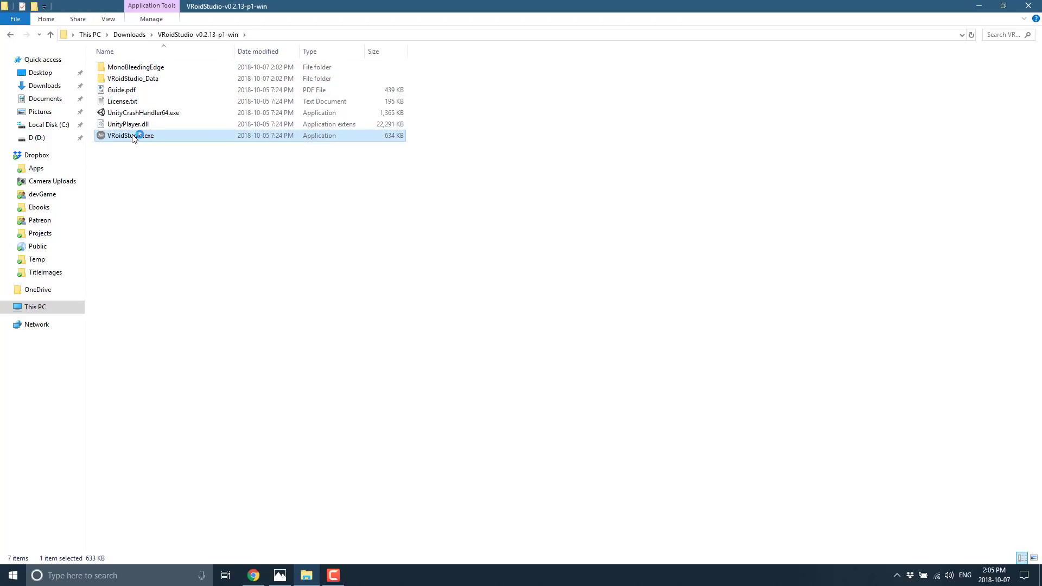
double_click(130, 136)
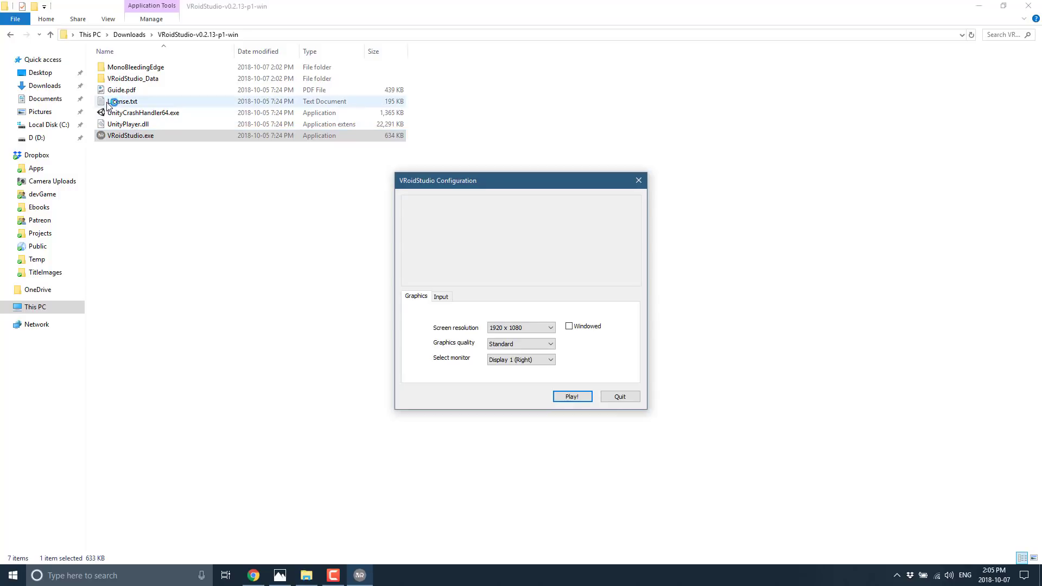
double_click(123, 101)
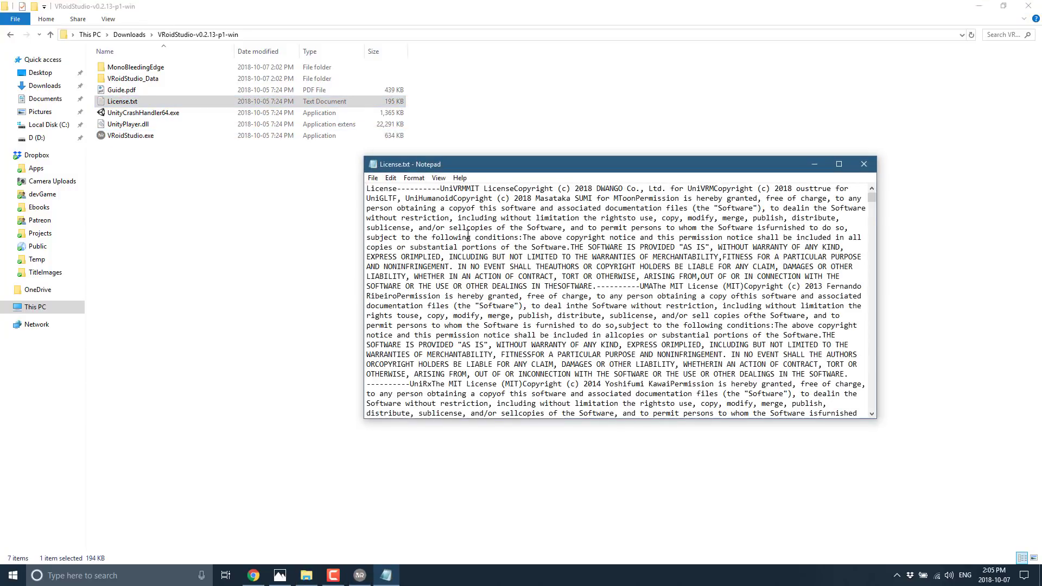
mouse_move(865, 164)
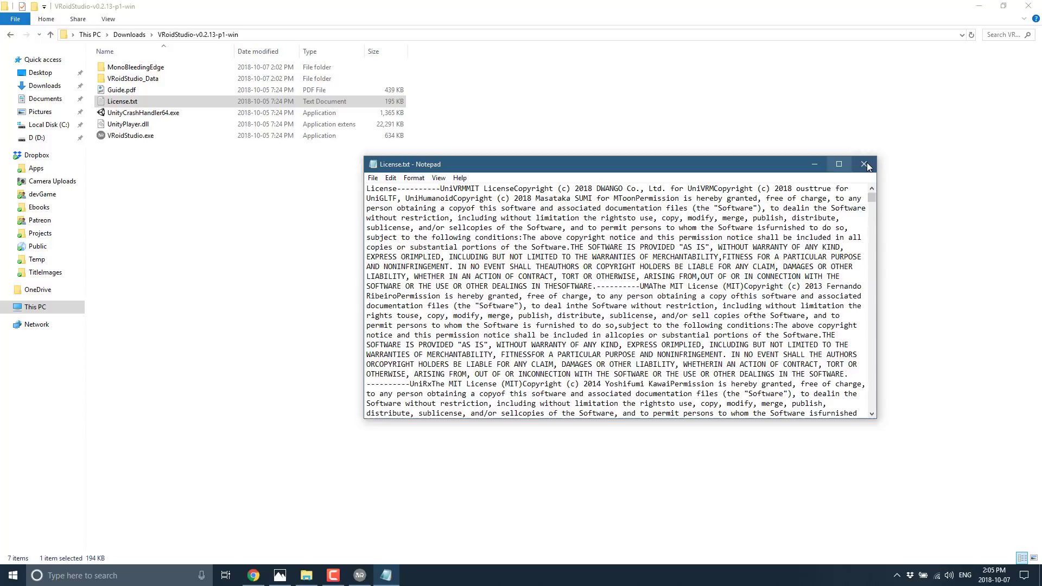
left_click(866, 164)
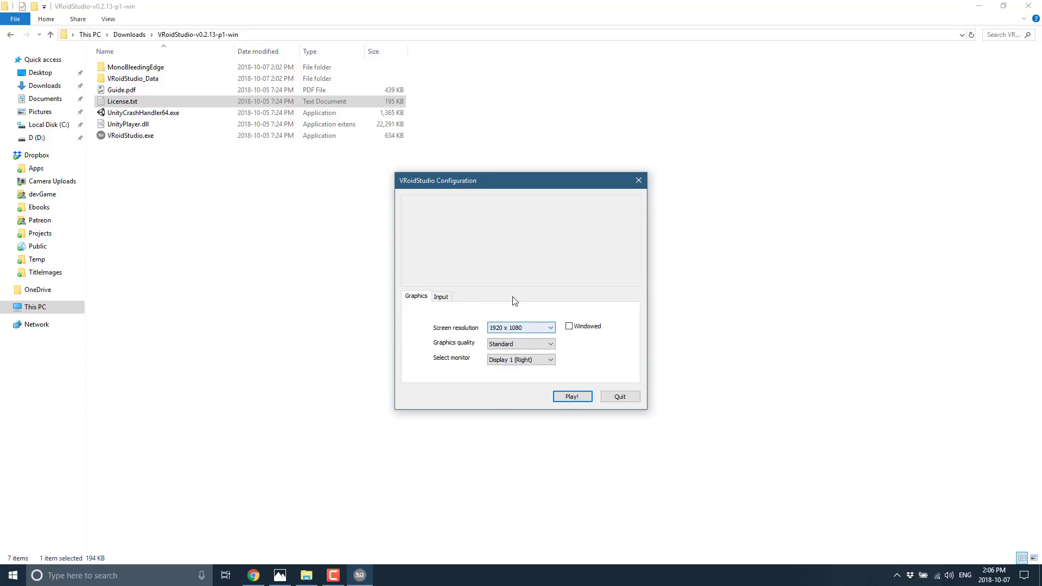
Start VRoid Studio with default display settings and create a new avatar named BobDole.
left_click(572, 397)
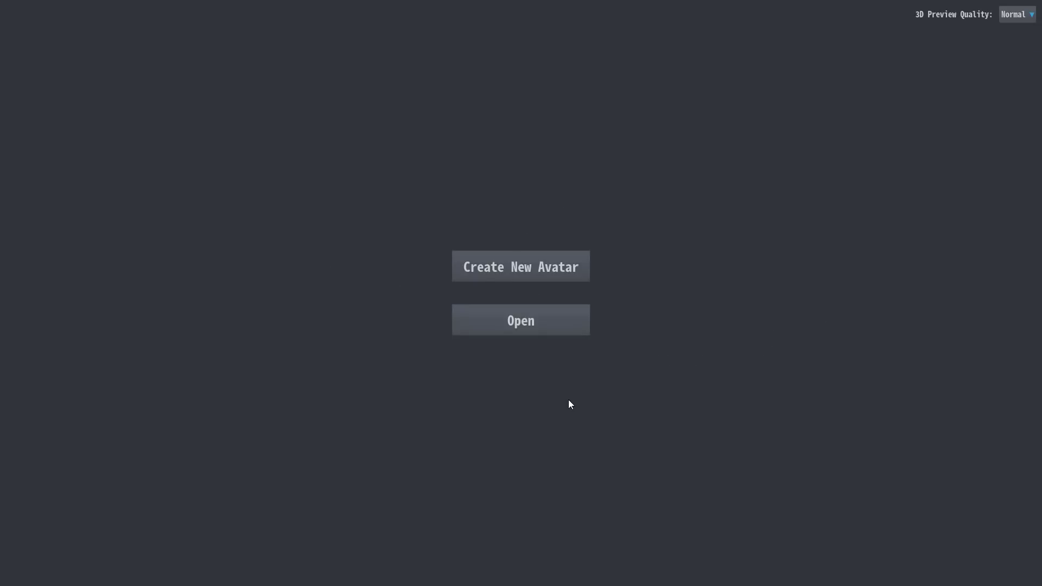
mouse_move(520, 267)
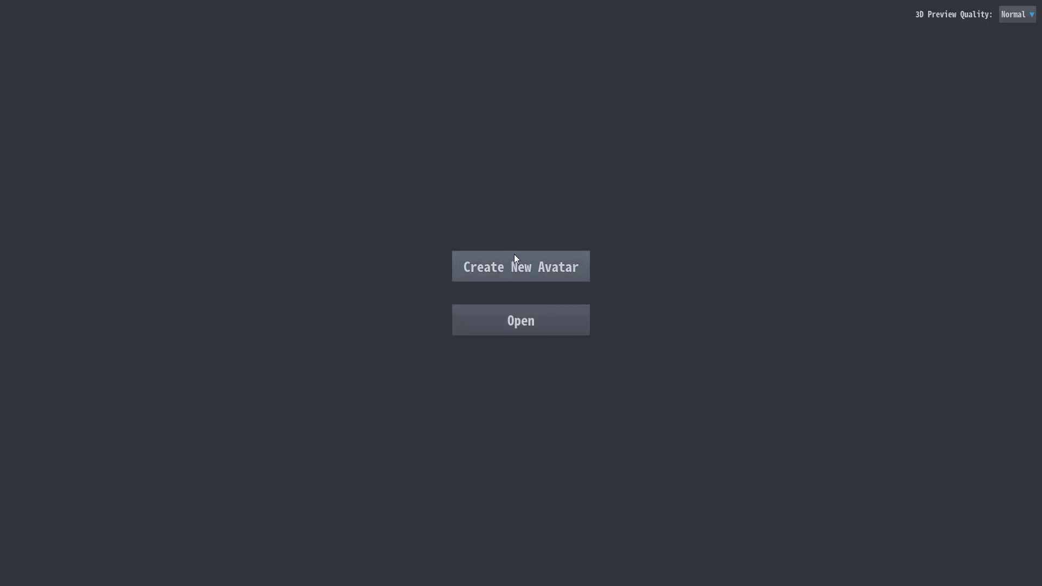
left_click(520, 267)
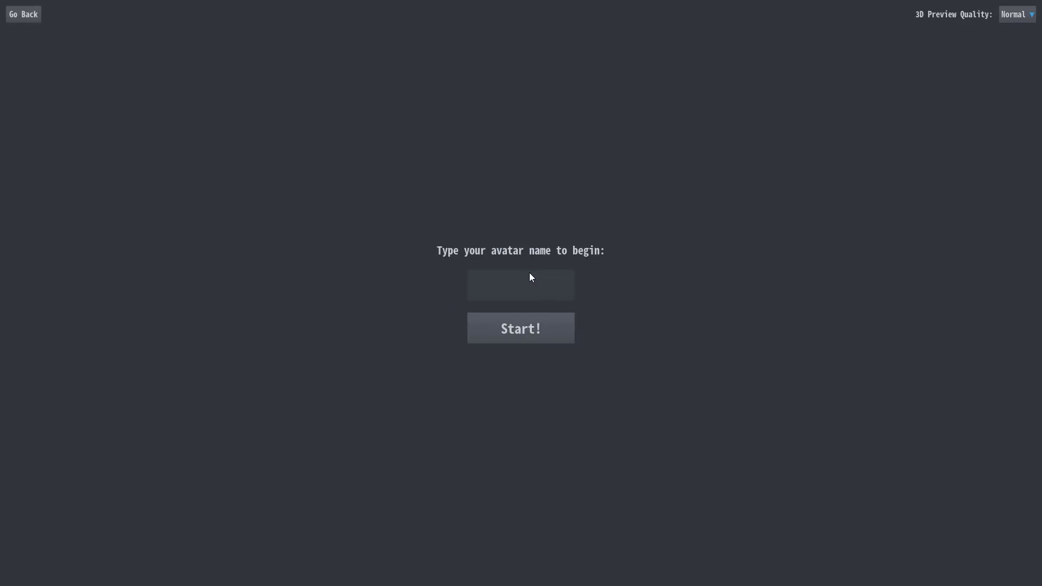
left_click(520, 284)
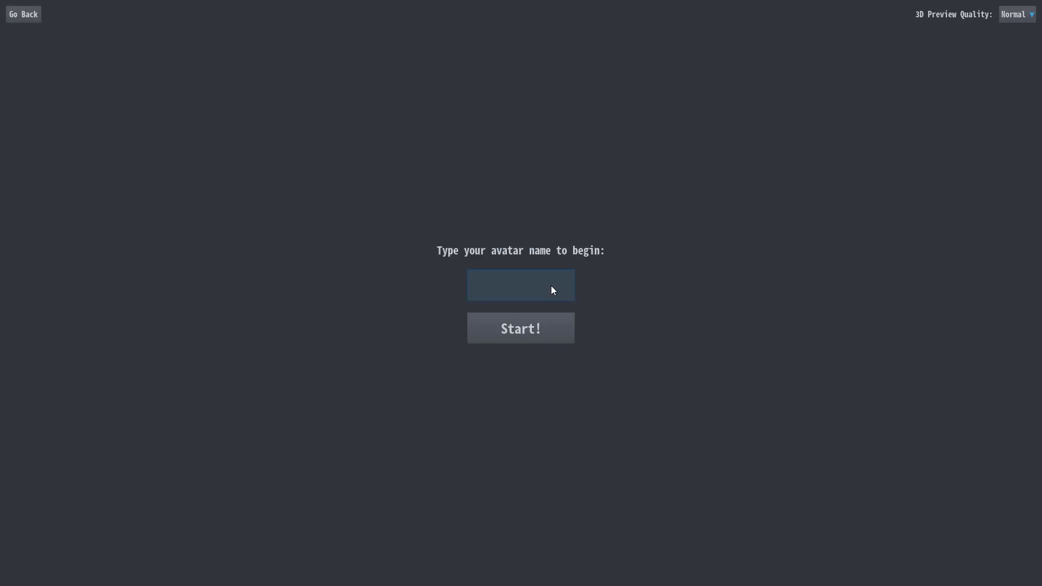
type("BobDole")
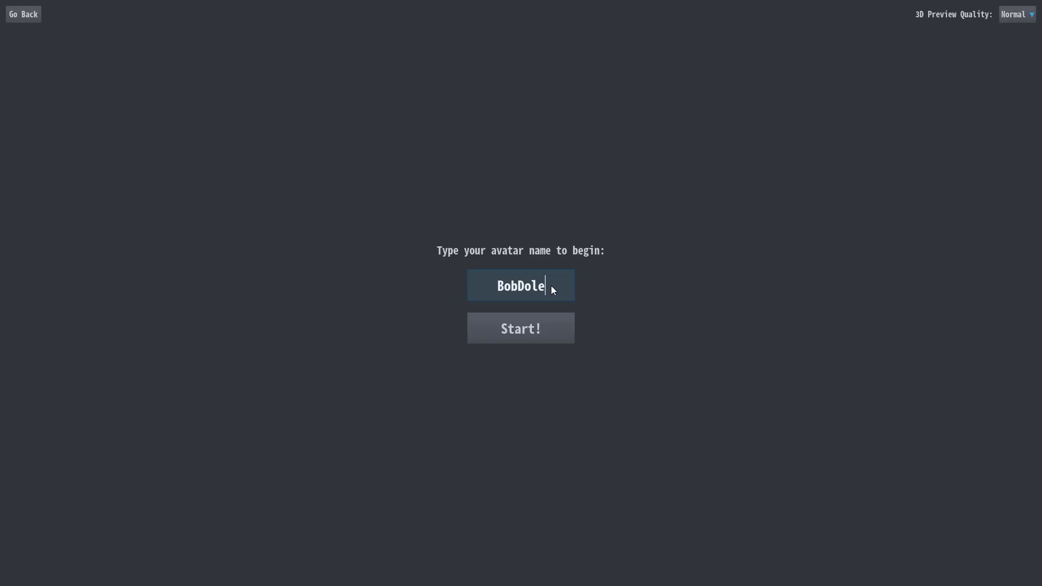
left_click(520, 328)
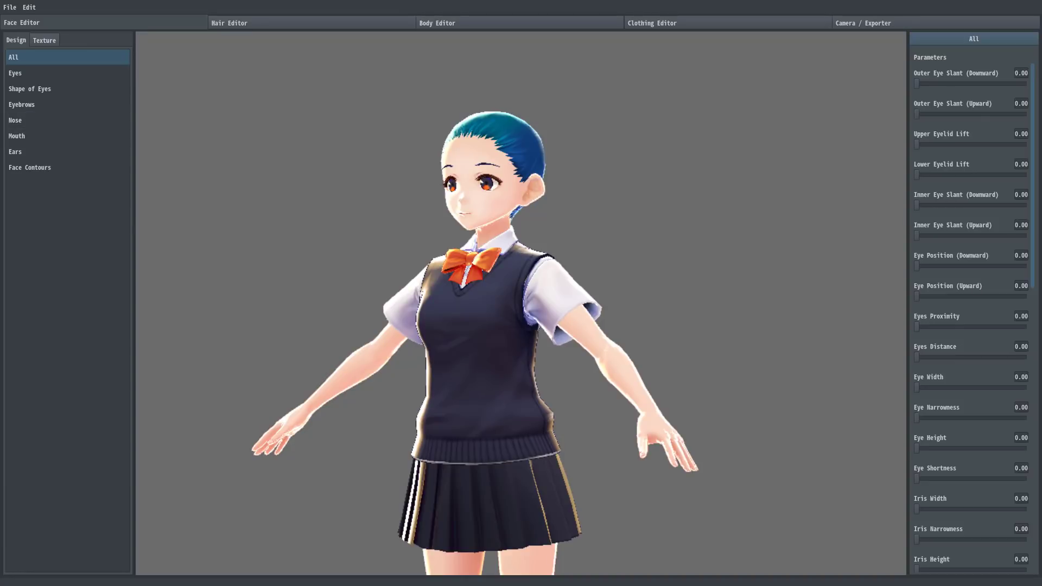
mouse_move(248, 100)
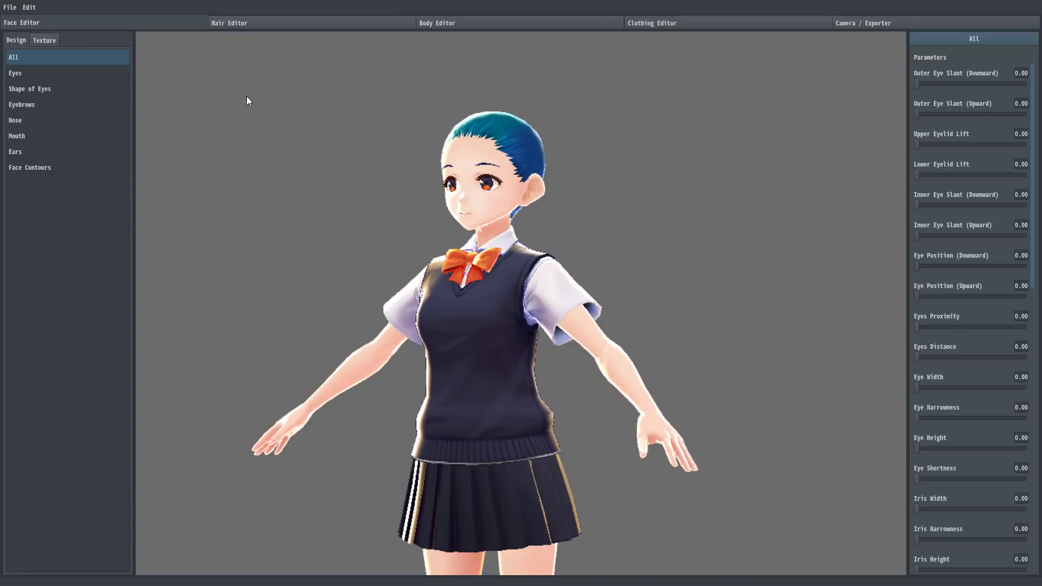
mouse_move(958, 475)
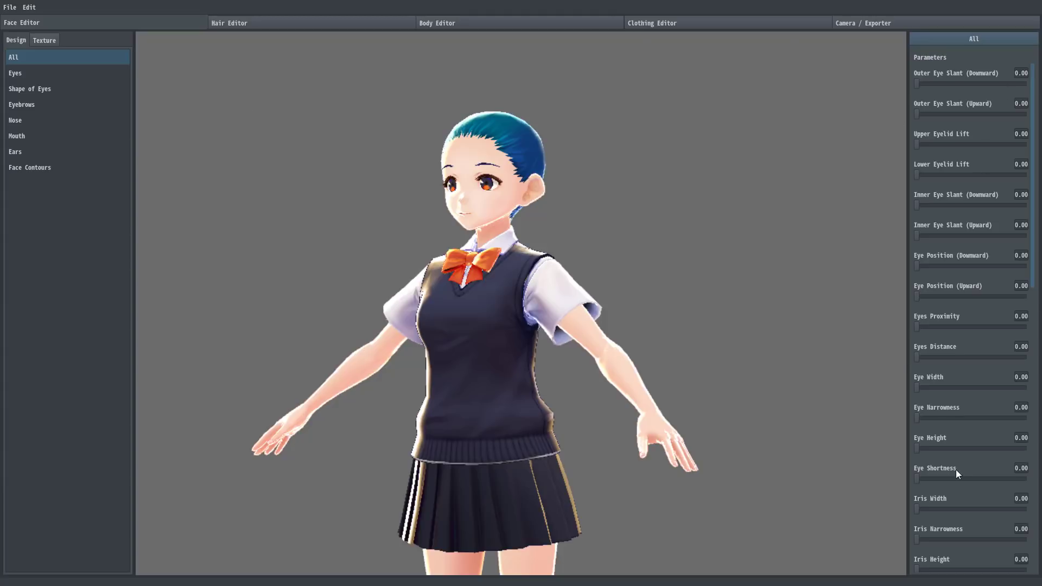
Adjust the avatar's eye and iris width settings and ear volume to 0.30.
left_click(15, 72)
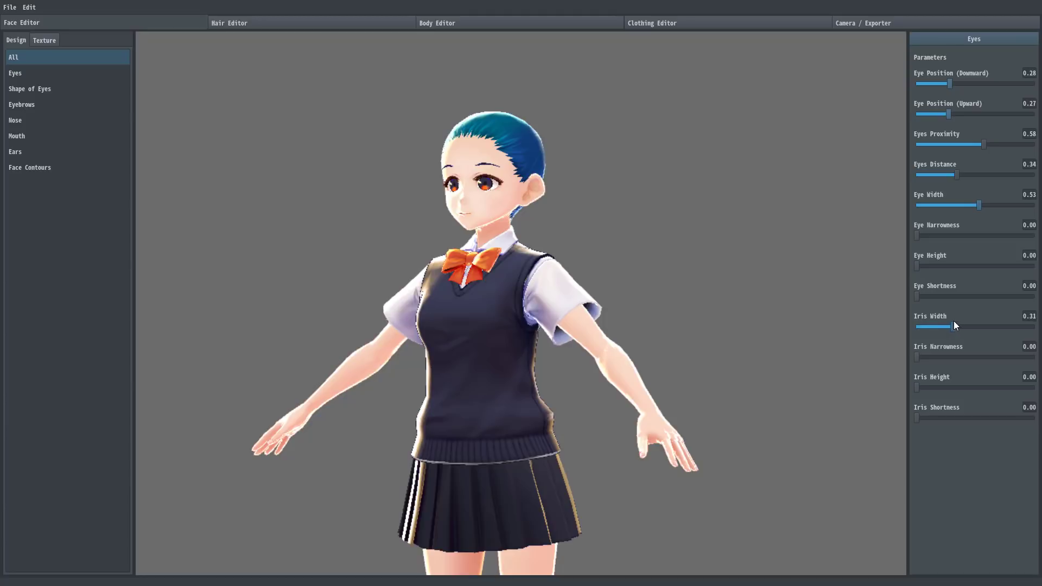
left_click(15, 152)
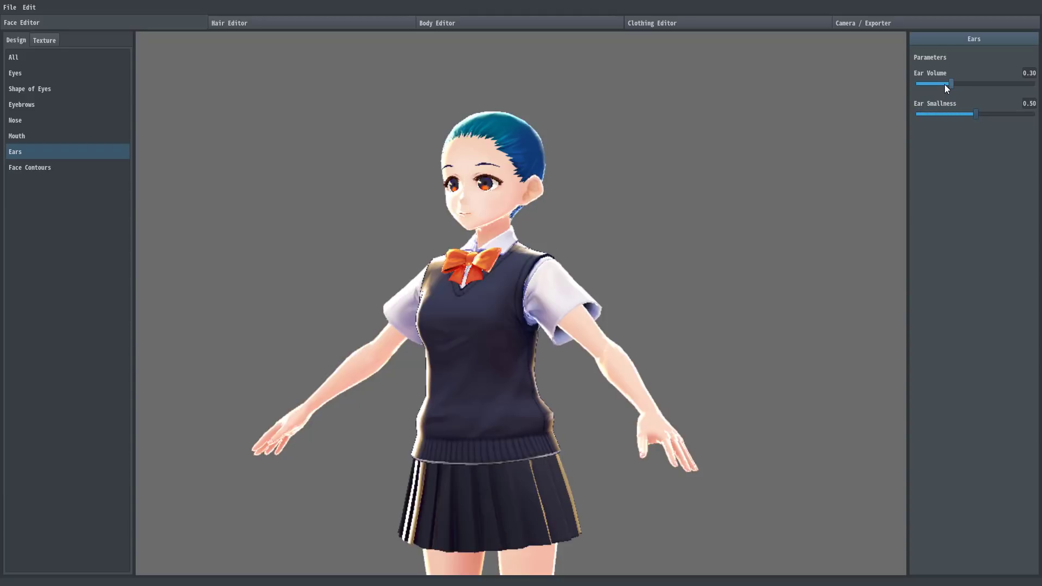
mouse_move(947, 58)
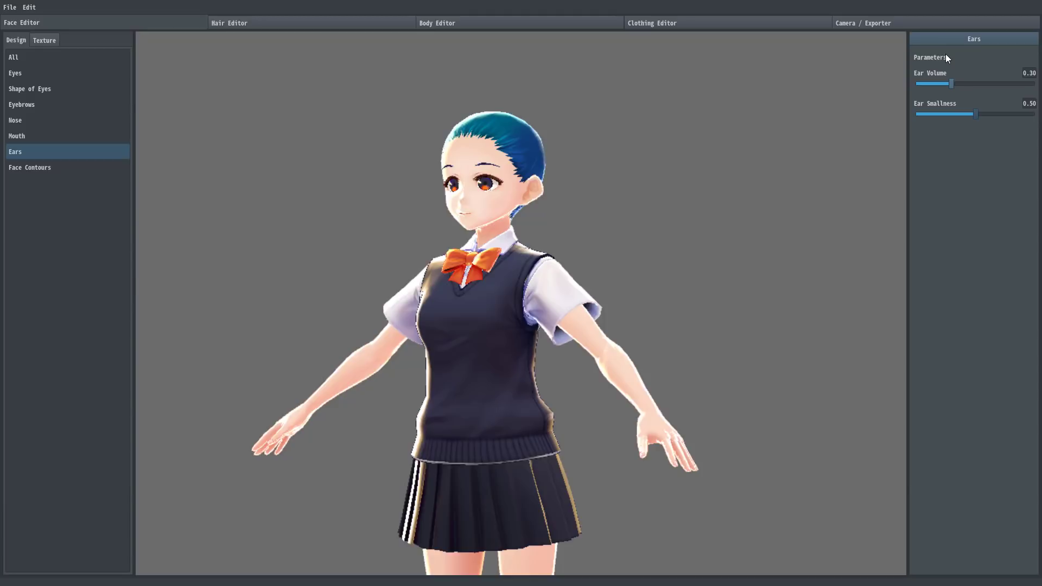
mouse_move(568, 49)
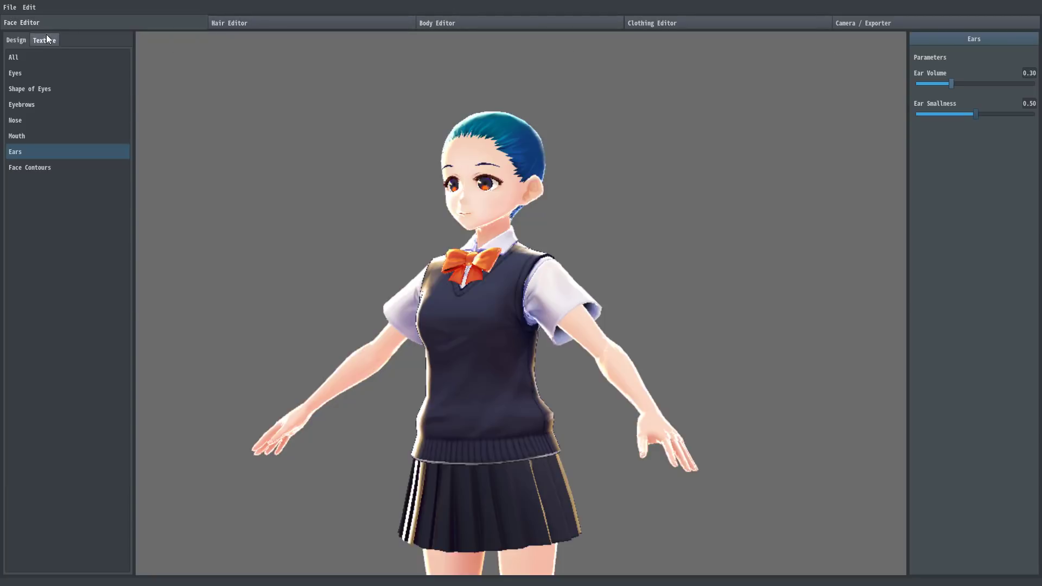
Set the eyeline base colour to blue in the texture settings and return to Design.
left_click(43, 40)
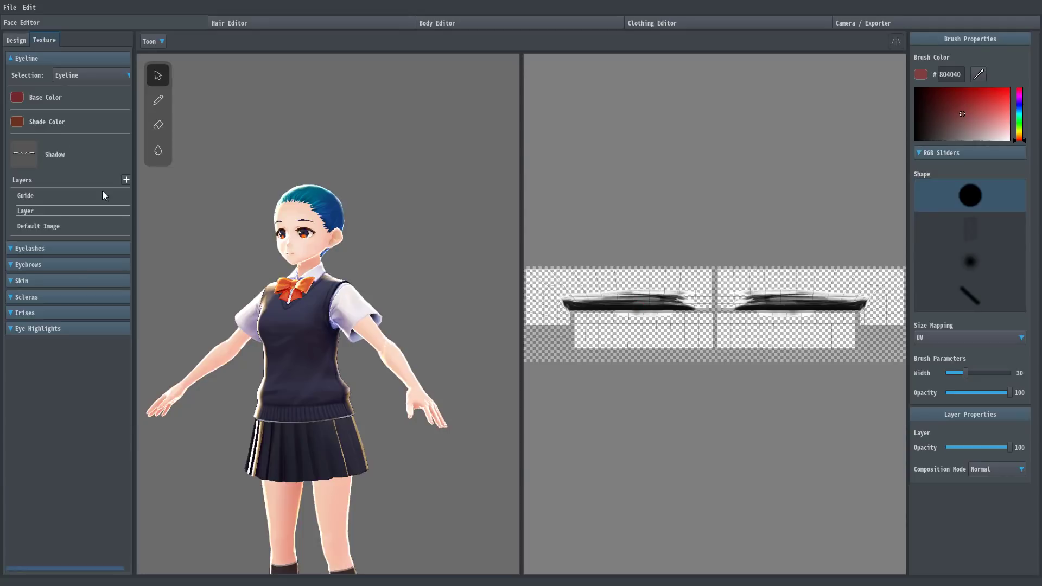
mouse_move(303, 240)
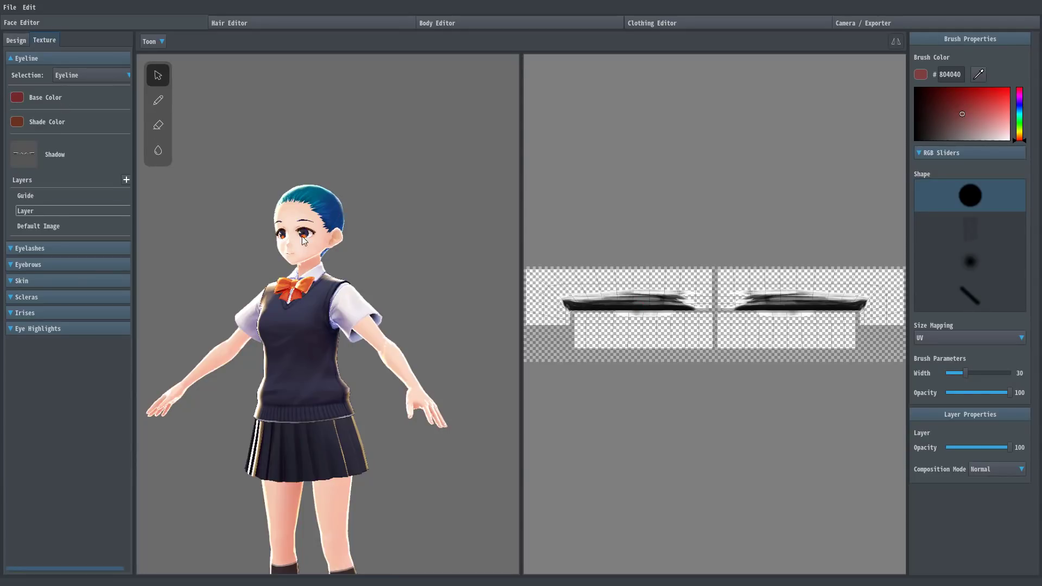
left_click(16, 96)
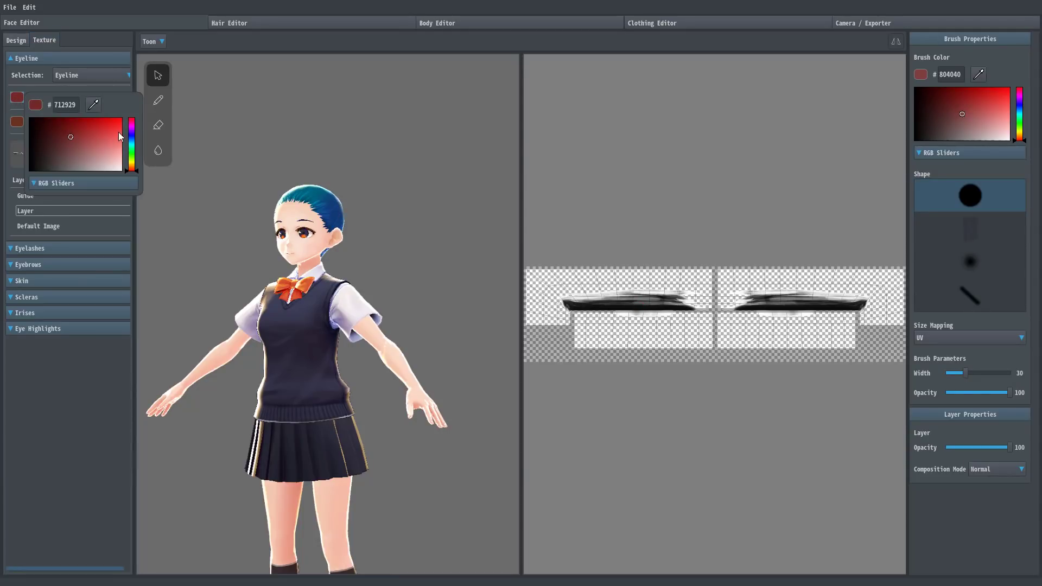
left_click(96, 133)
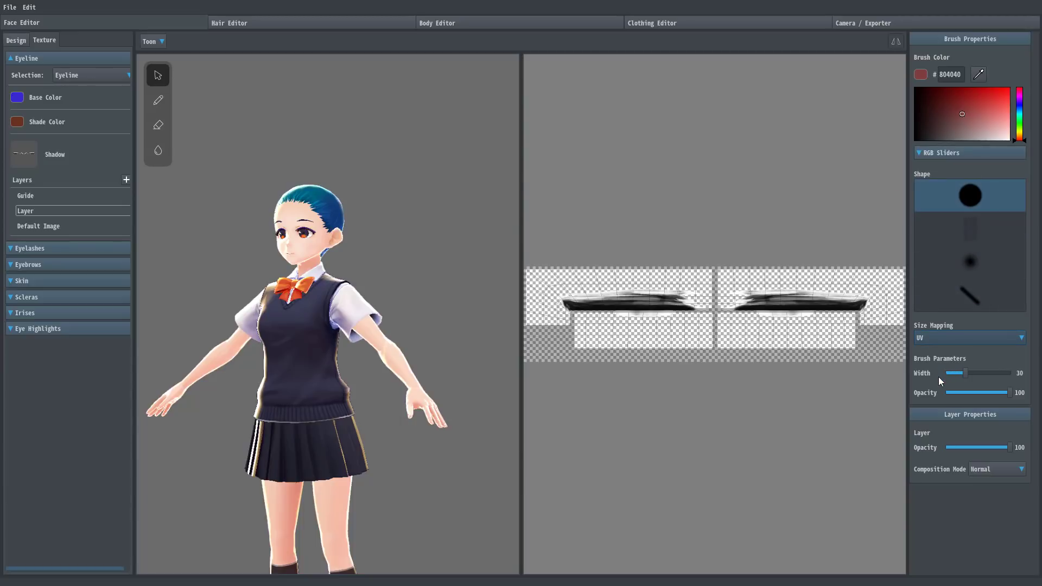
mouse_move(339, 230)
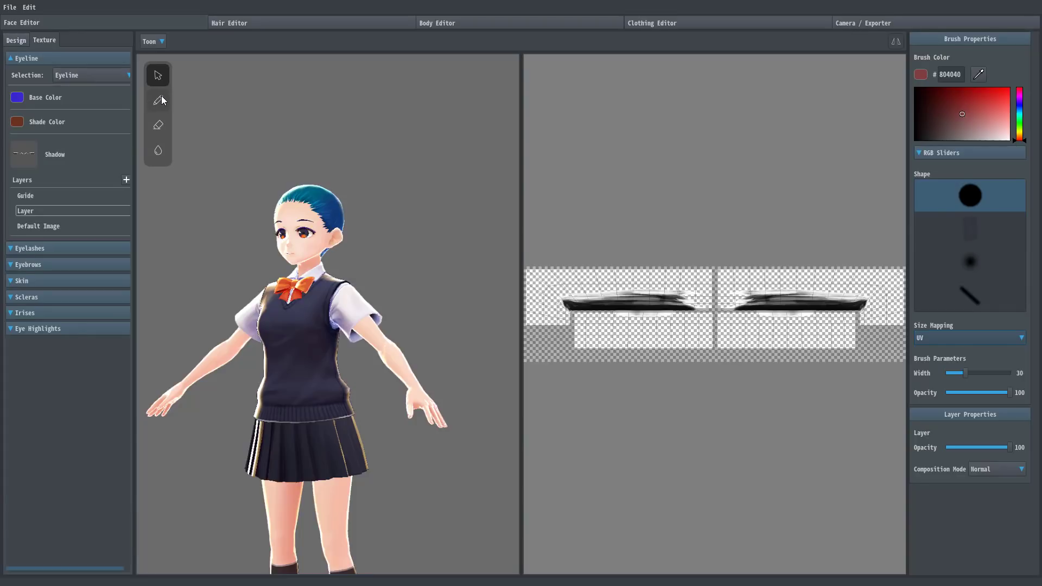
mouse_move(159, 150)
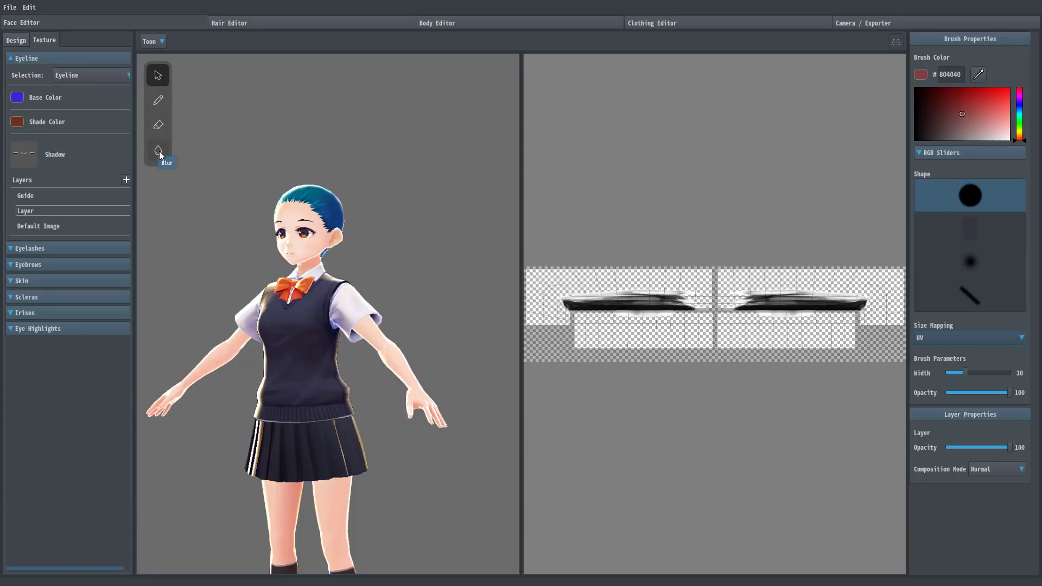
mouse_move(164, 50)
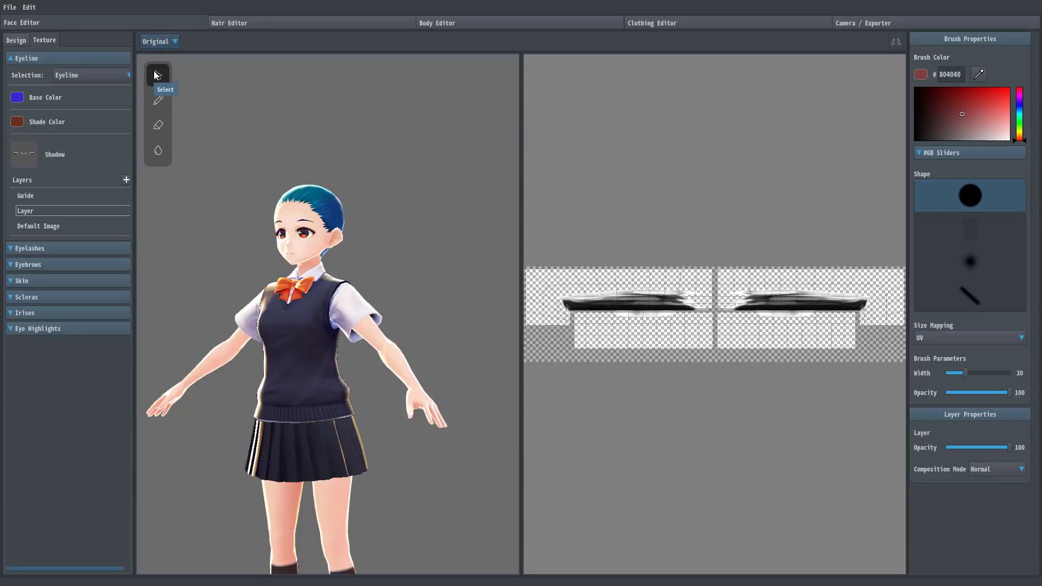
left_click(157, 41)
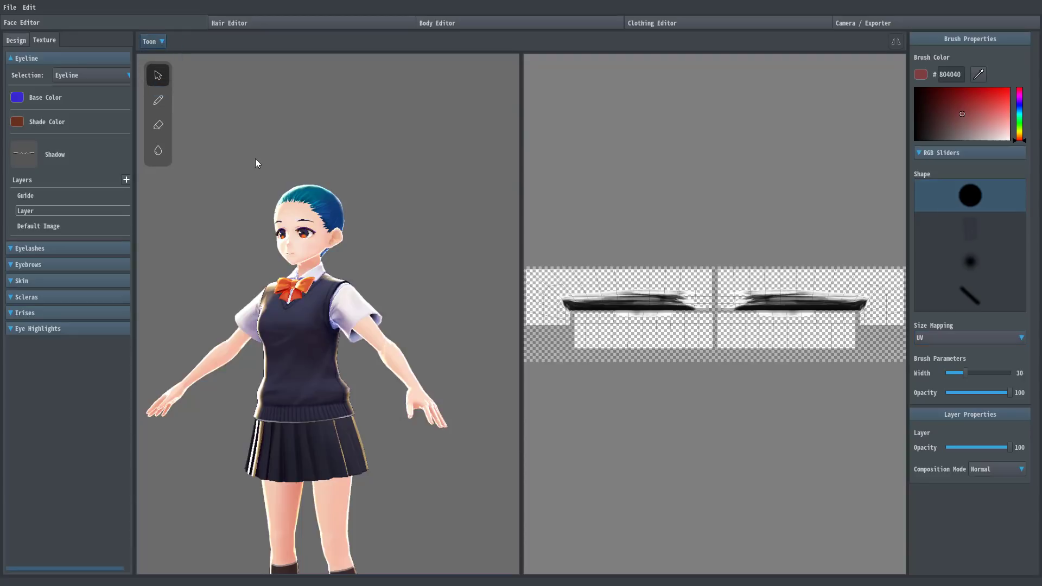
mouse_move(192, 130)
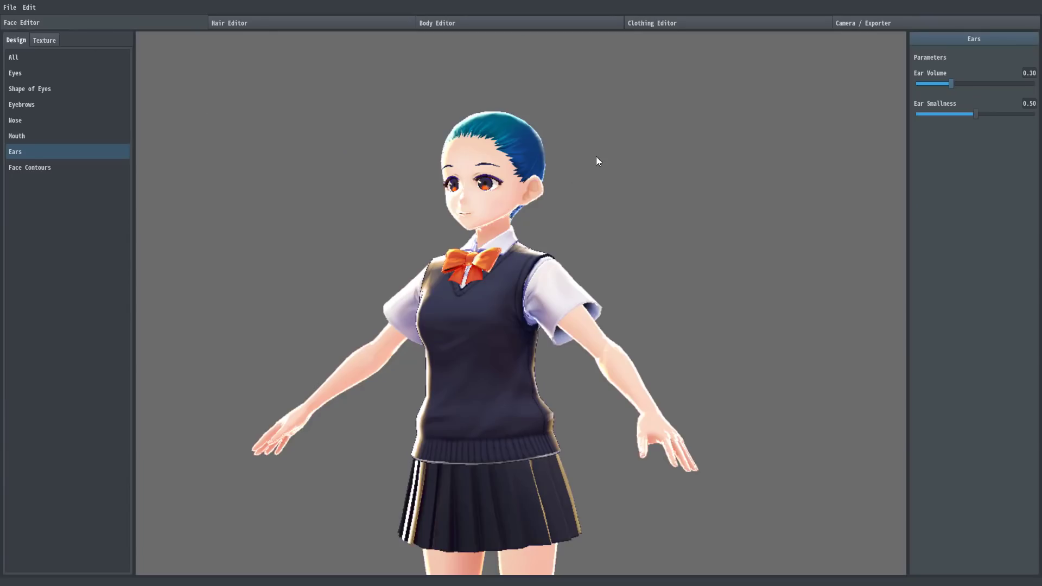
mouse_move(232, 35)
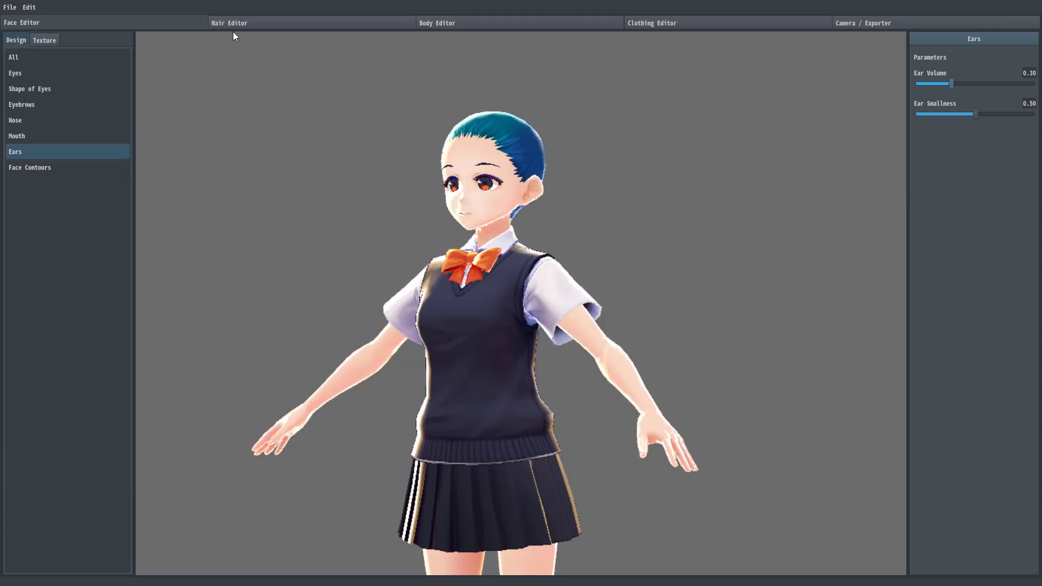
In the Hair Editor, add Procedural Group 1 and inspect its strands with the hair brush.
left_click(229, 23)
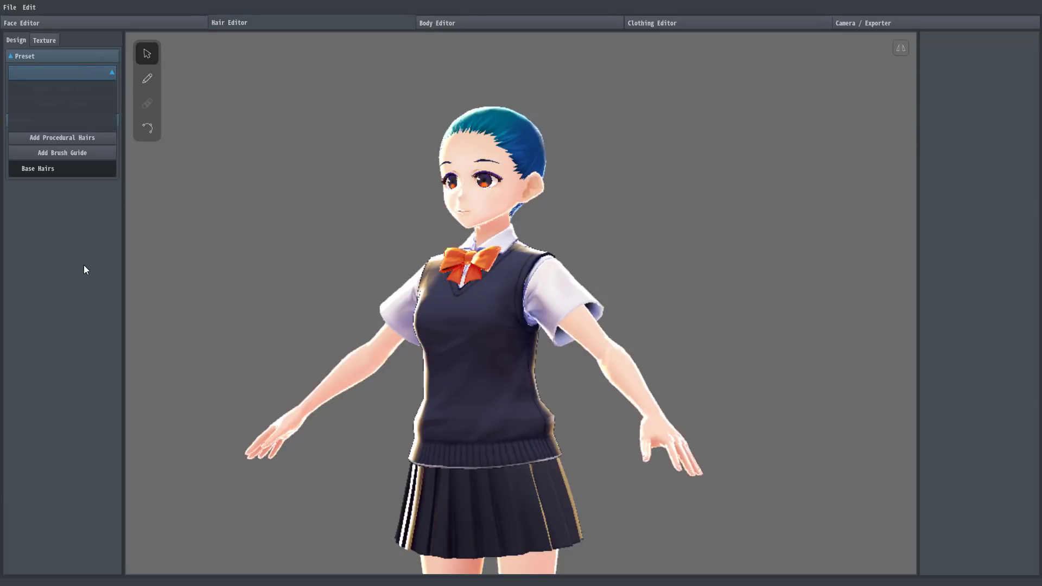
mouse_move(85, 143)
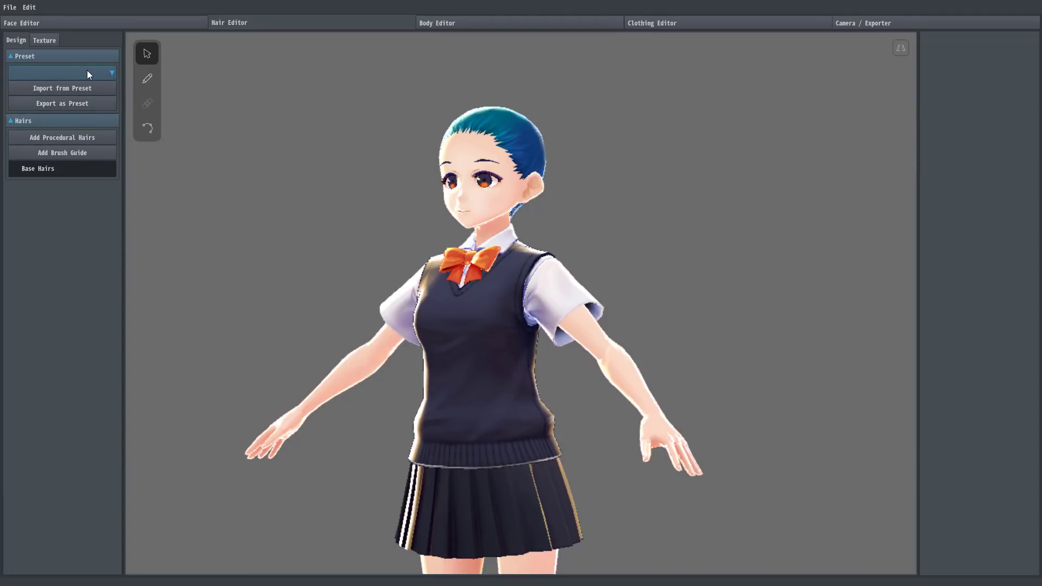
left_click(62, 137)
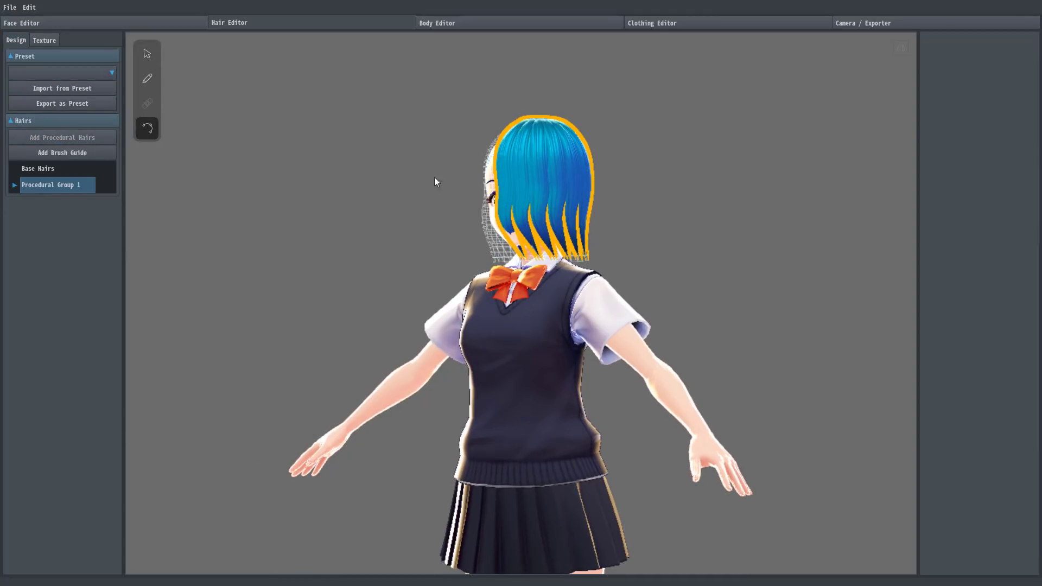
left_click(14, 184)
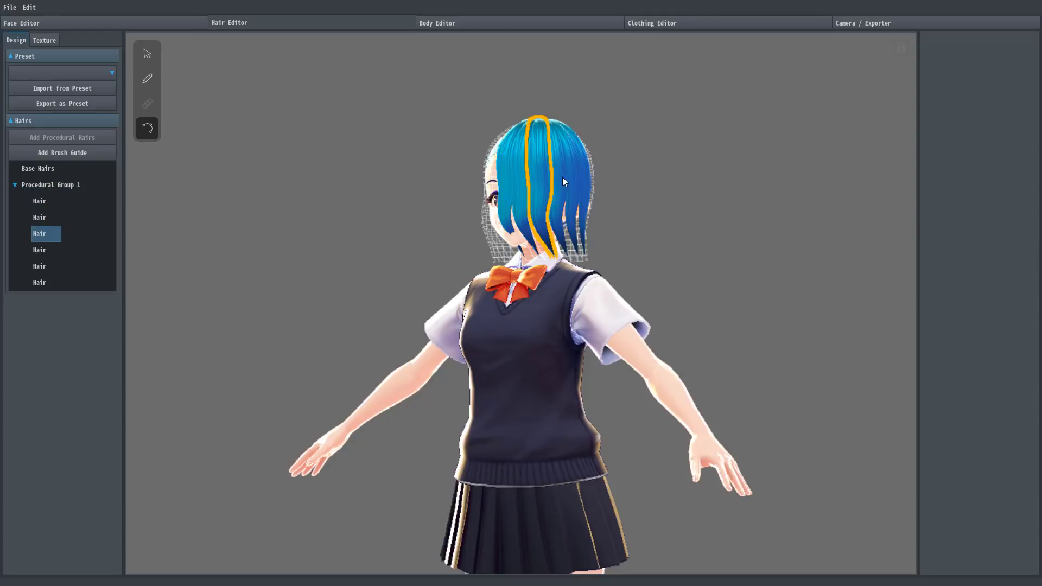
left_click(39, 282)
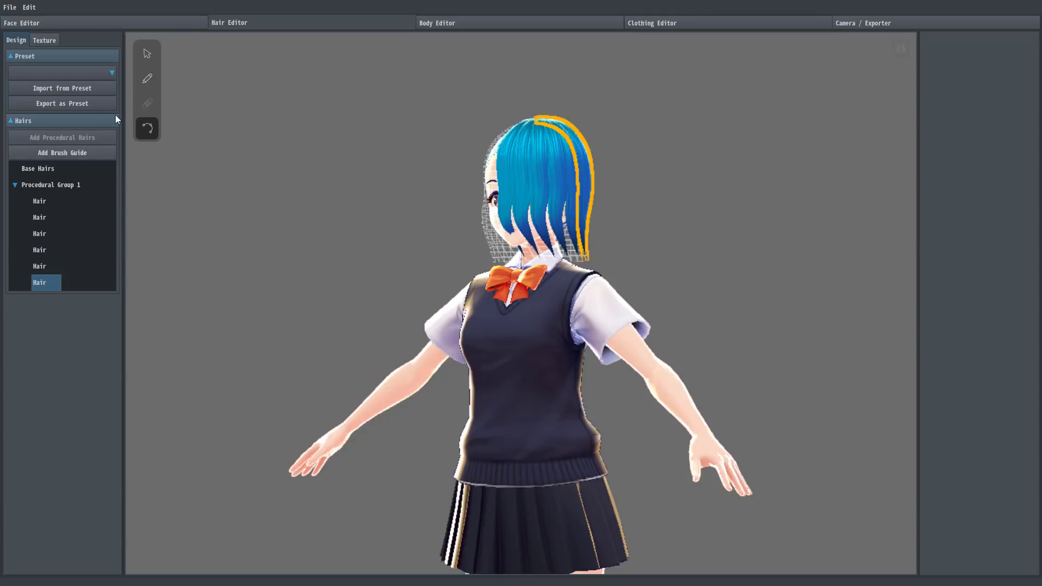
left_click(147, 79)
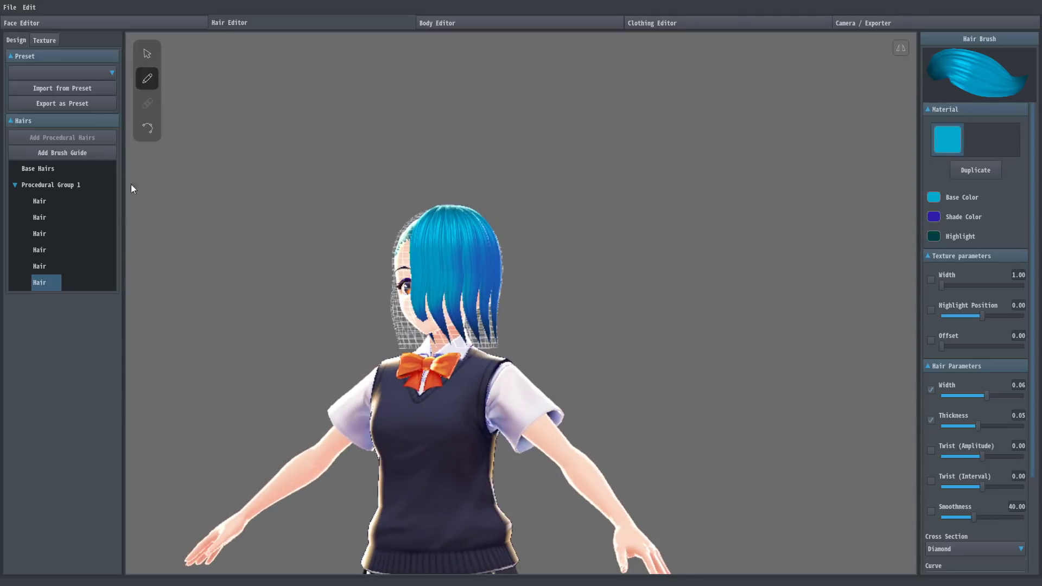
left_click(146, 53)
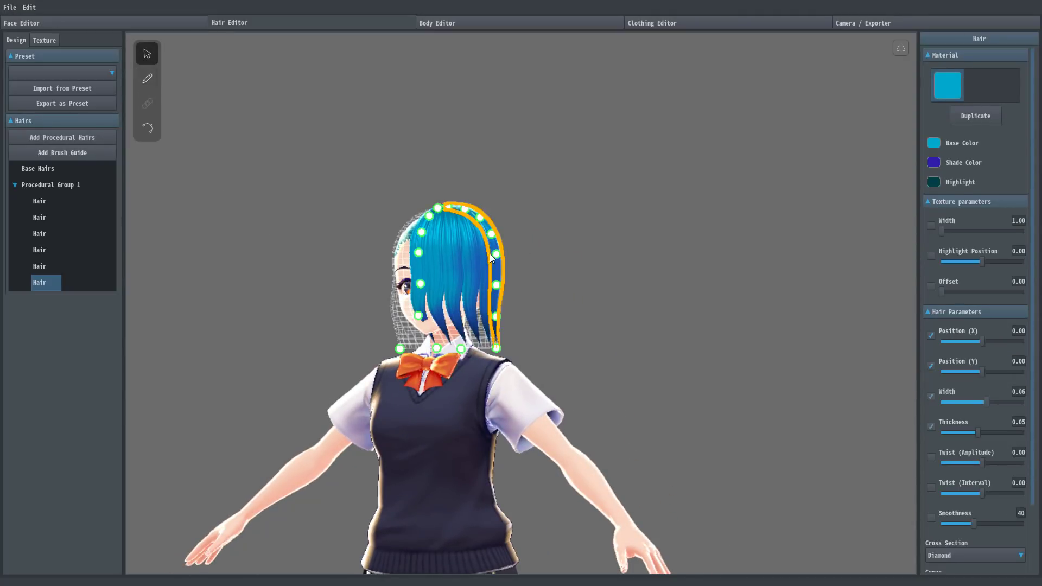
left_click(499, 260)
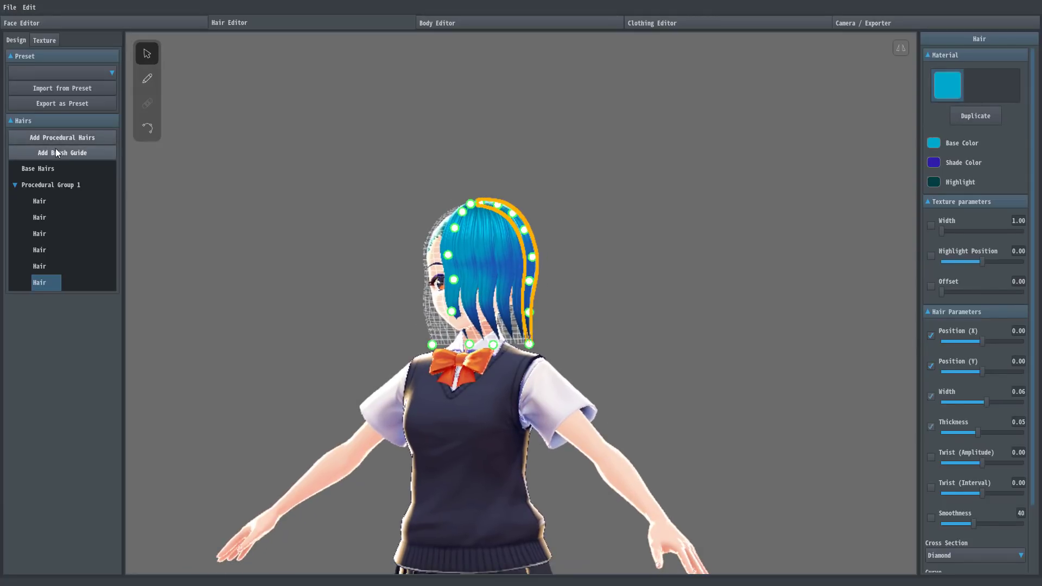
Add Brushed Hairs 3 and 4 groups and draw new strands into Brushed Hairs 3.
left_click(62, 152)
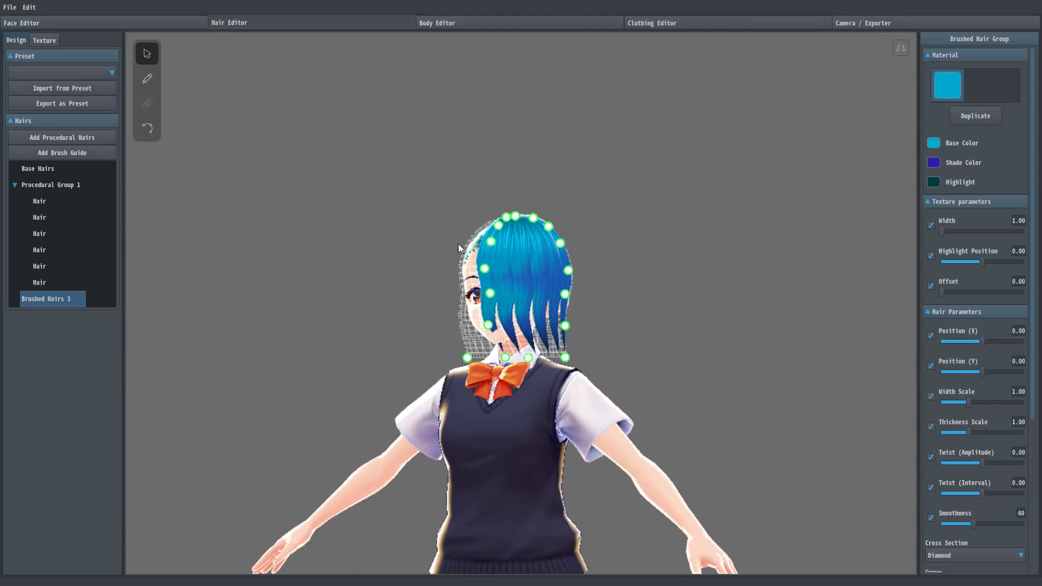
left_click(39, 234)
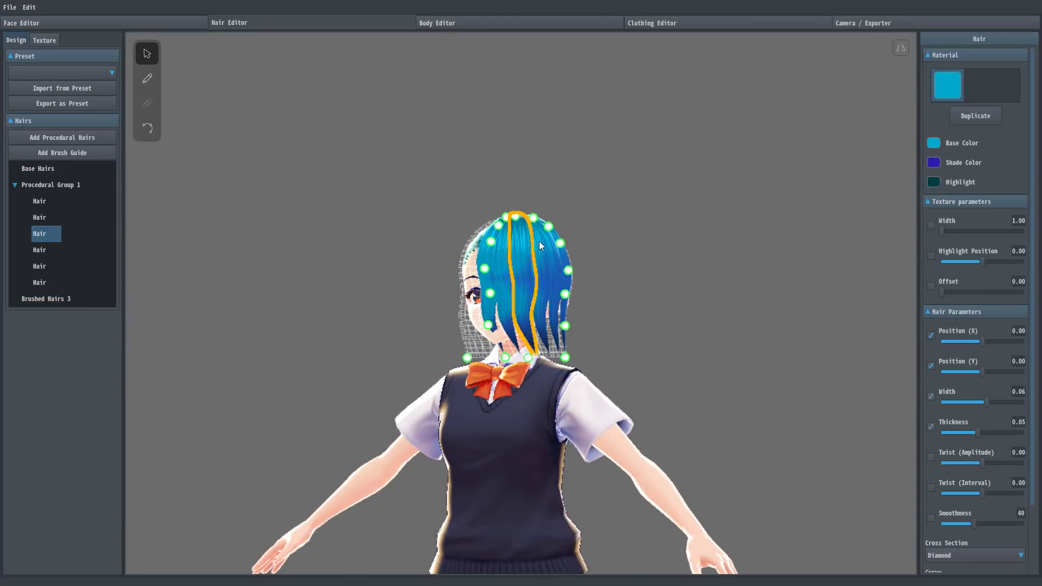
left_click(39, 250)
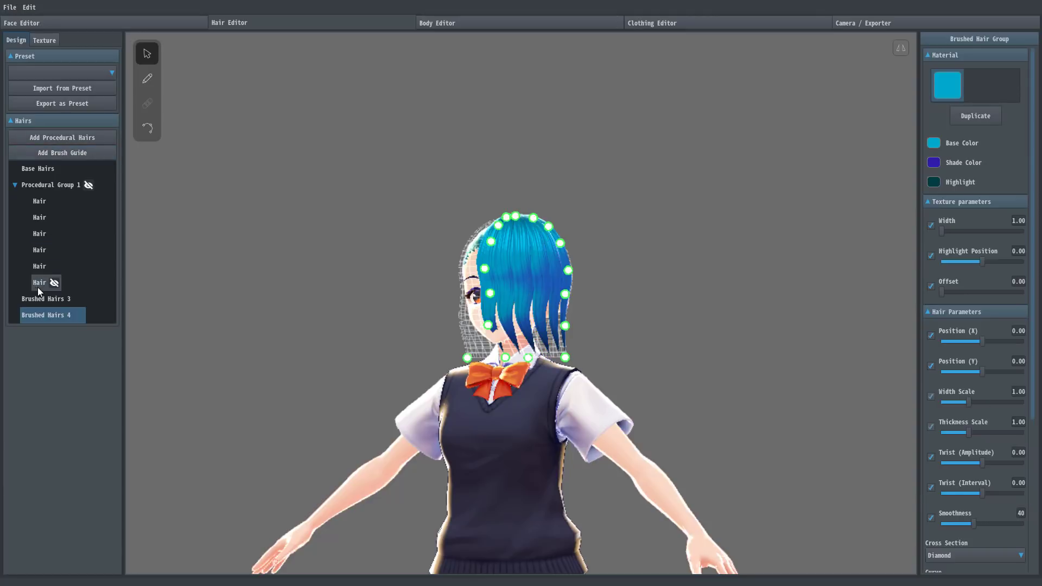
left_click(46, 298)
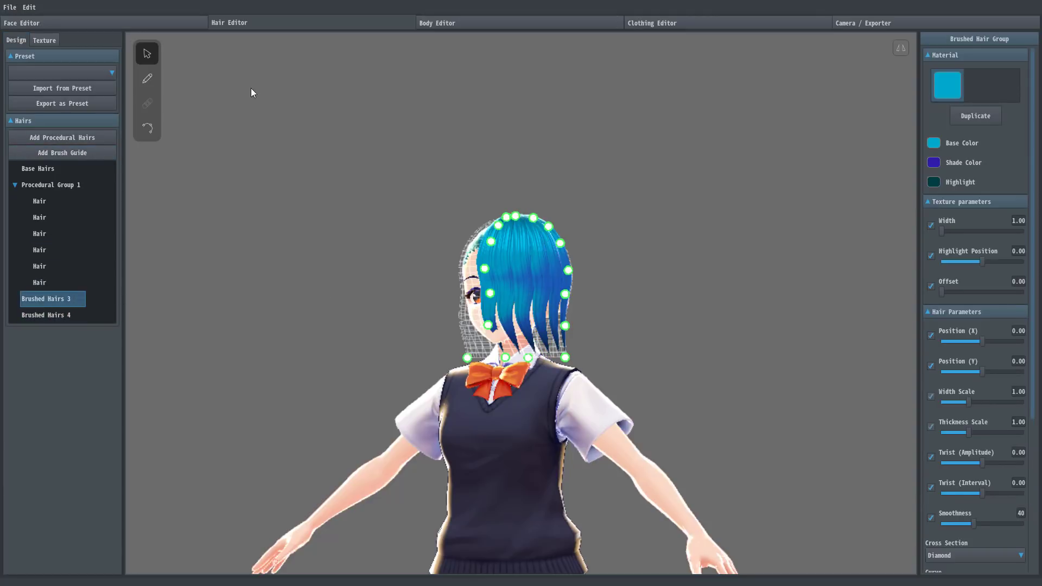
left_click(146, 78)
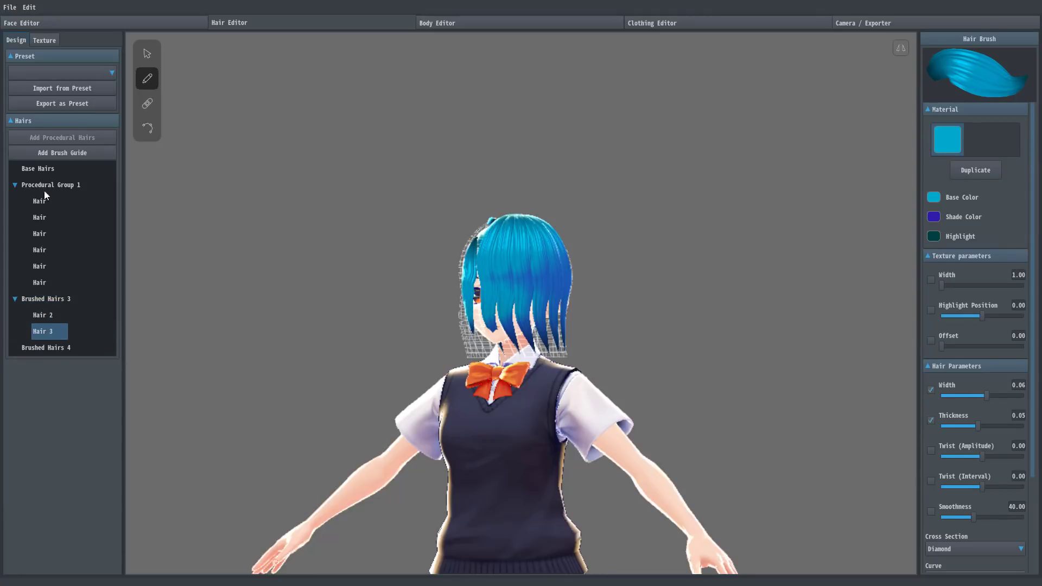
Remove Procedural Group 1 via its options, visit the hair texture view and move to the Body Editor.
left_click(50, 185)
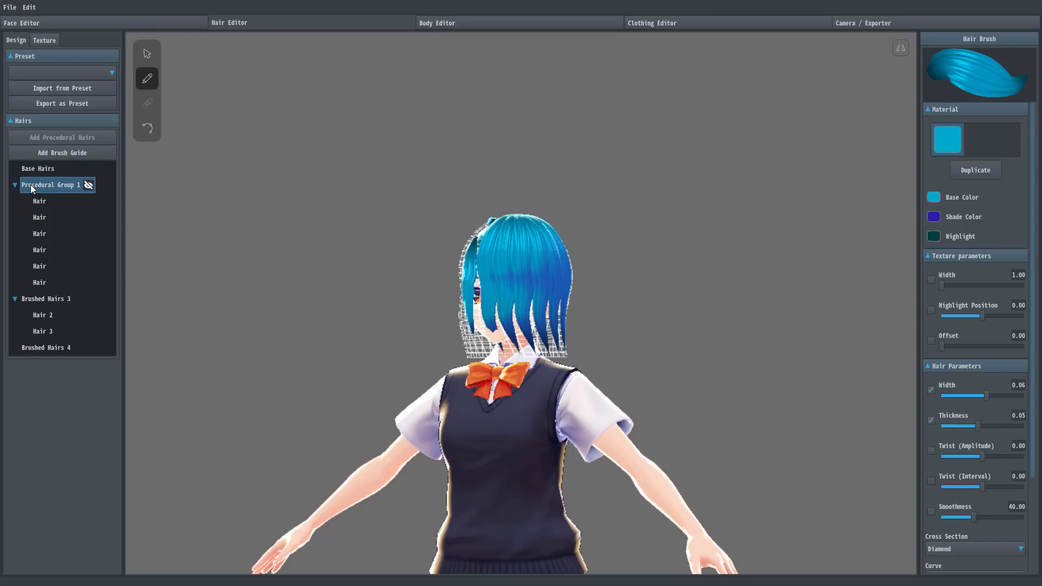
right_click(50, 185)
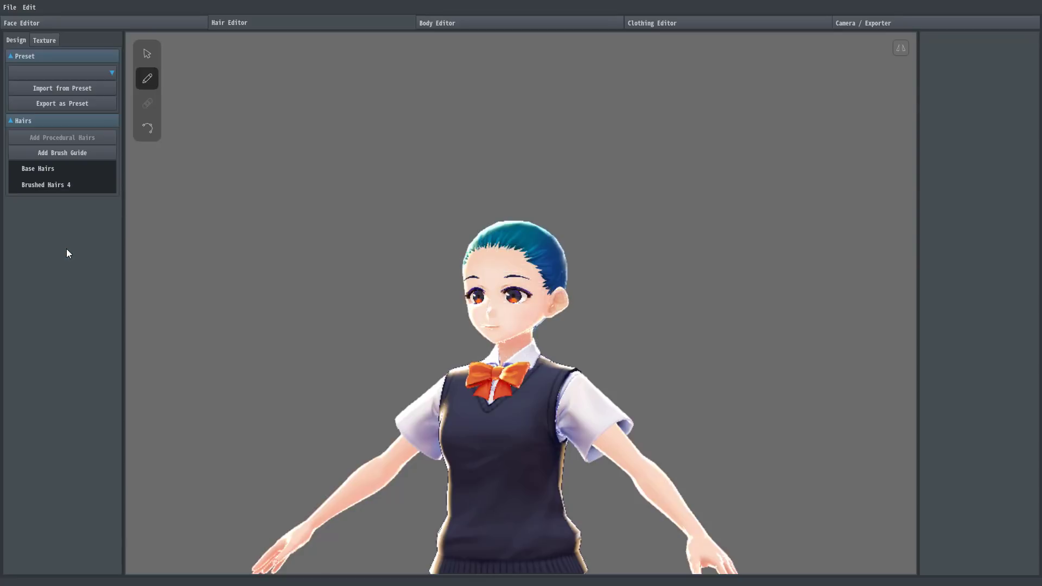
mouse_move(60, 120)
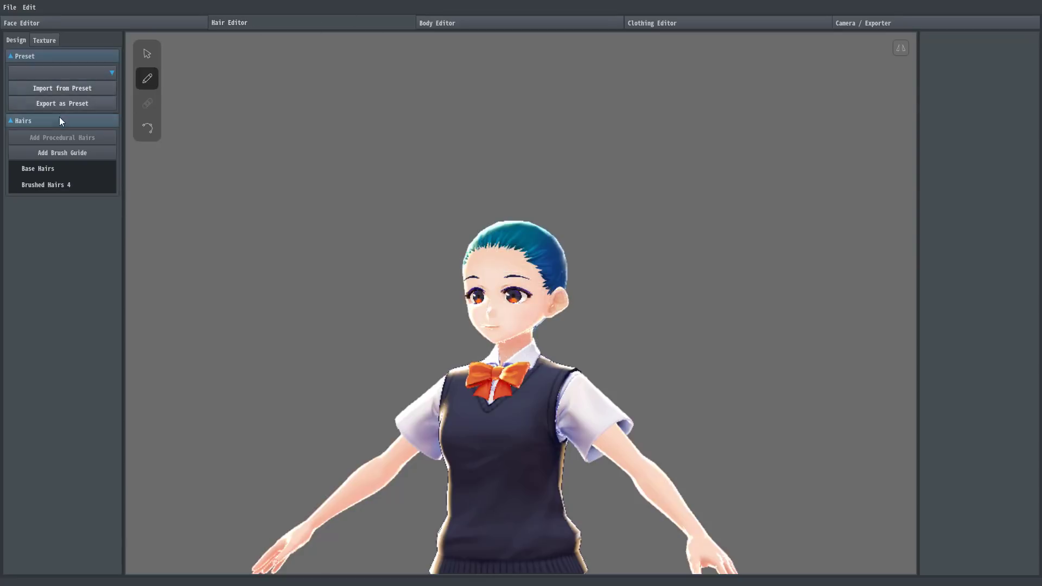
left_click(43, 40)
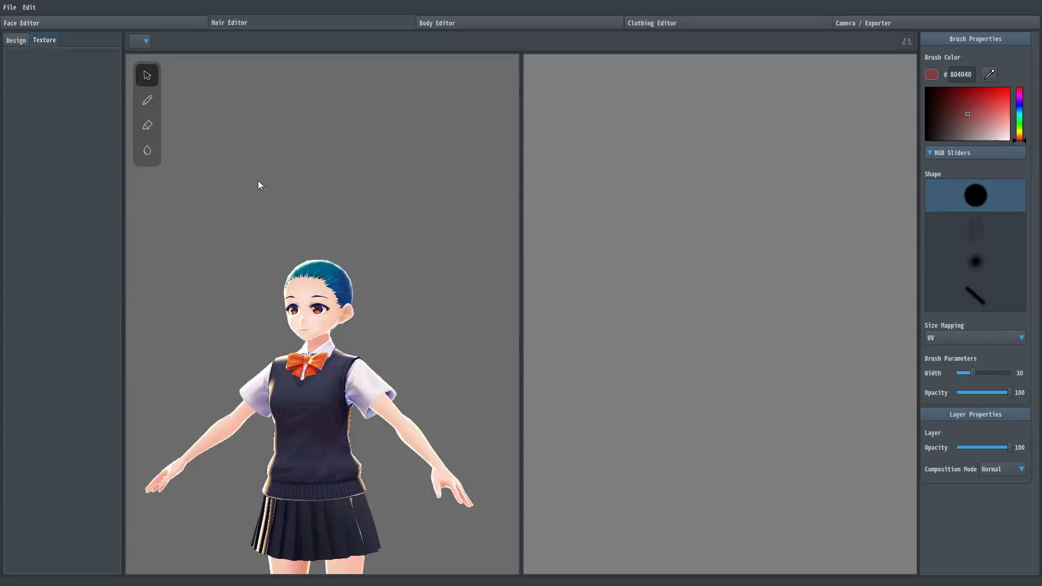
left_click(437, 22)
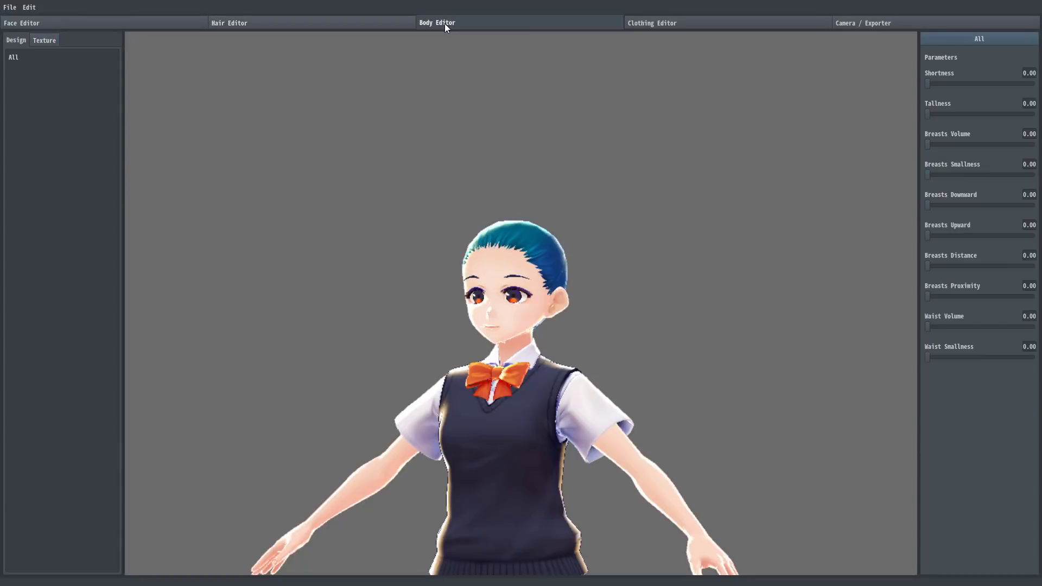
Show all body parameters to set shortness, tallness and breast values, then go to Clothing Editor.
left_click(13, 56)
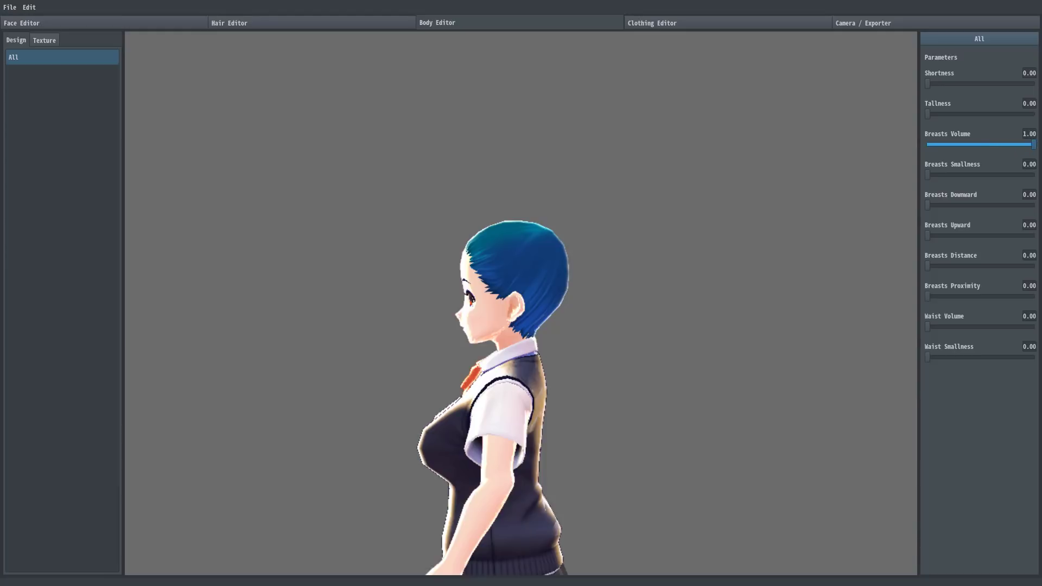
mouse_move(1035, 152)
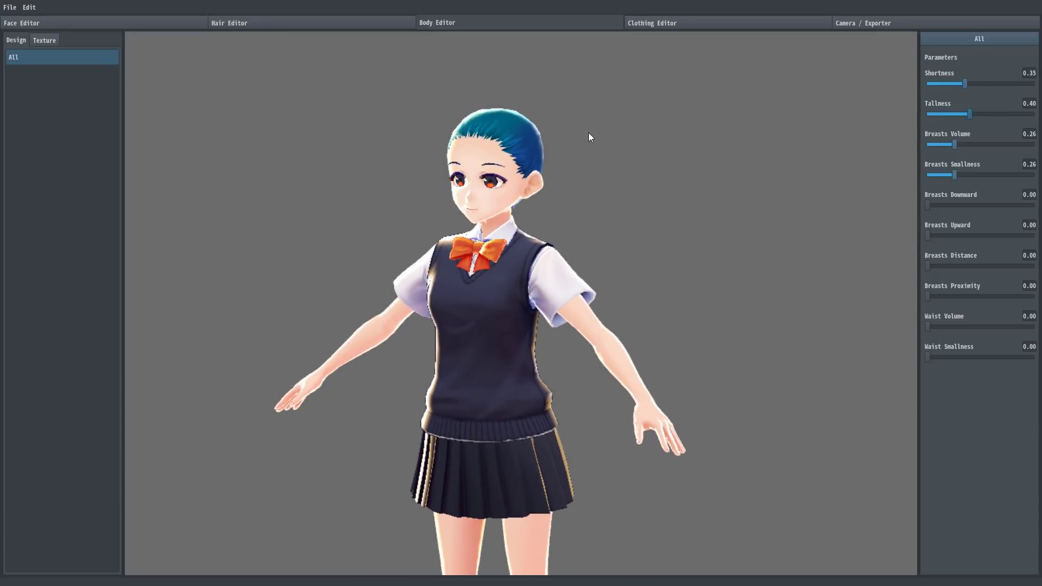
left_click(651, 21)
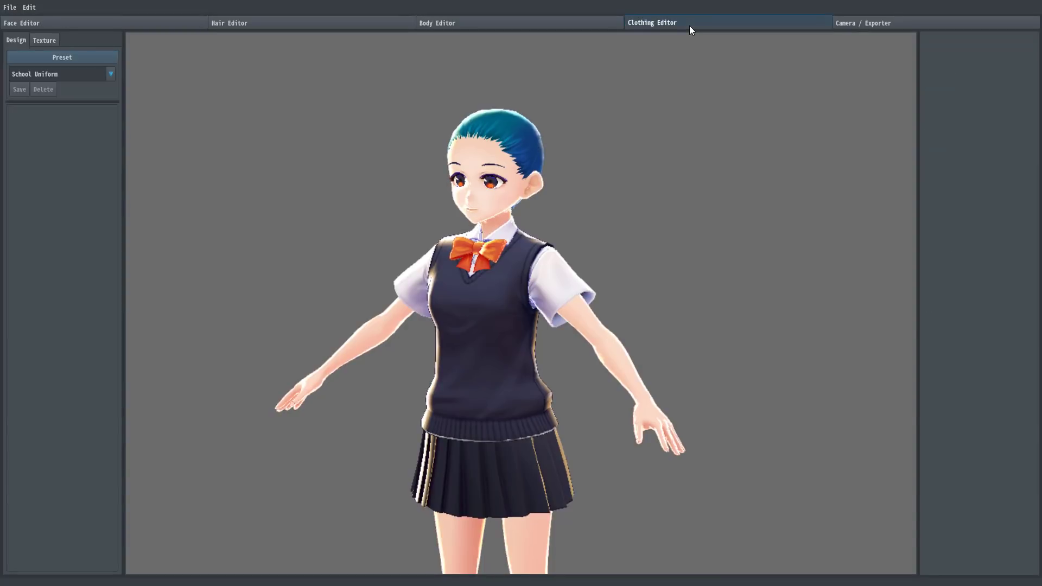
mouse_move(22, 123)
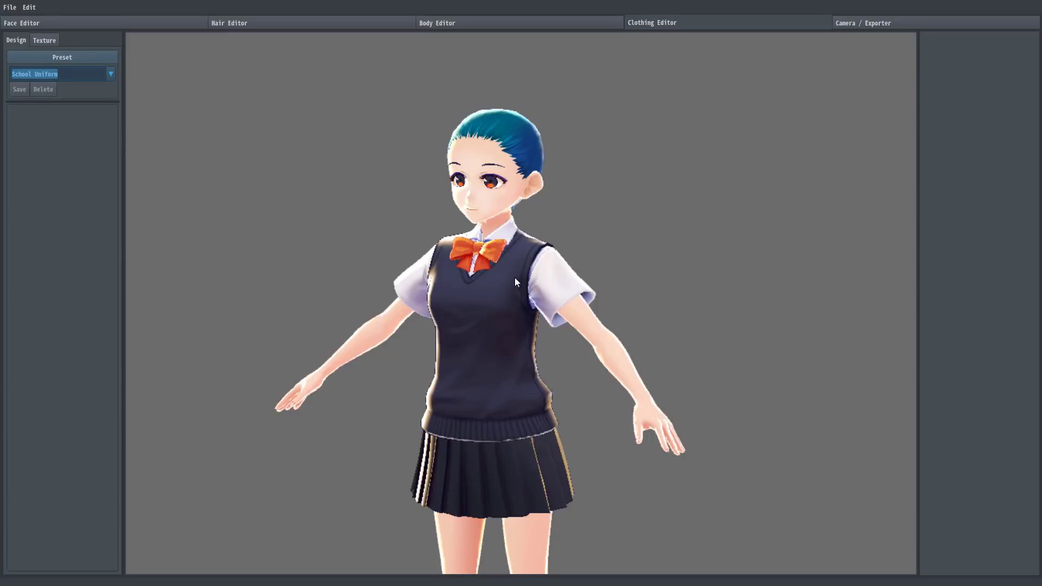
Give the school uniform skirt an olive base colour and move on to Camera / Exporter.
left_click(43, 40)
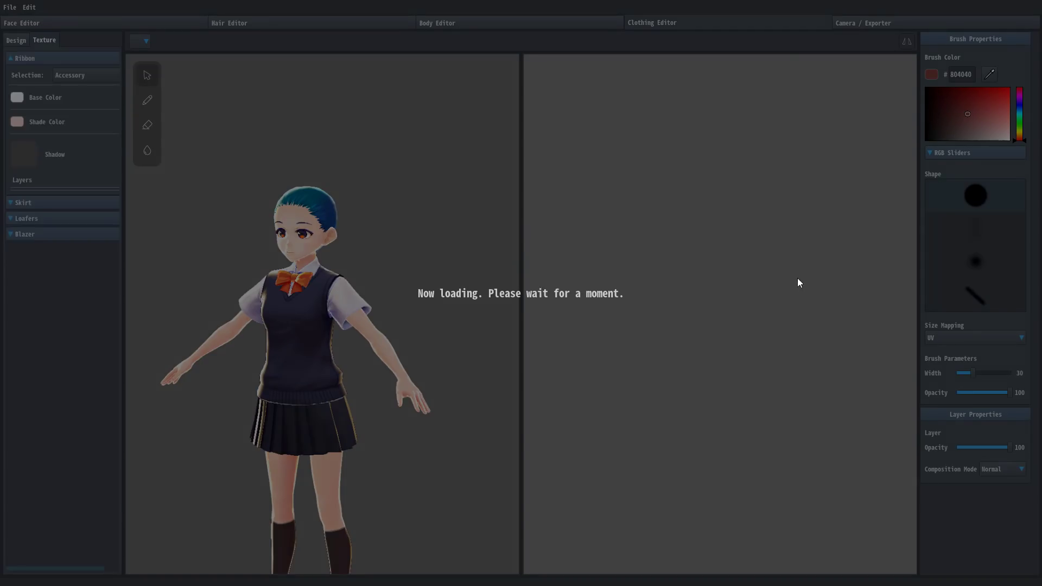
mouse_move(828, 300)
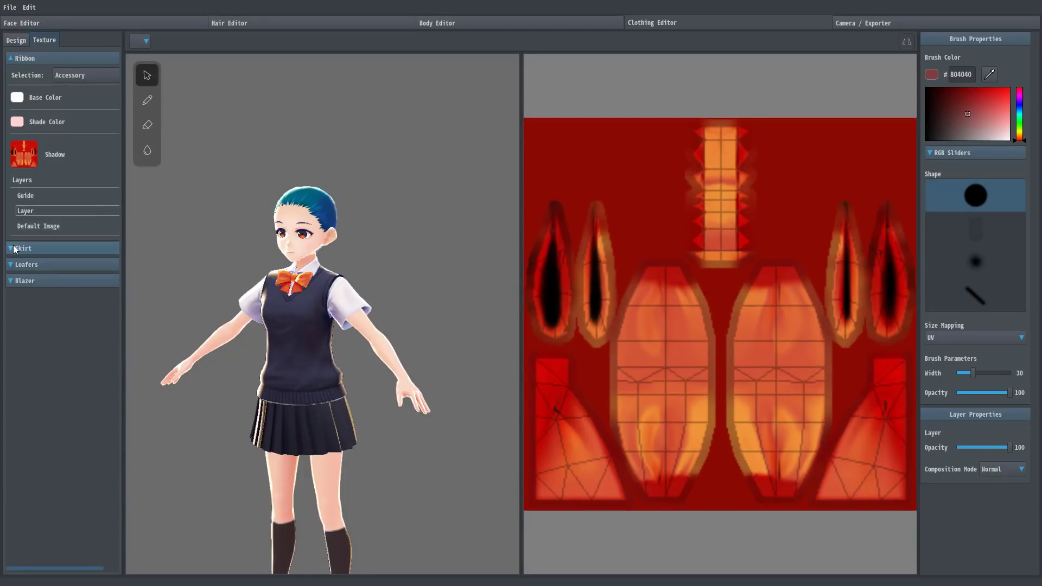
left_click(22, 248)
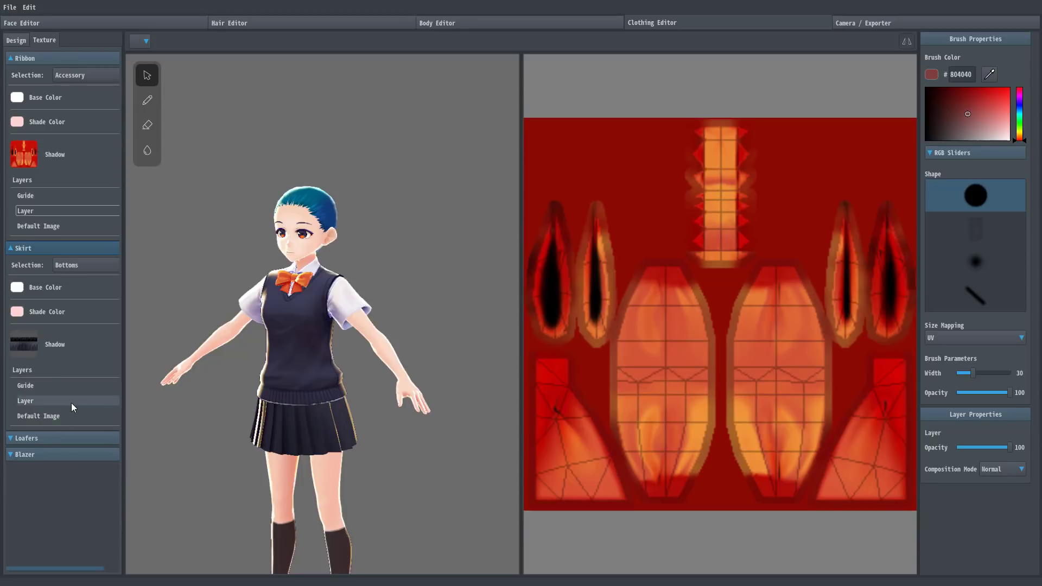
mouse_move(34, 407)
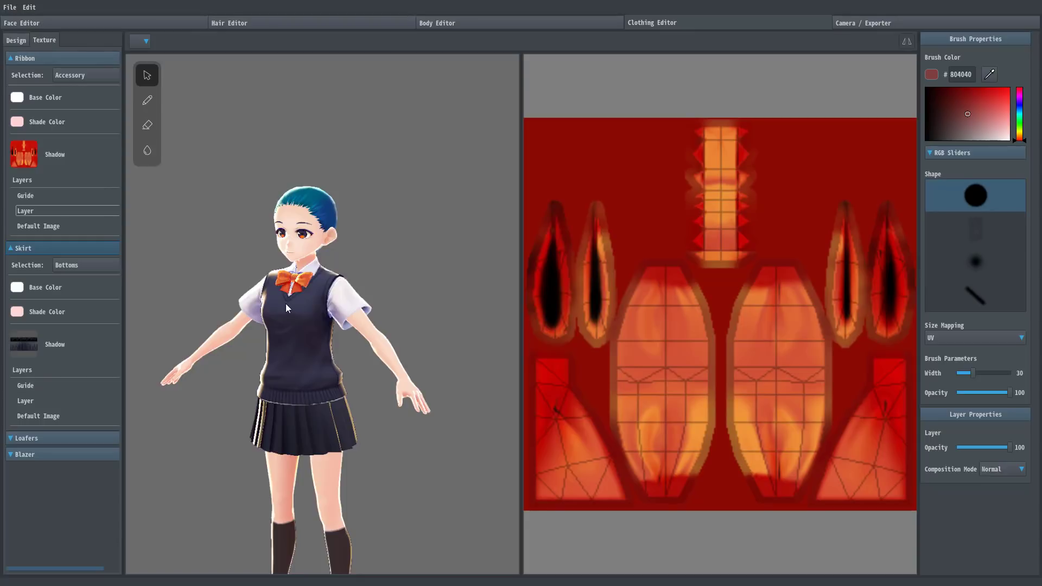
mouse_move(44, 298)
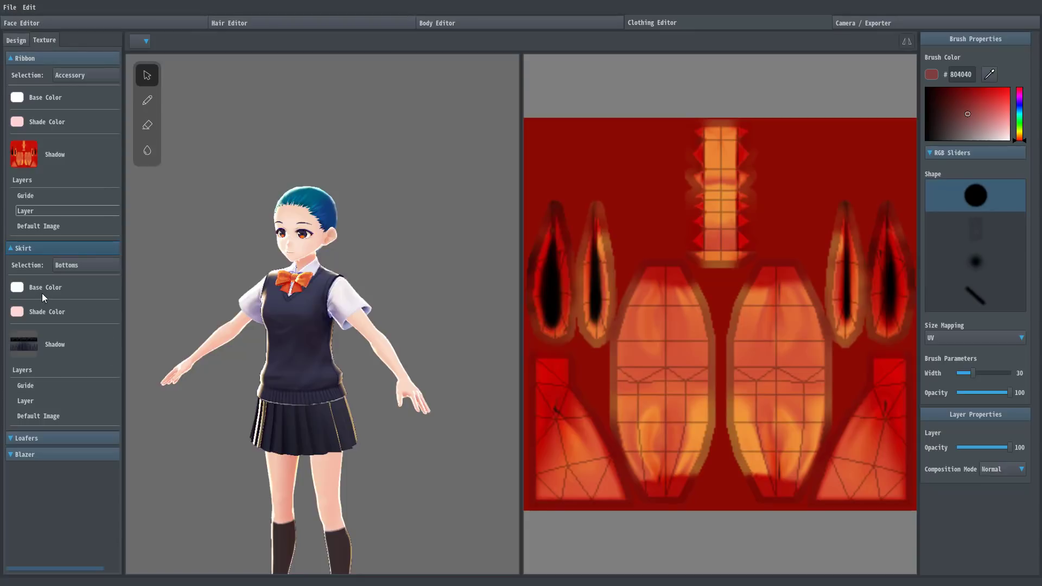
left_click(17, 287)
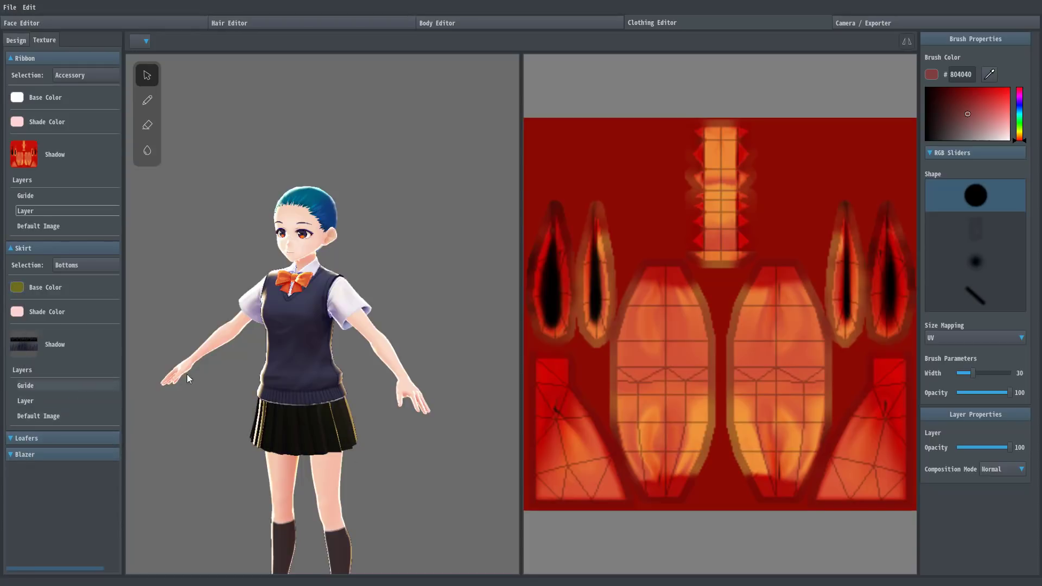
mouse_move(187, 87)
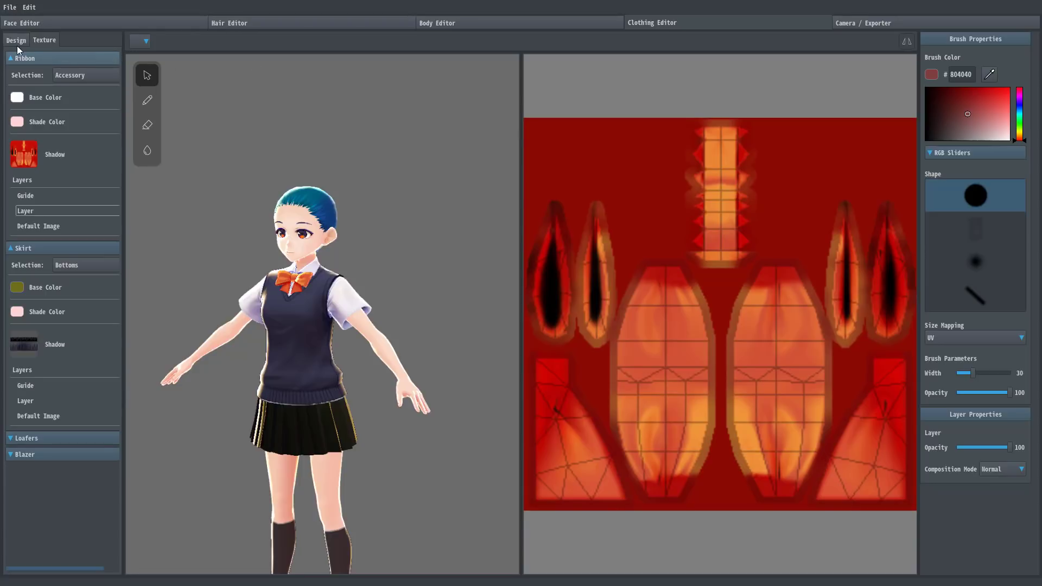
mouse_move(561, 371)
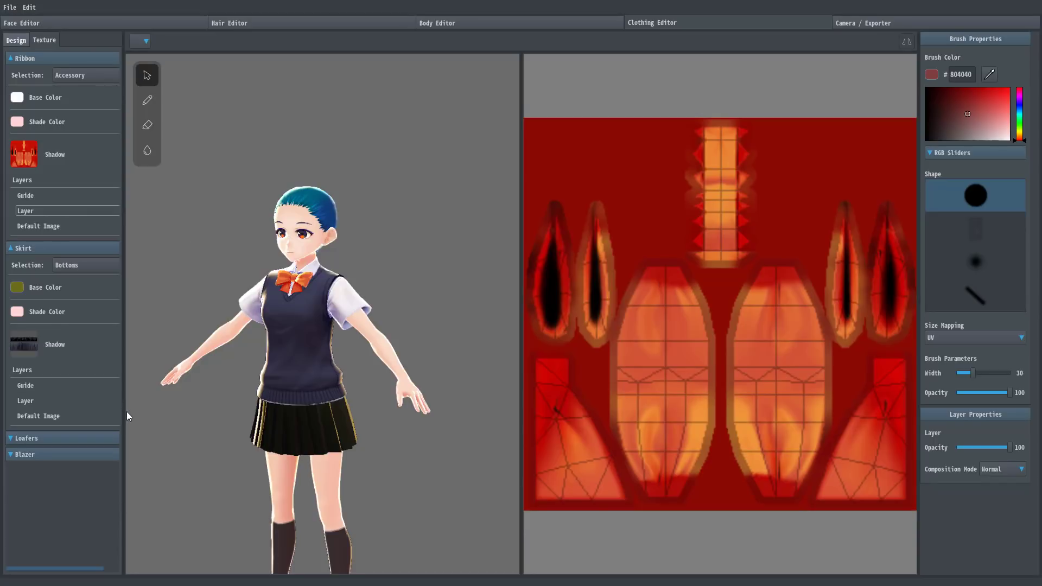
left_click(15, 40)
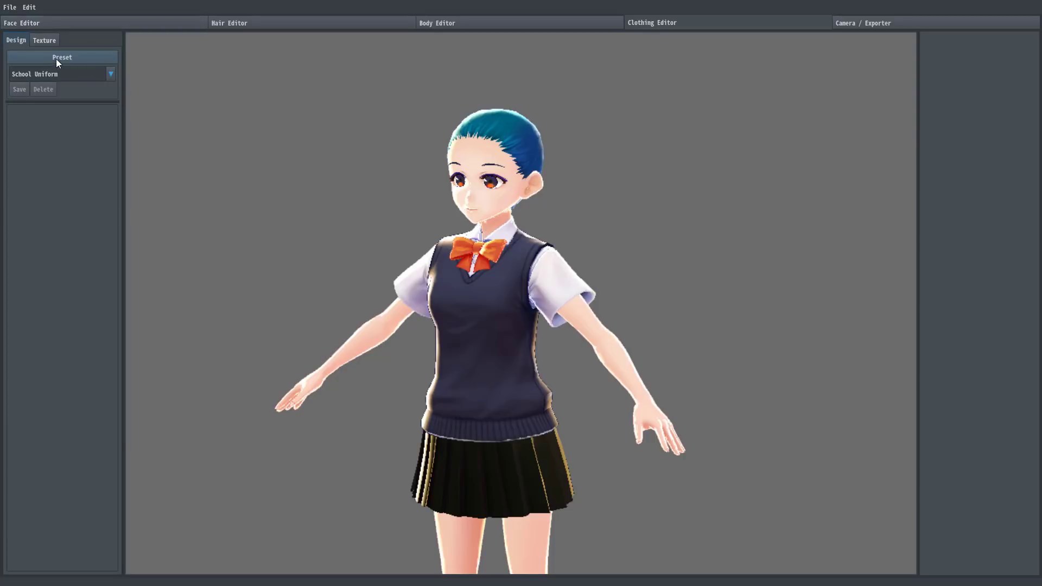
mouse_move(610, 308)
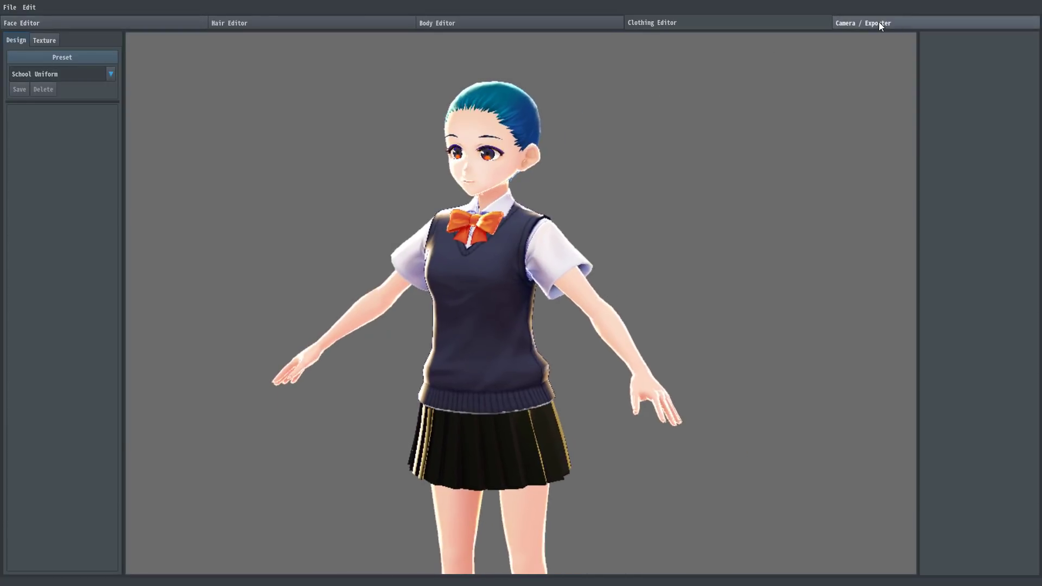
left_click(864, 22)
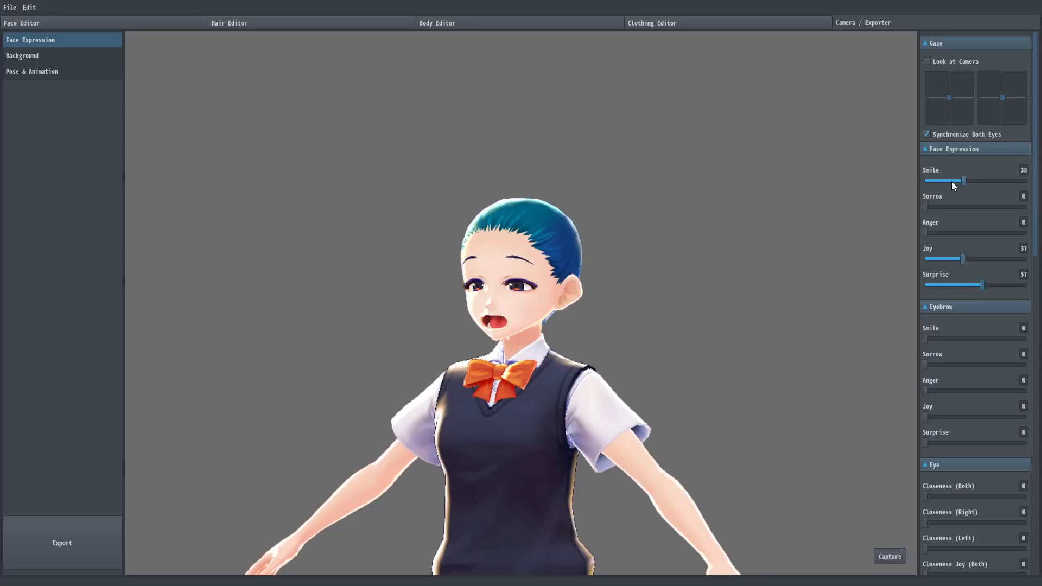
mouse_move(701, 357)
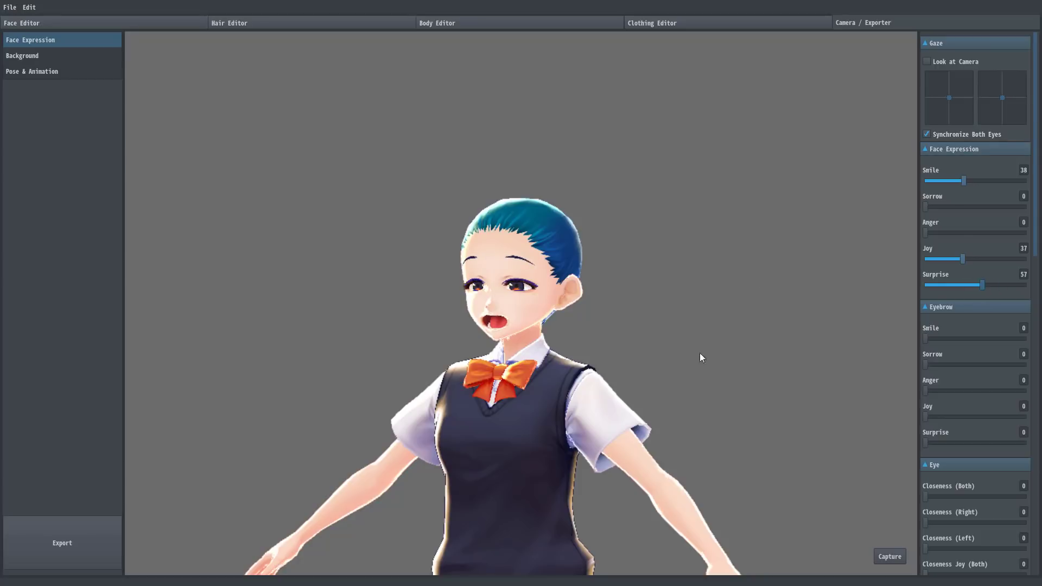
mouse_move(816, 551)
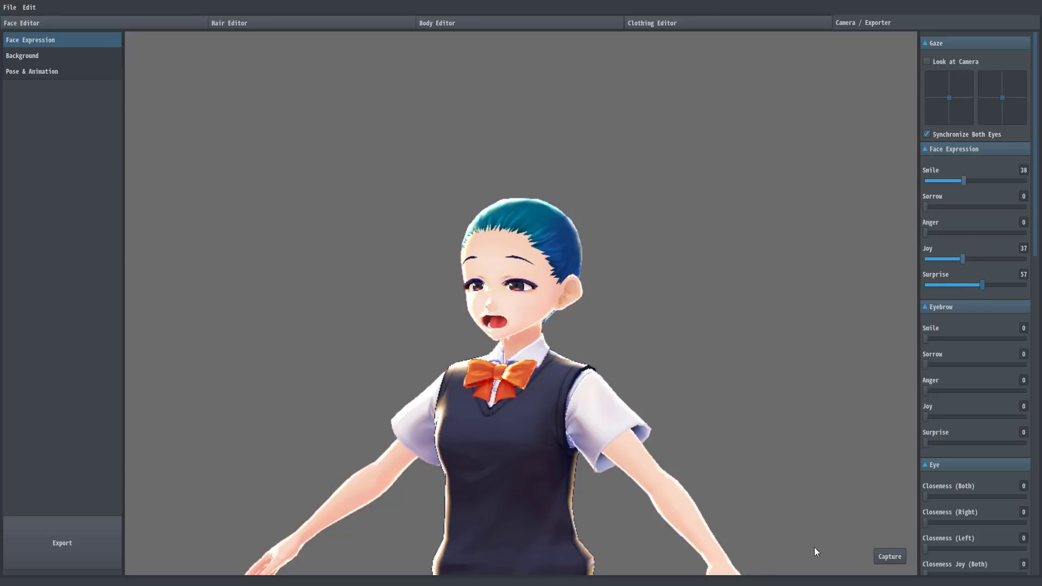
Capture an image of the avatar with the Smile 38, Joy 37, Surprise 57 expression.
left_click(889, 556)
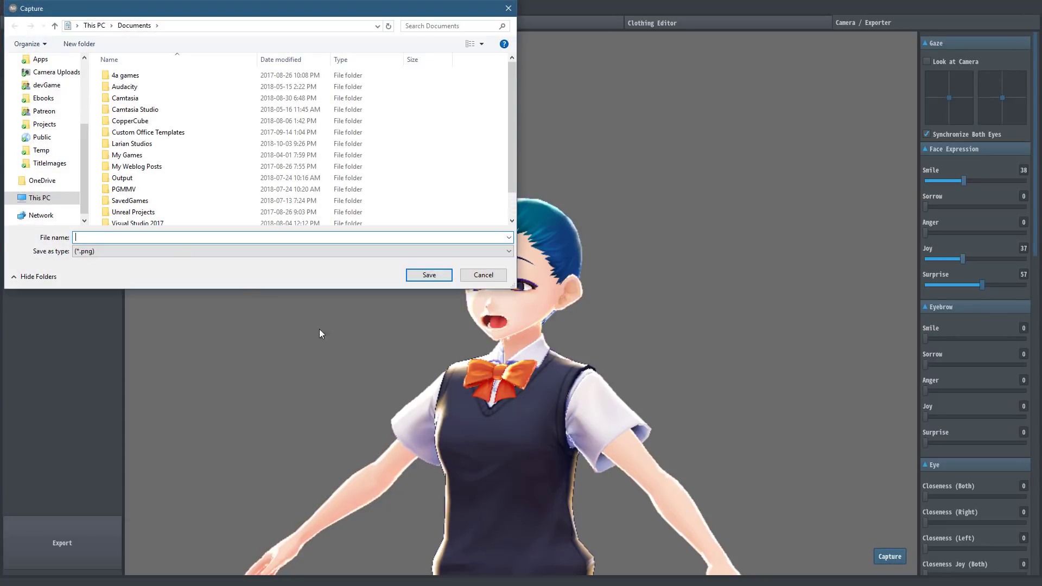
Cancel the capture save, give BobDole fangs via the Tooth settings, and select Background.
left_click(482, 275)
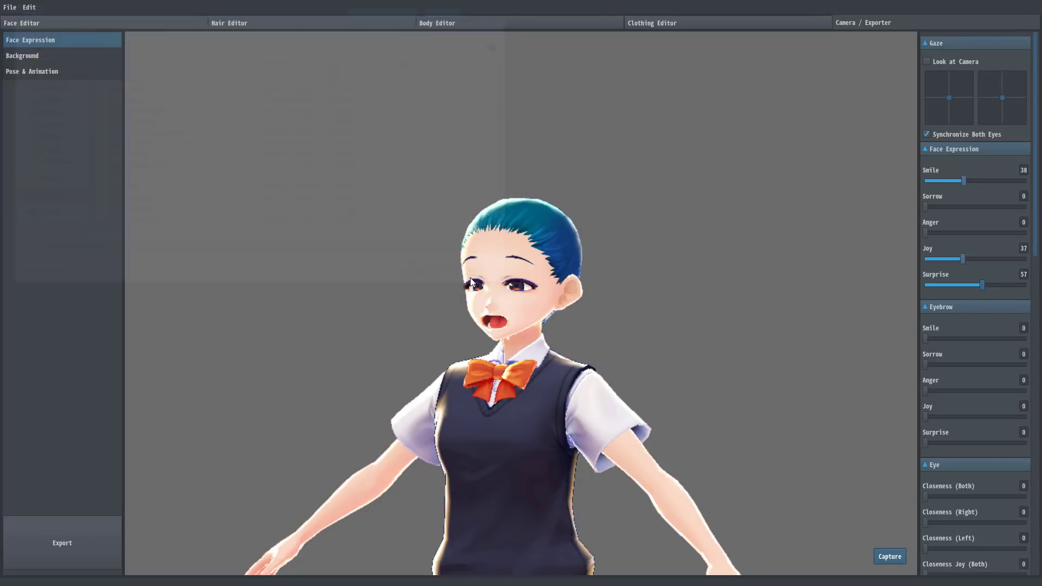
scroll("down", 3)
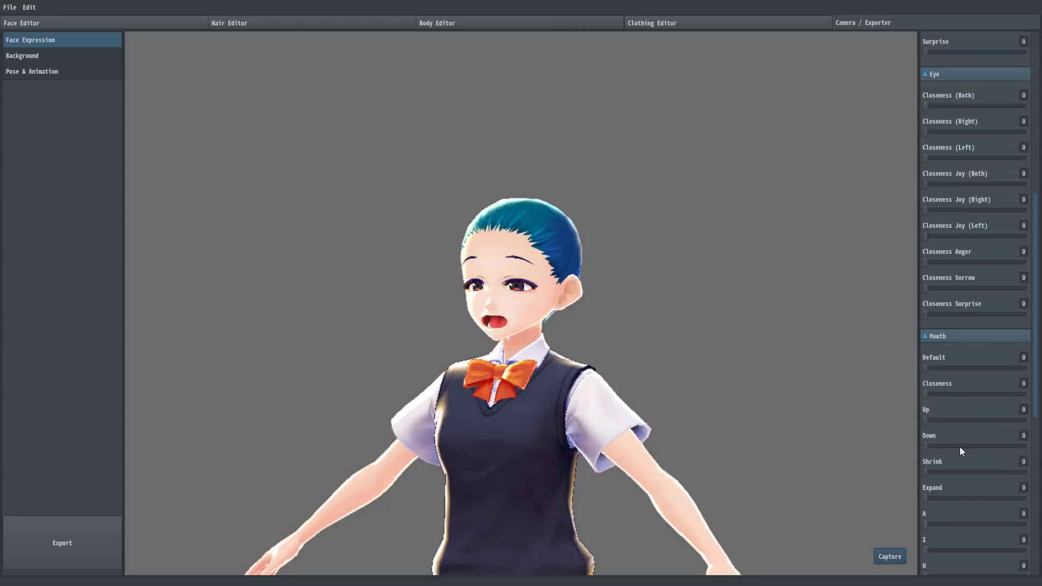
scroll("down", 3)
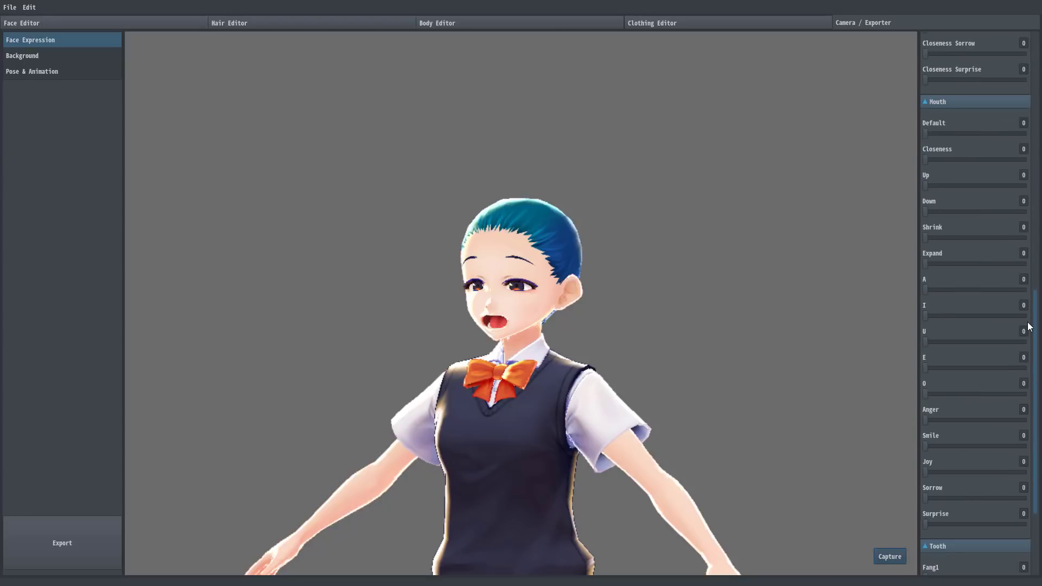
scroll("up", 3)
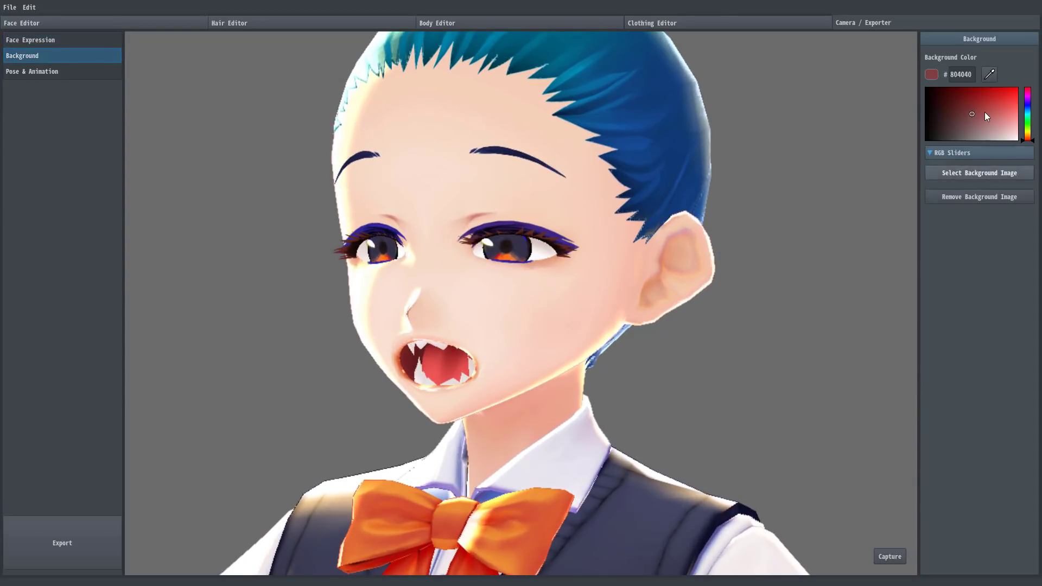
left_click(31, 72)
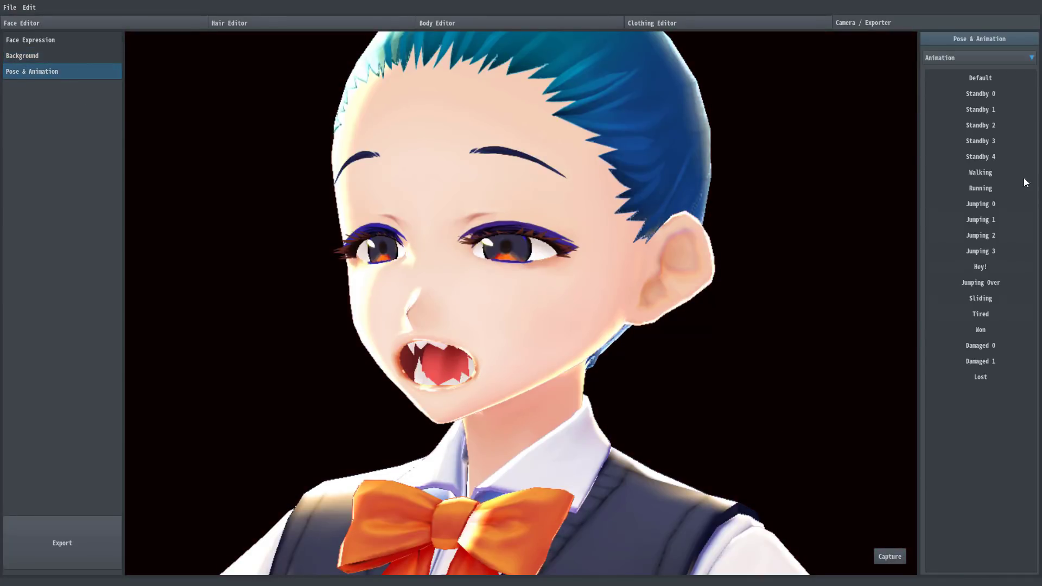
Preview Standby 0, Standby 1, Standby 4, Running, Jumping 0, Hey! and Jumping Over animations.
left_click(980, 93)
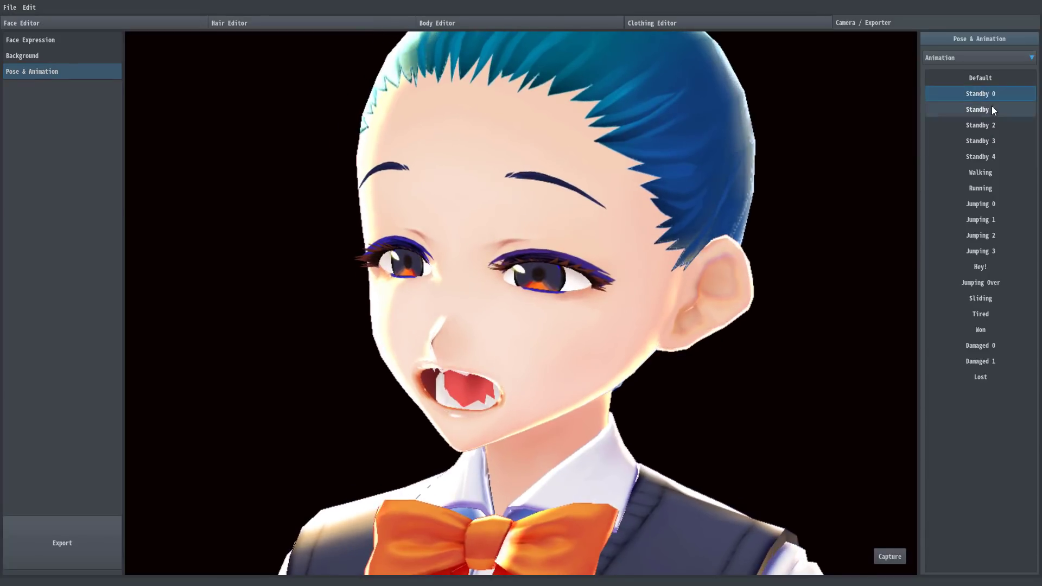
left_click(979, 108)
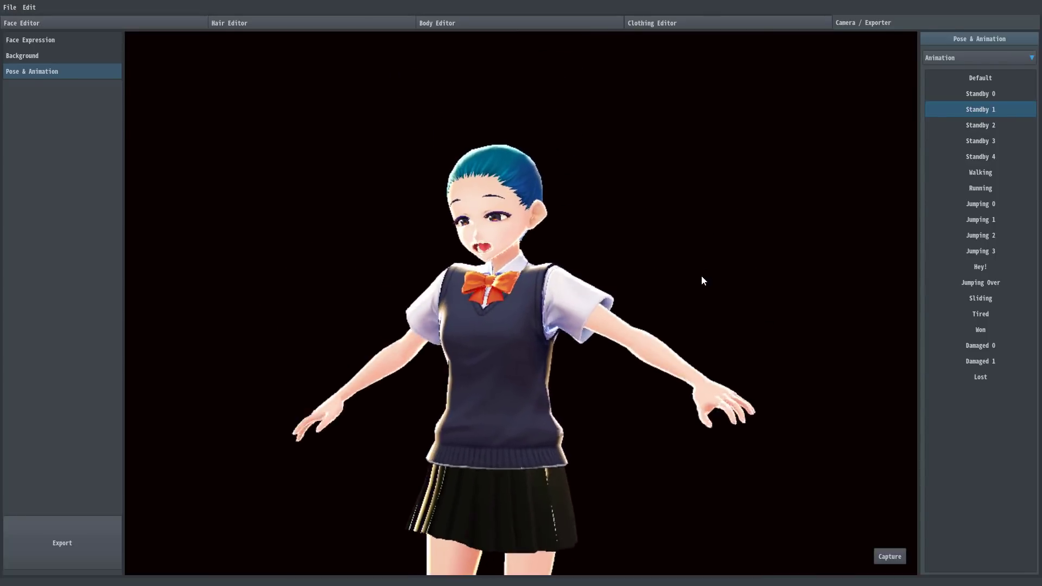
left_click(979, 156)
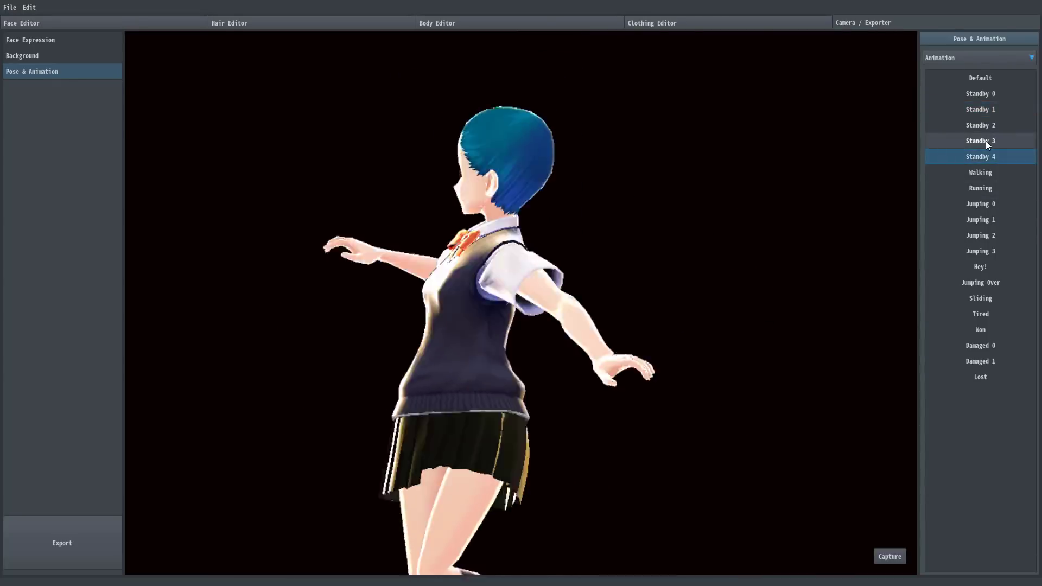
left_click(979, 188)
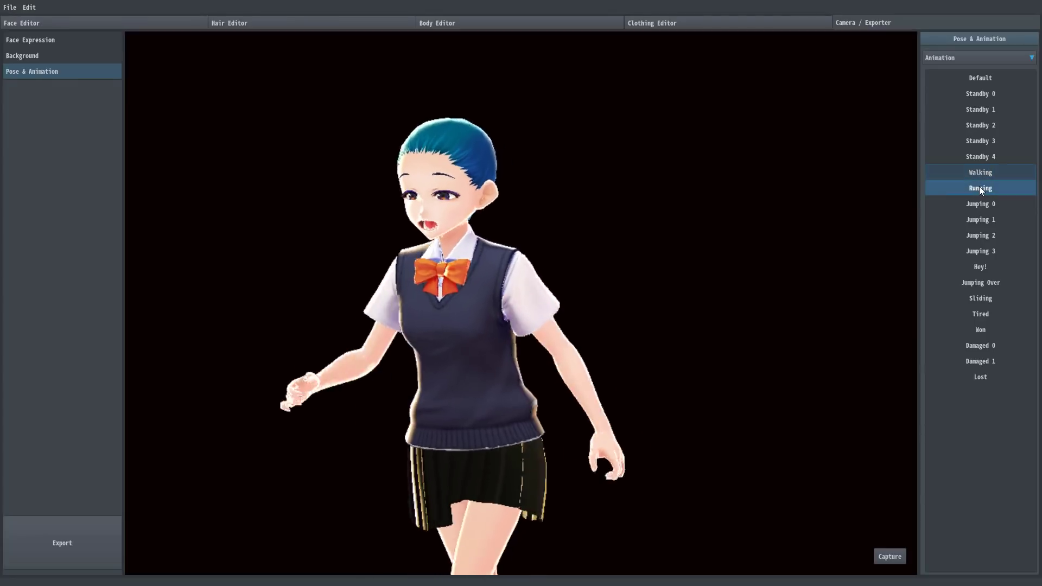
left_click(980, 203)
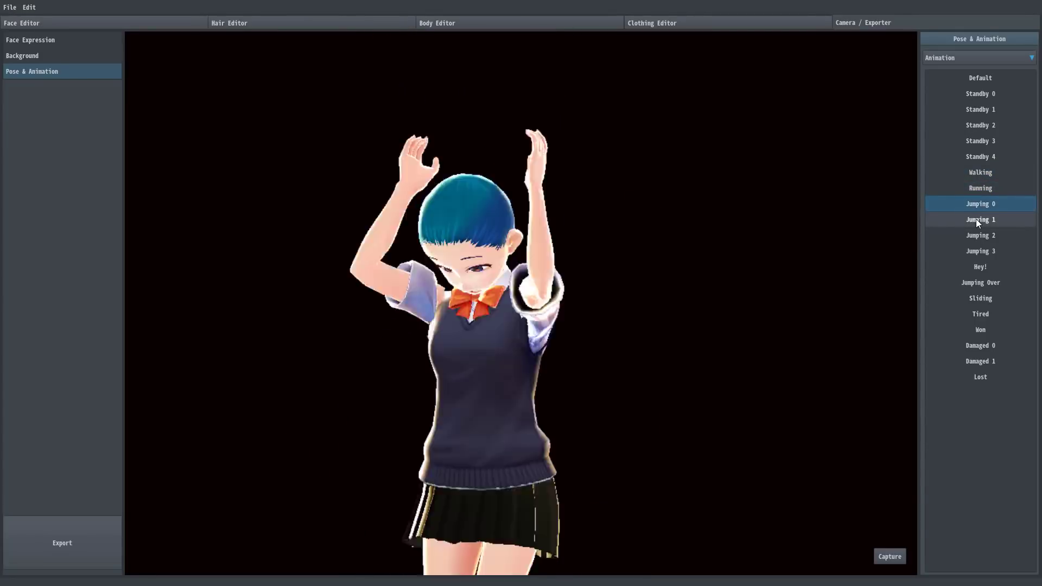
left_click(980, 282)
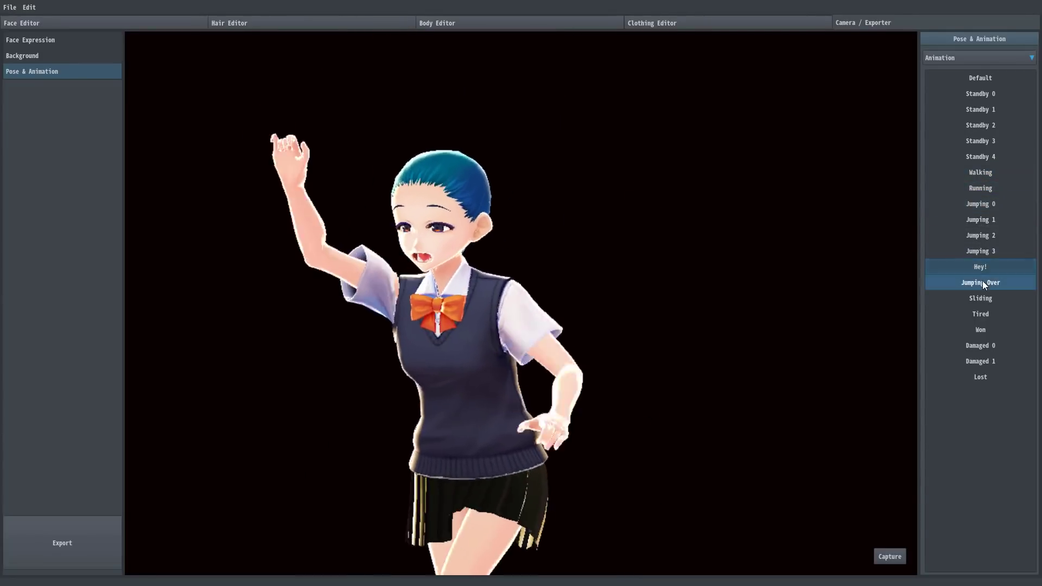
left_click(979, 282)
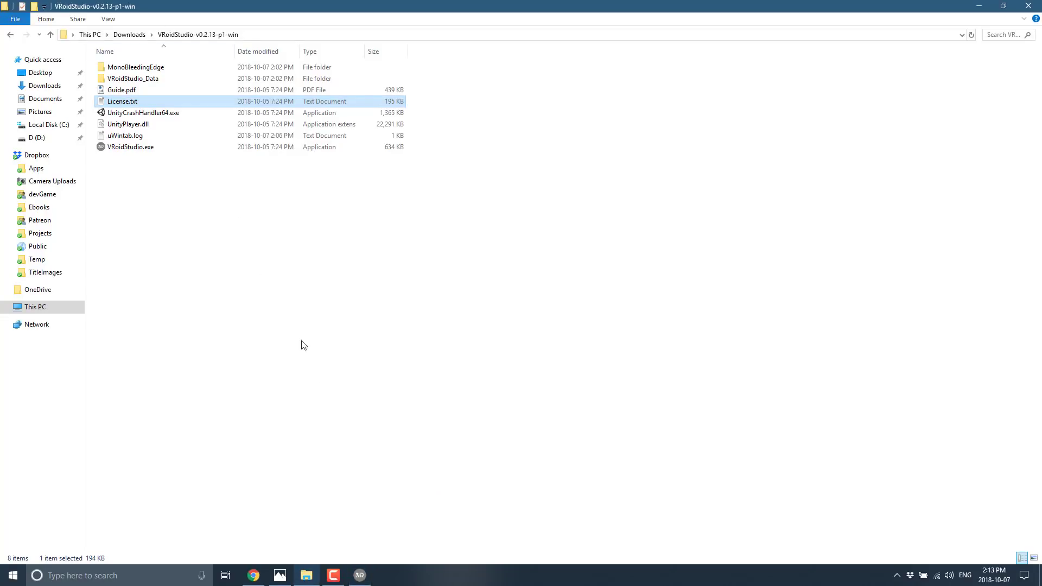
mouse_move(131, 102)
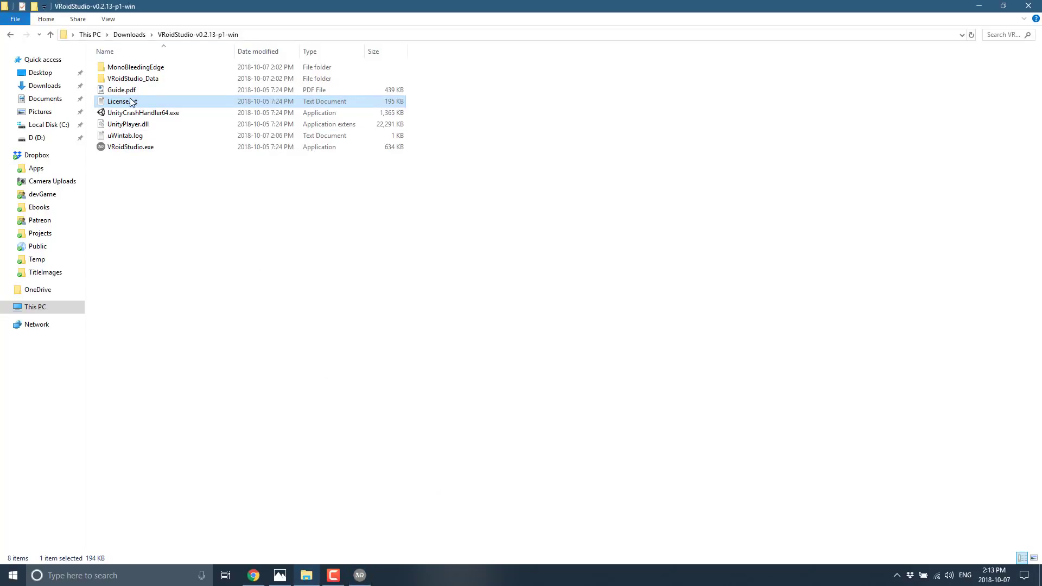
double_click(120, 90)
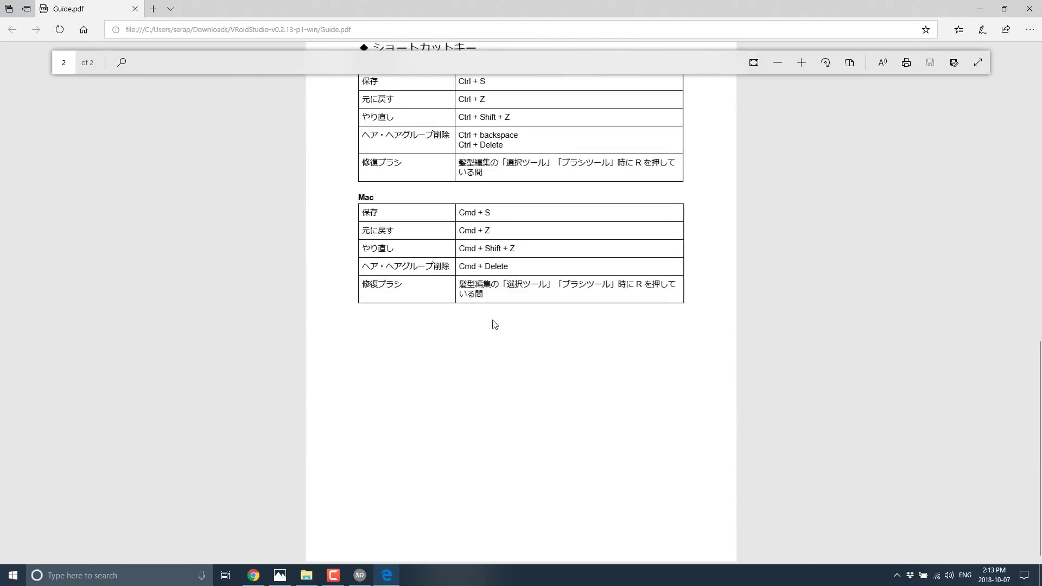
scroll("up", 3)
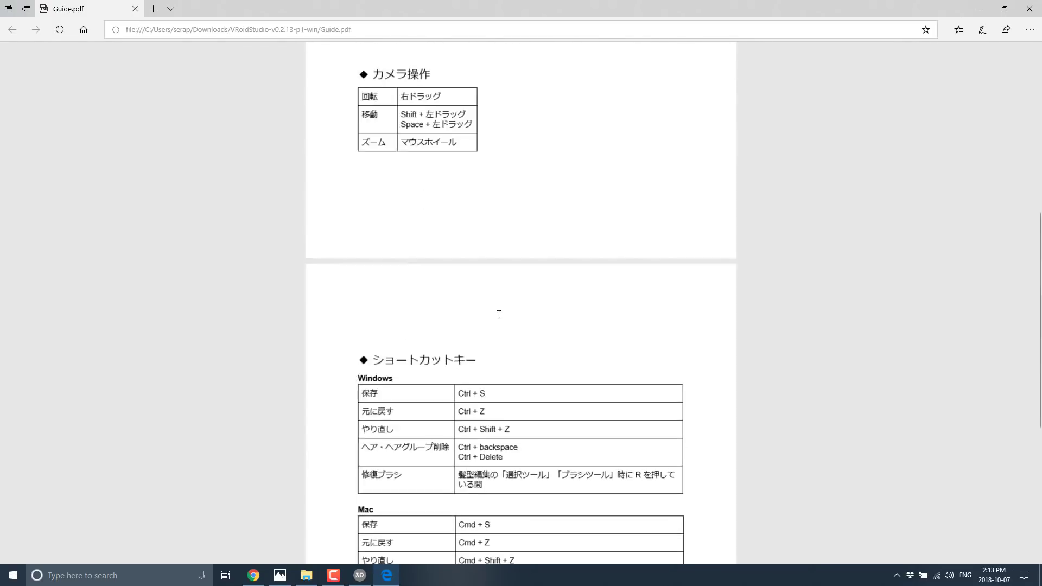
scroll("up", 3)
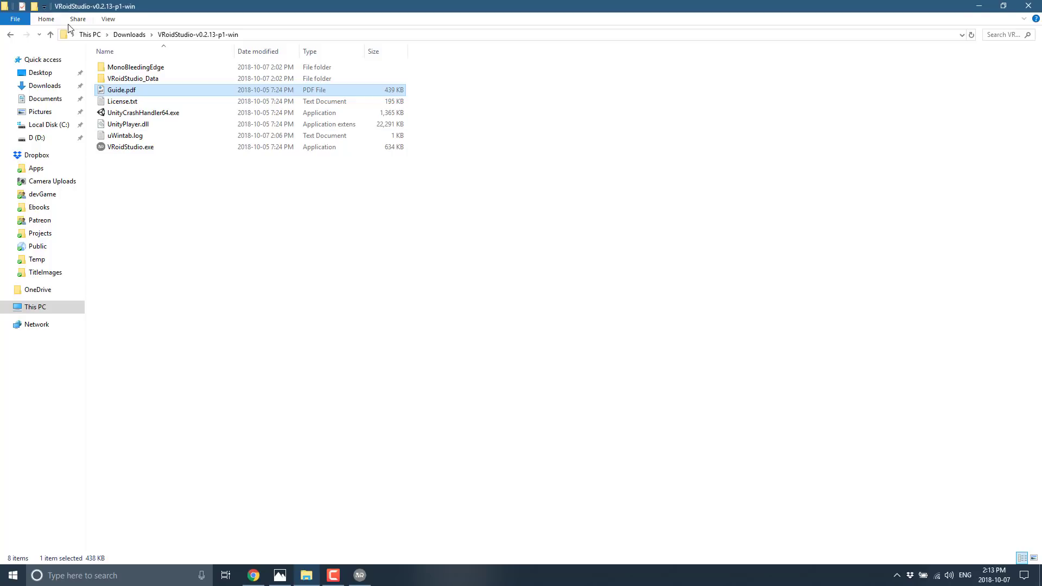
double_click(132, 78)
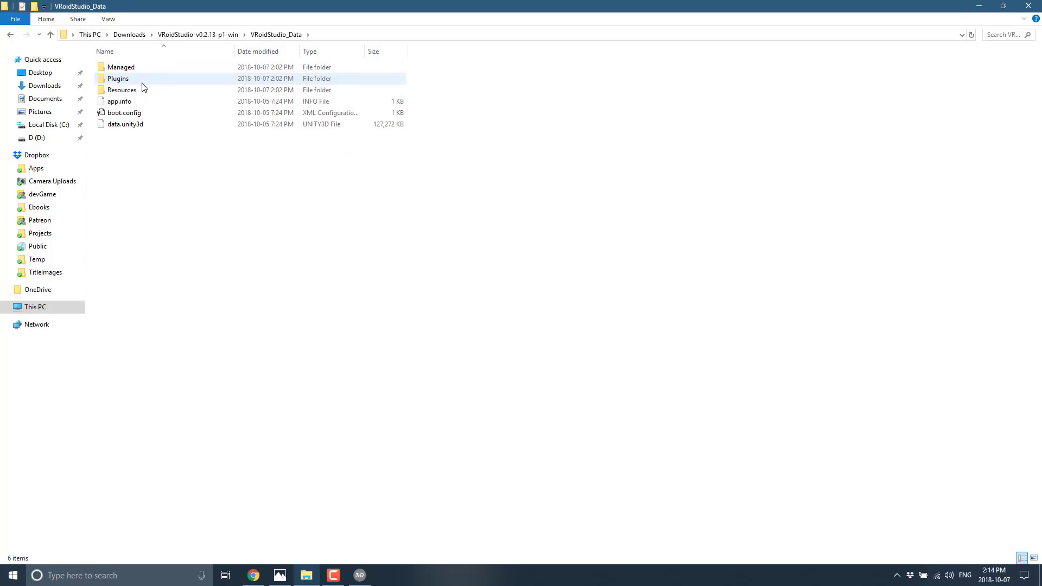
left_click(121, 90)
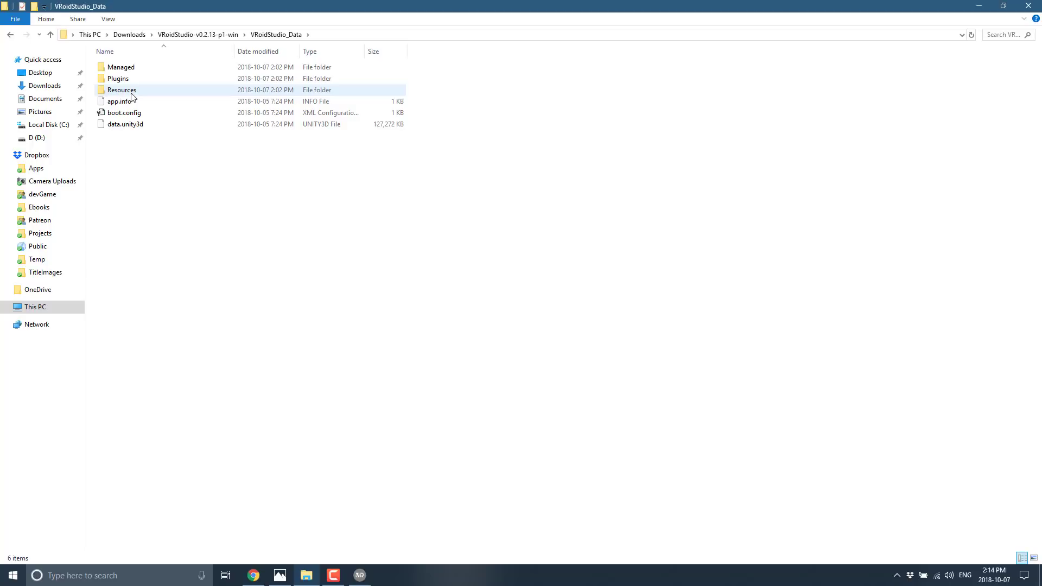
double_click(122, 90)
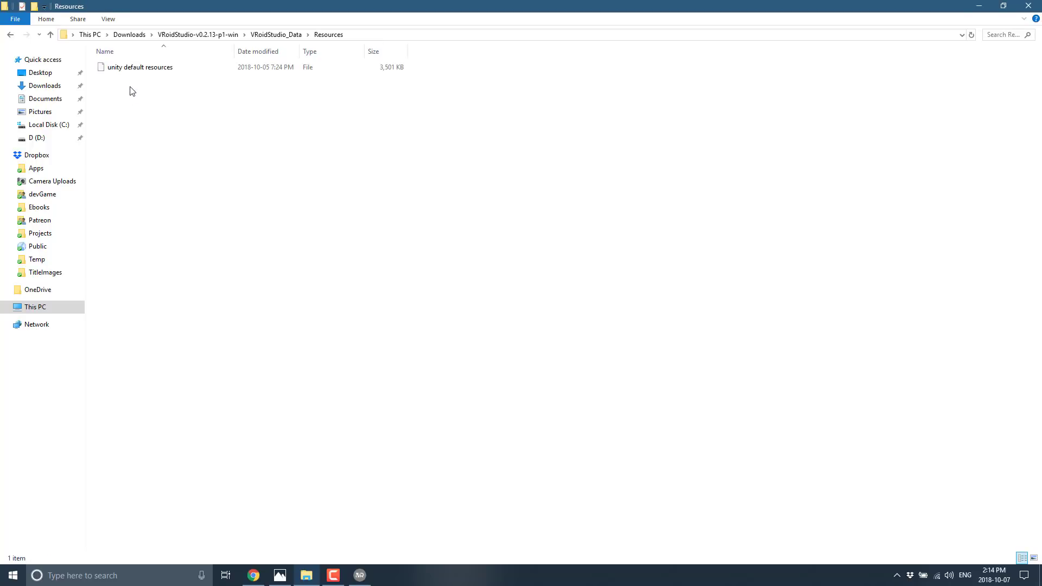
mouse_move(153, 87)
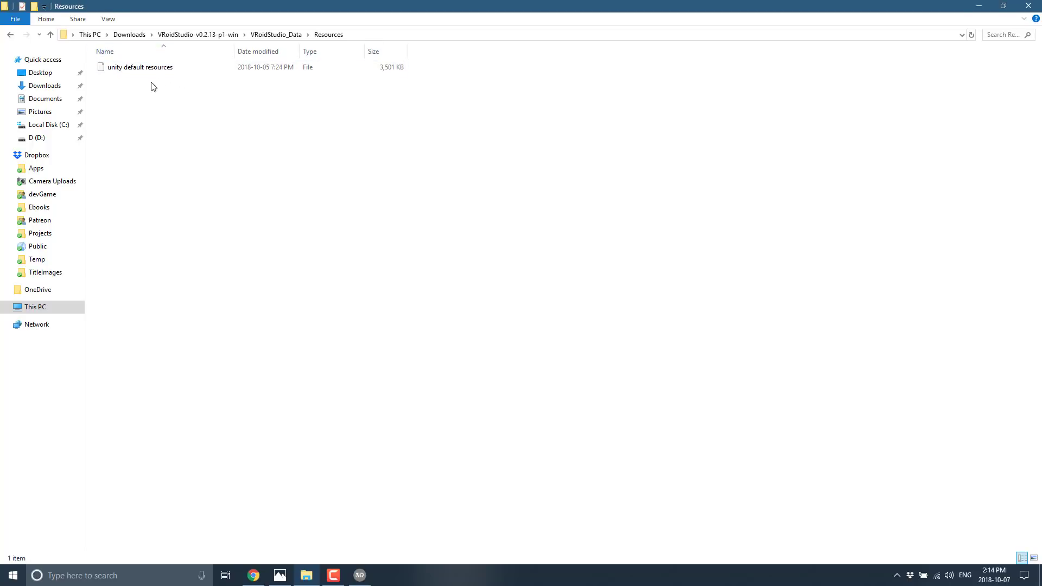
left_click(275, 34)
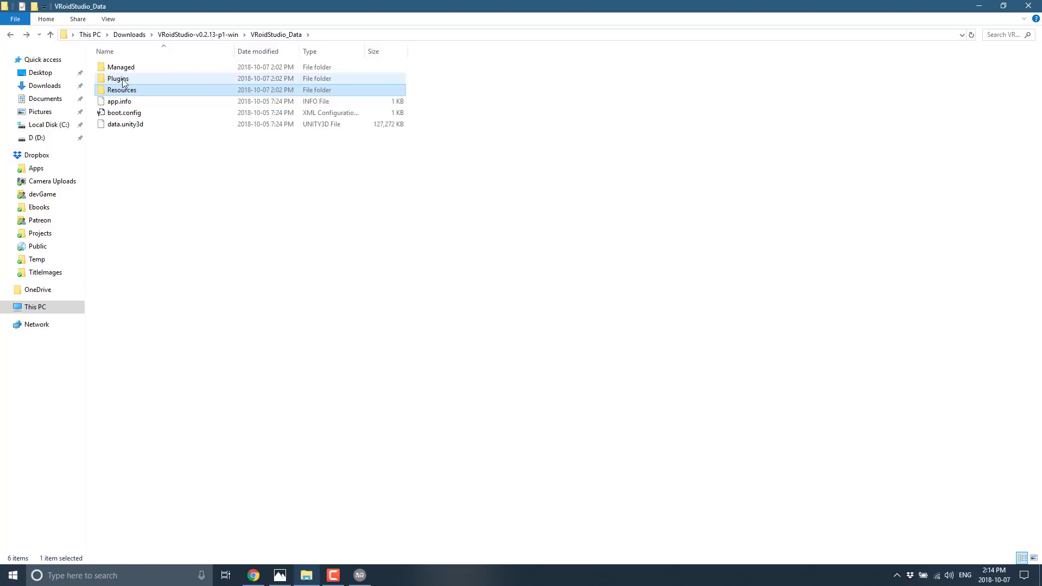
double_click(117, 78)
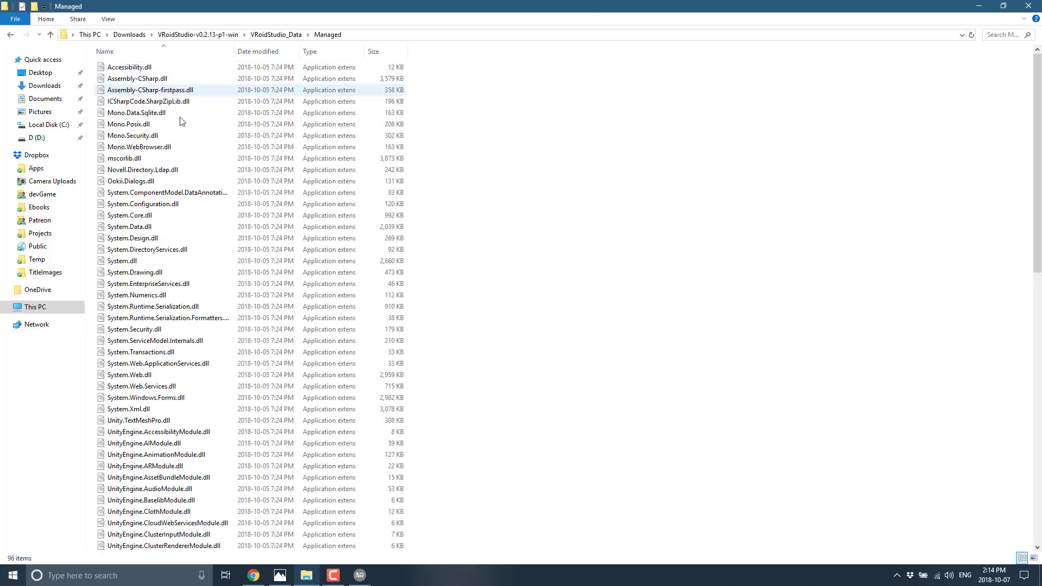
scroll("down", 3)
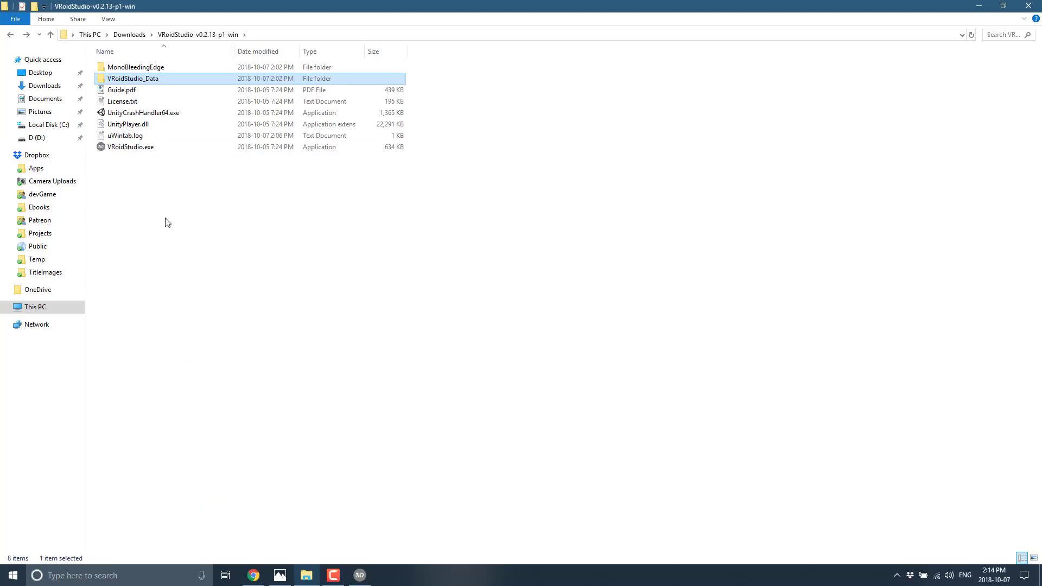
left_click(333, 576)
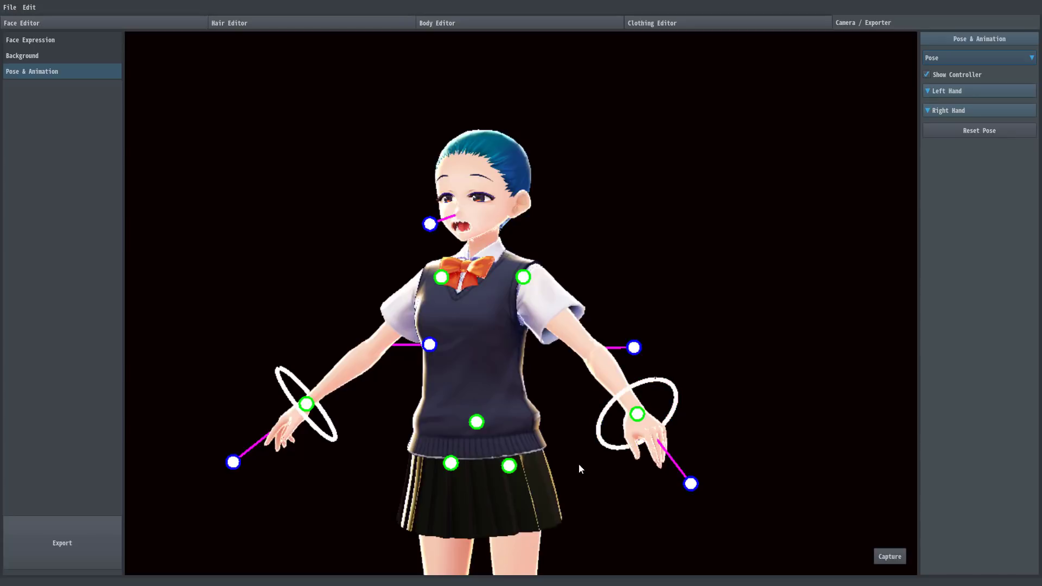
mouse_move(943, 265)
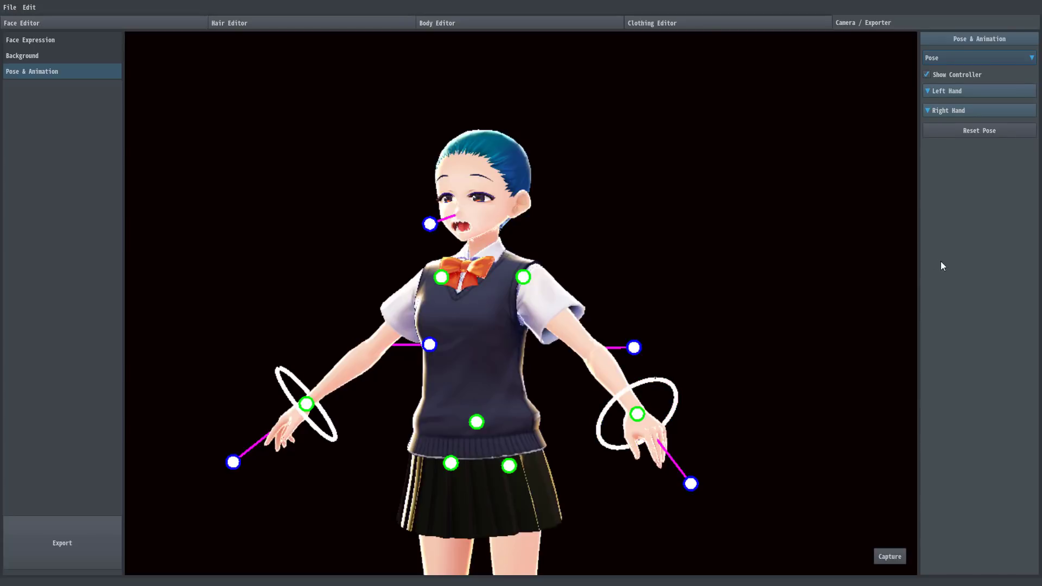
mouse_move(707, 367)
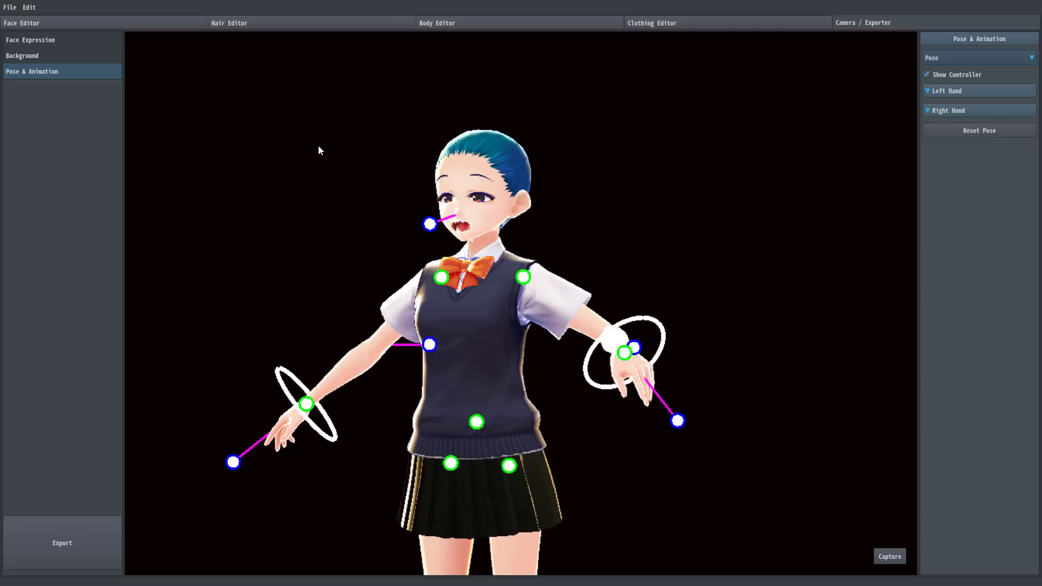
mouse_move(397, 180)
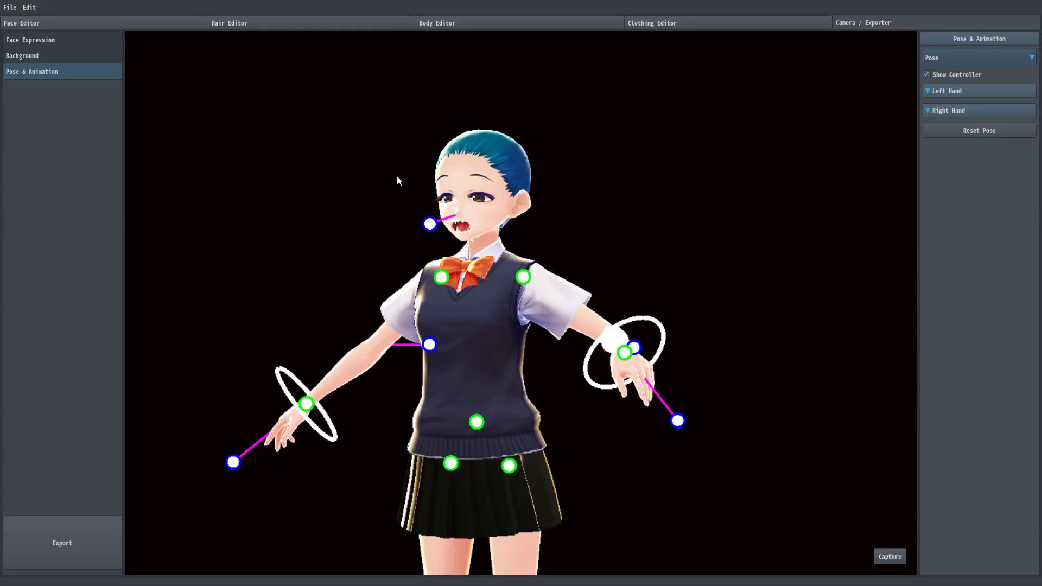
left_click(652, 21)
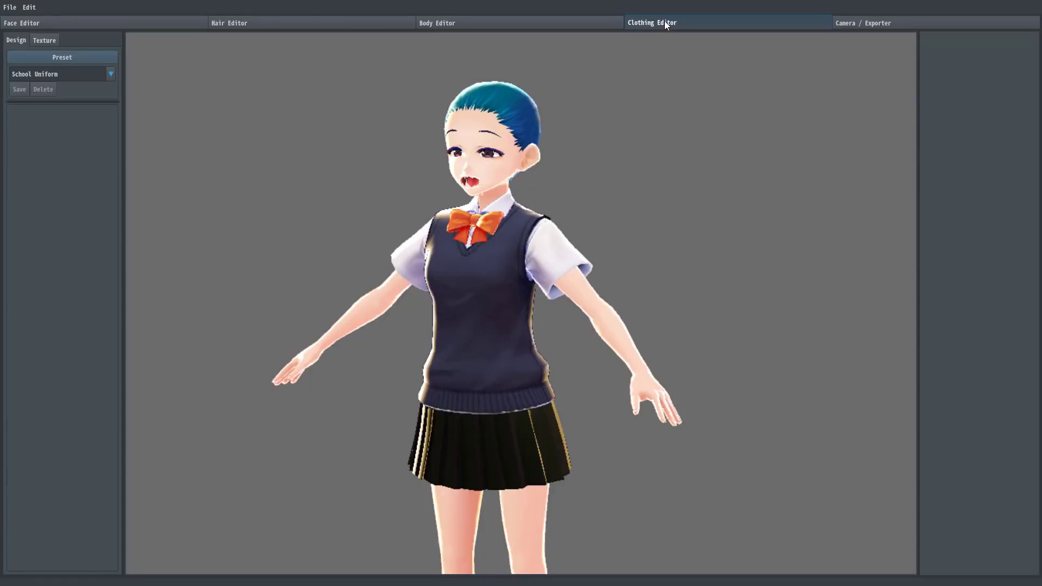
mouse_move(345, 308)
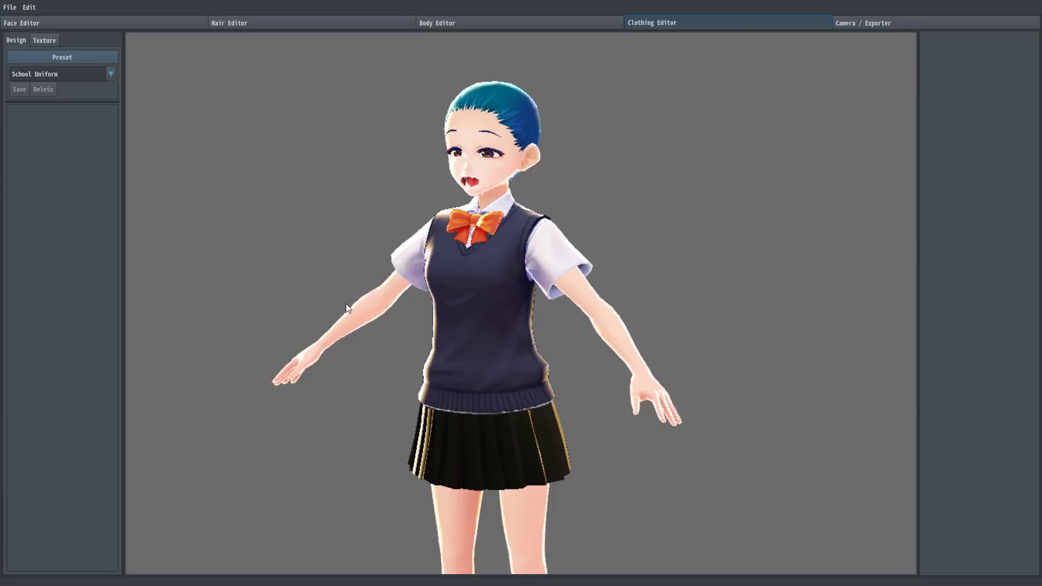
left_click(863, 22)
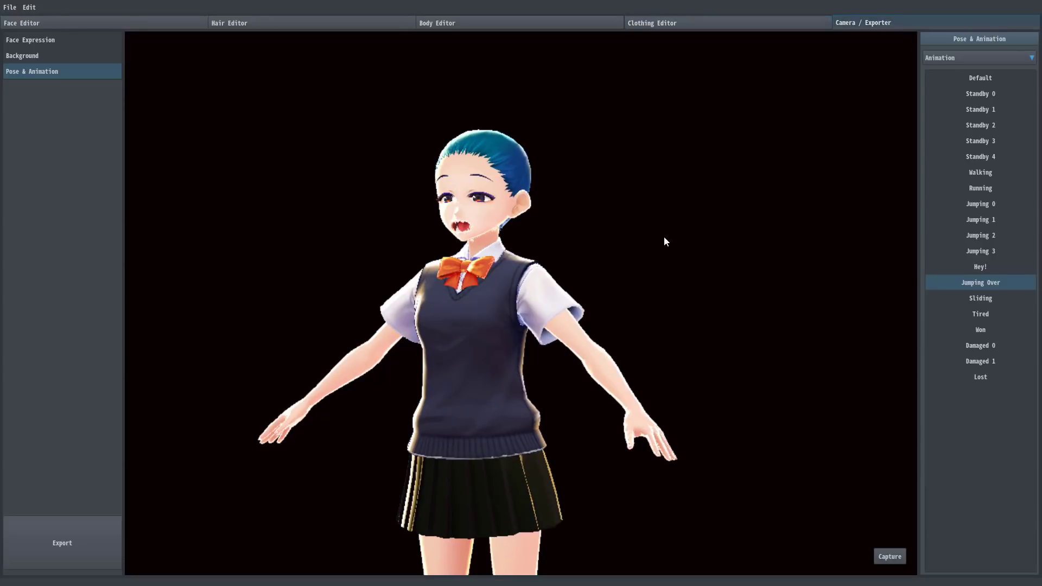
mouse_move(307, 247)
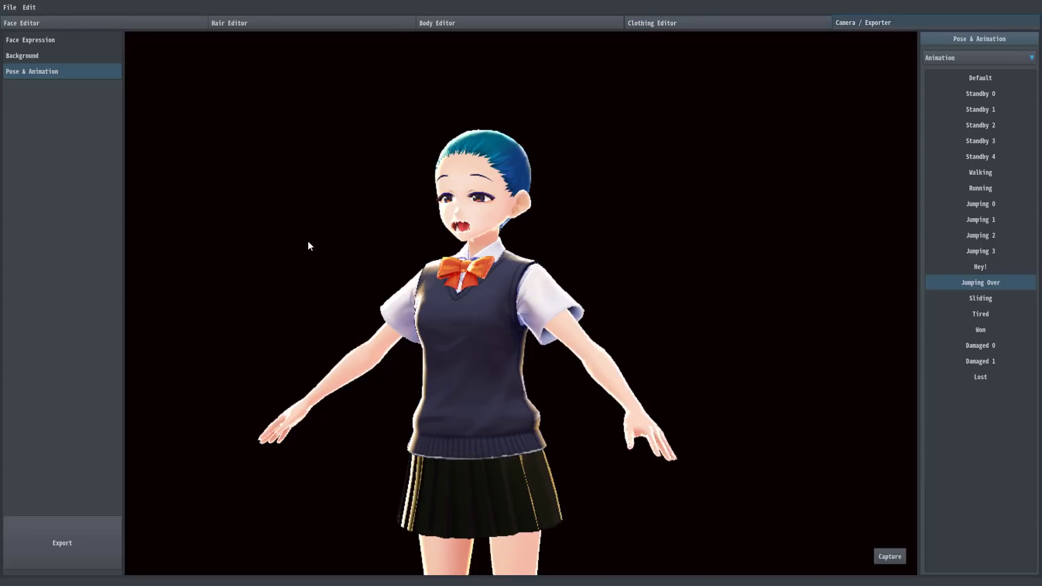
mouse_move(320, 124)
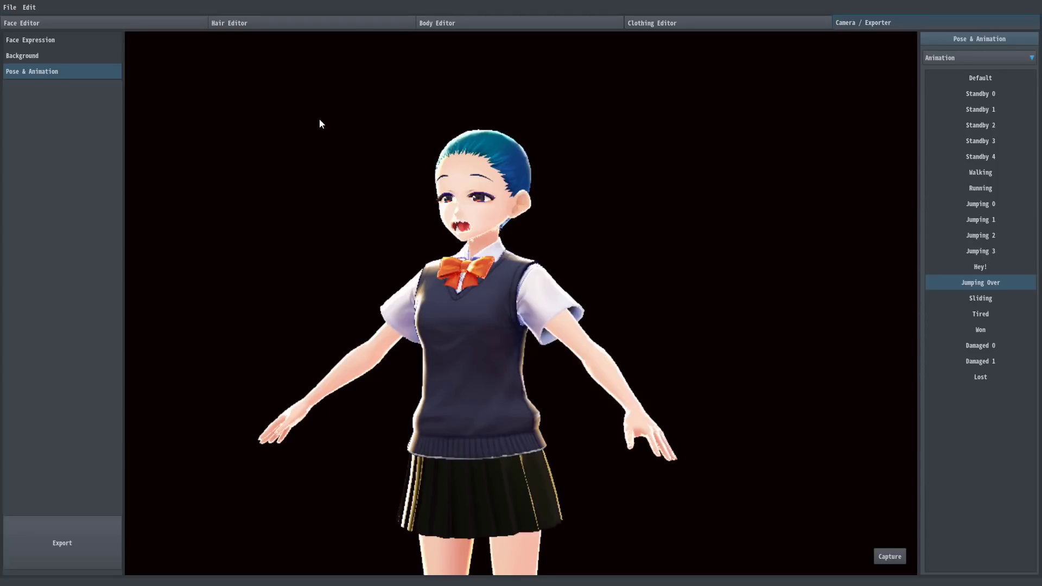
mouse_move(131, 487)
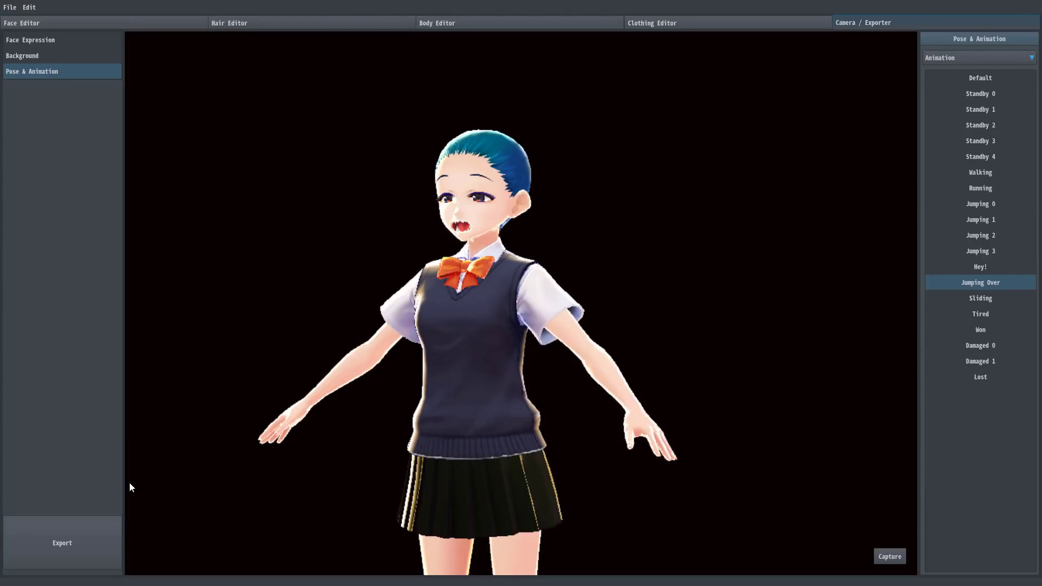
mouse_move(62, 529)
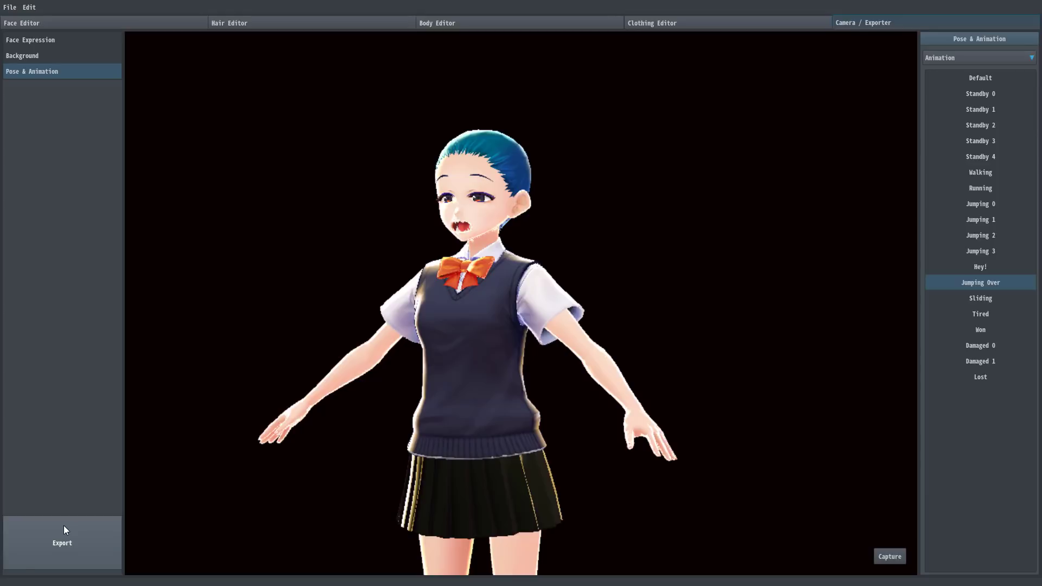
mouse_move(144, 443)
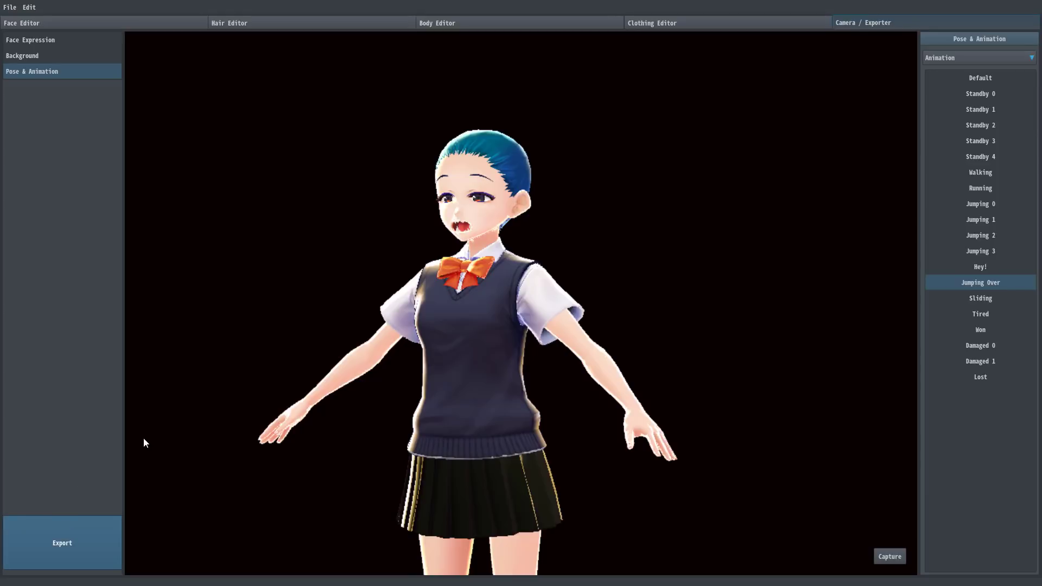
mouse_move(153, 525)
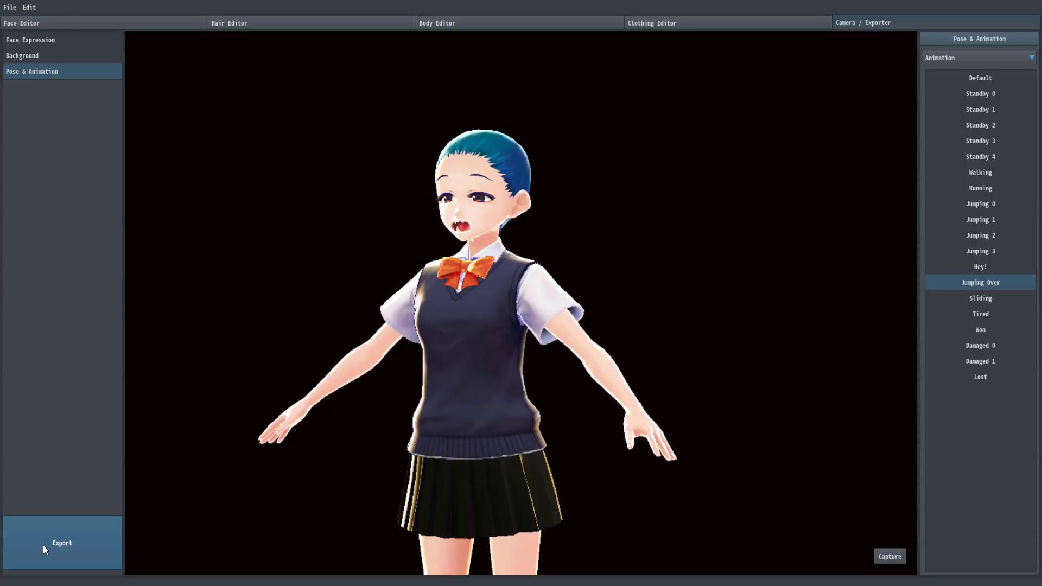
mouse_move(58, 532)
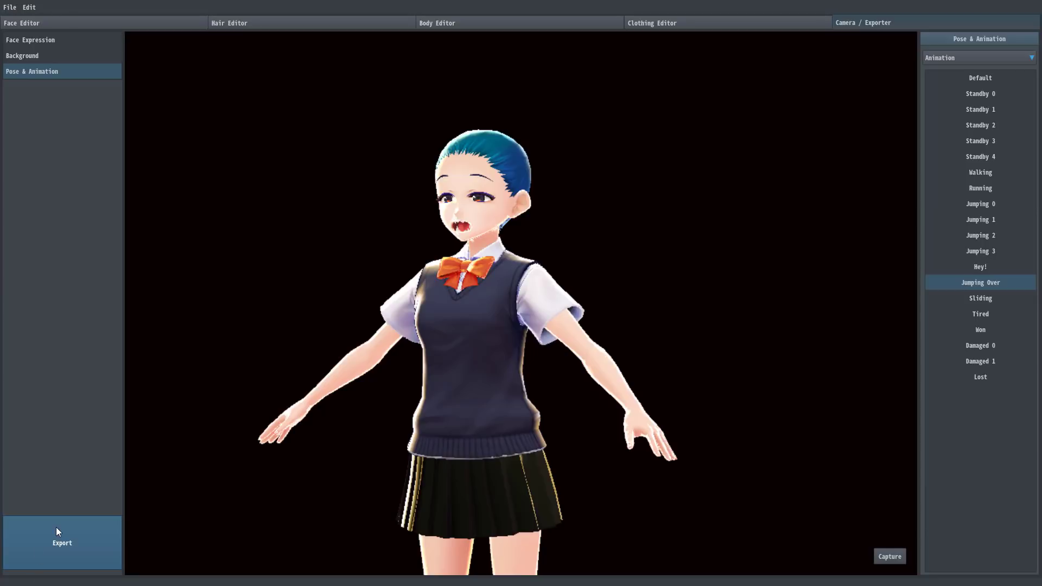
mouse_move(68, 544)
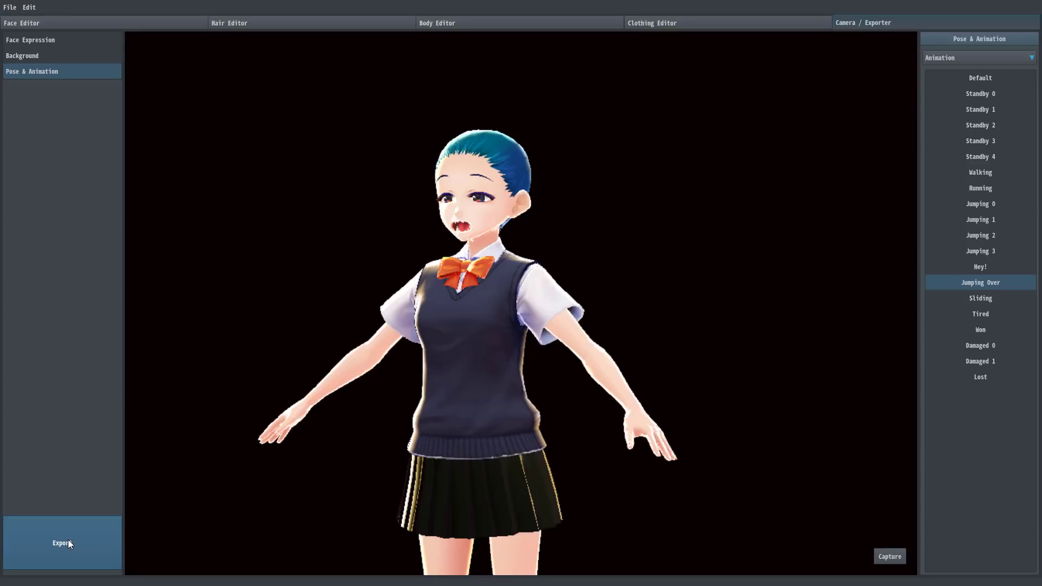
Start the avatar export and accept the export settings.
left_click(62, 543)
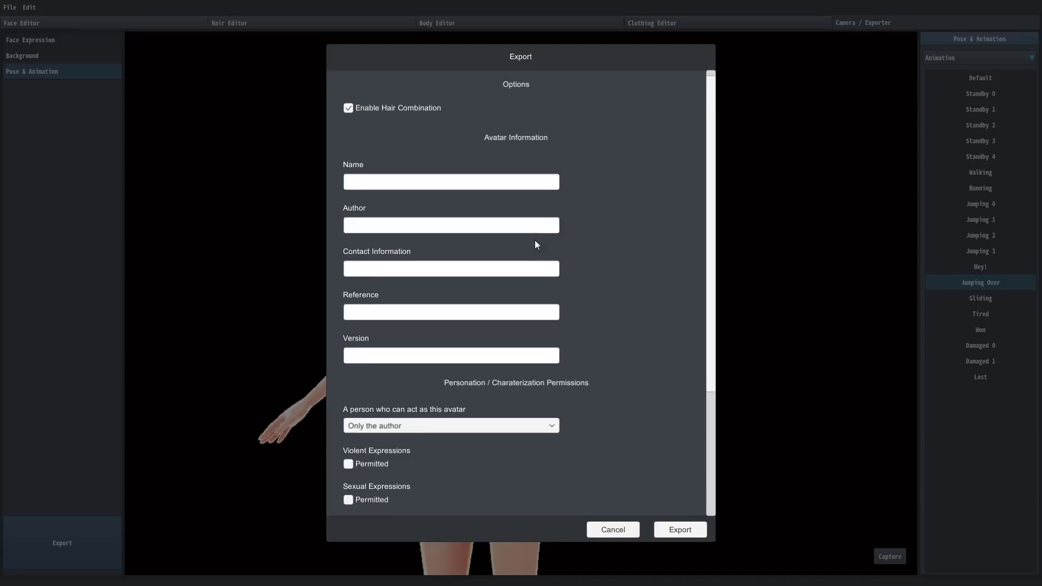
scroll("down", 3)
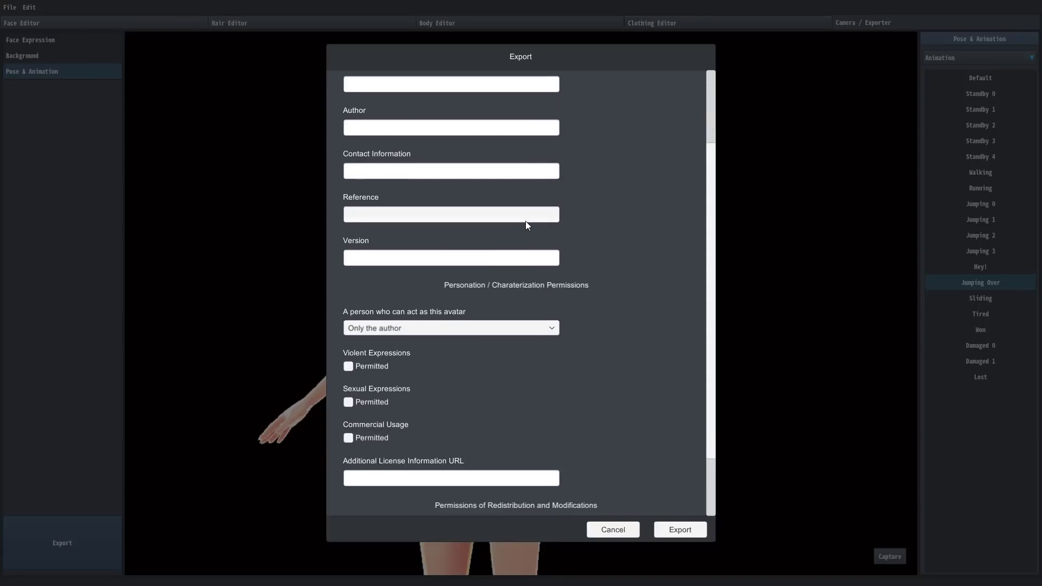
scroll("down", 3)
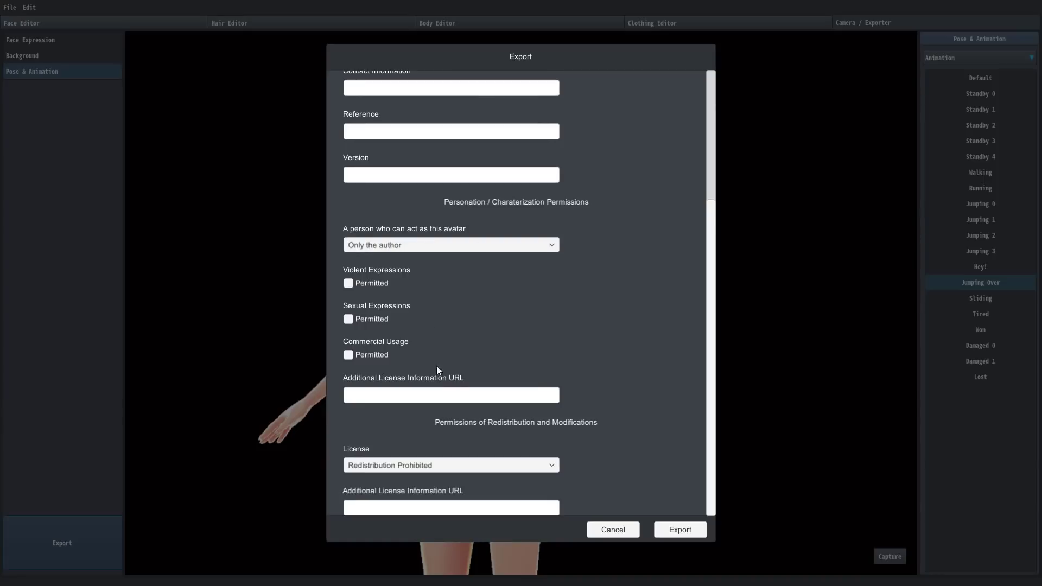
mouse_move(667, 490)
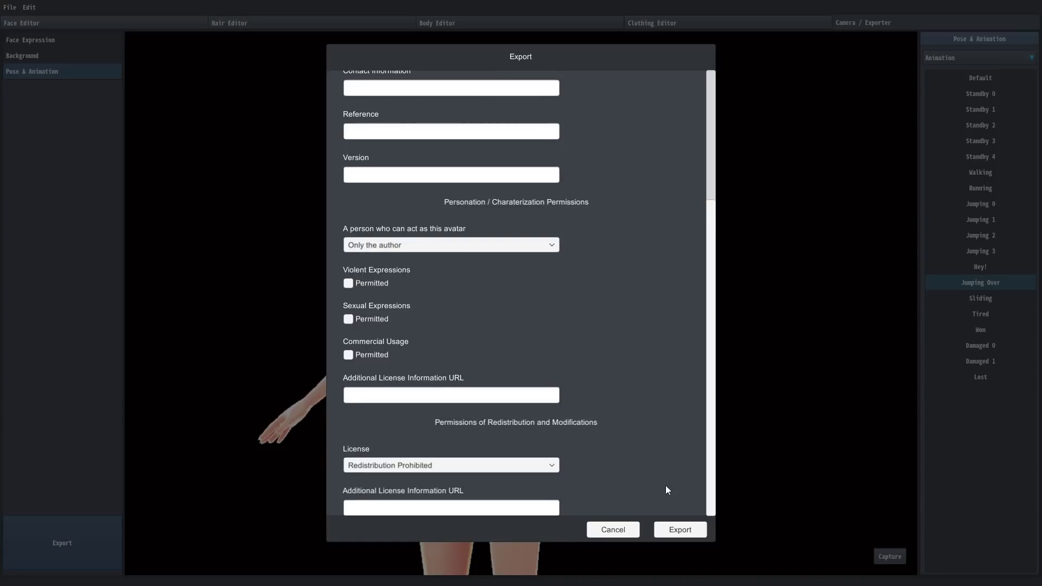
left_click(680, 530)
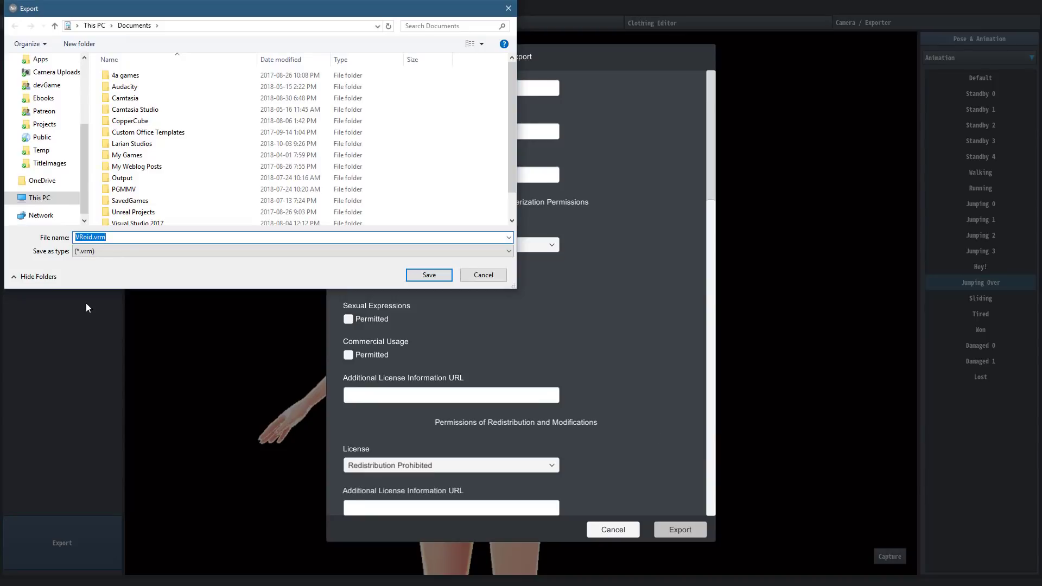
mouse_move(241, 299)
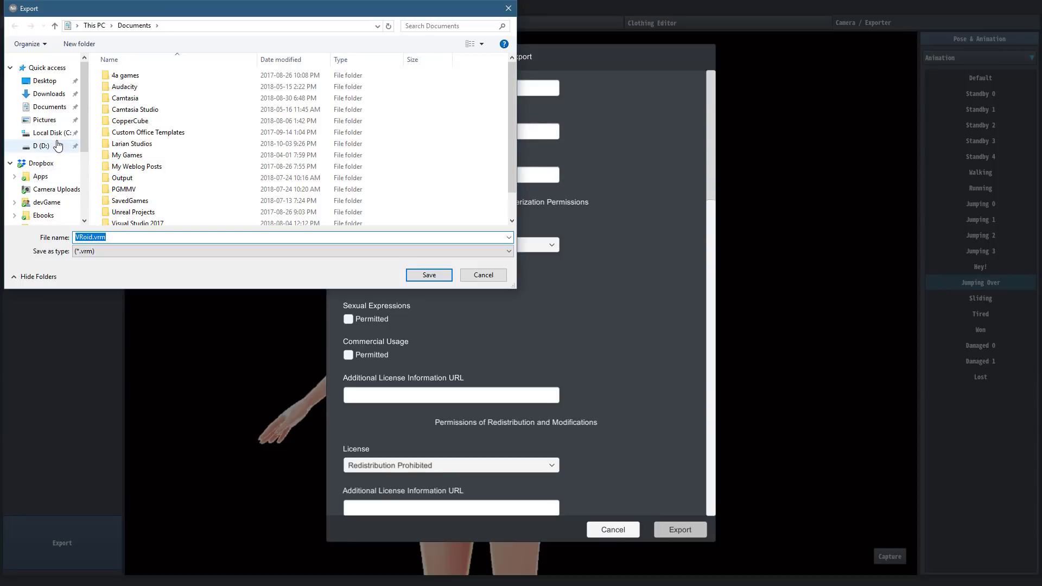
Save the exported file as VRoid.vrm on the Desktop.
left_click(43, 80)
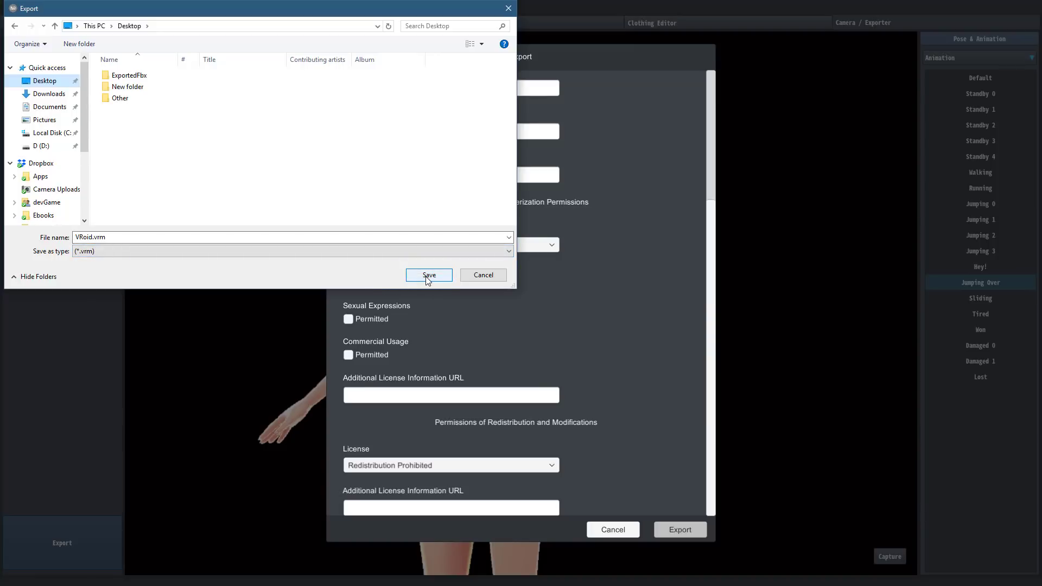
left_click(429, 275)
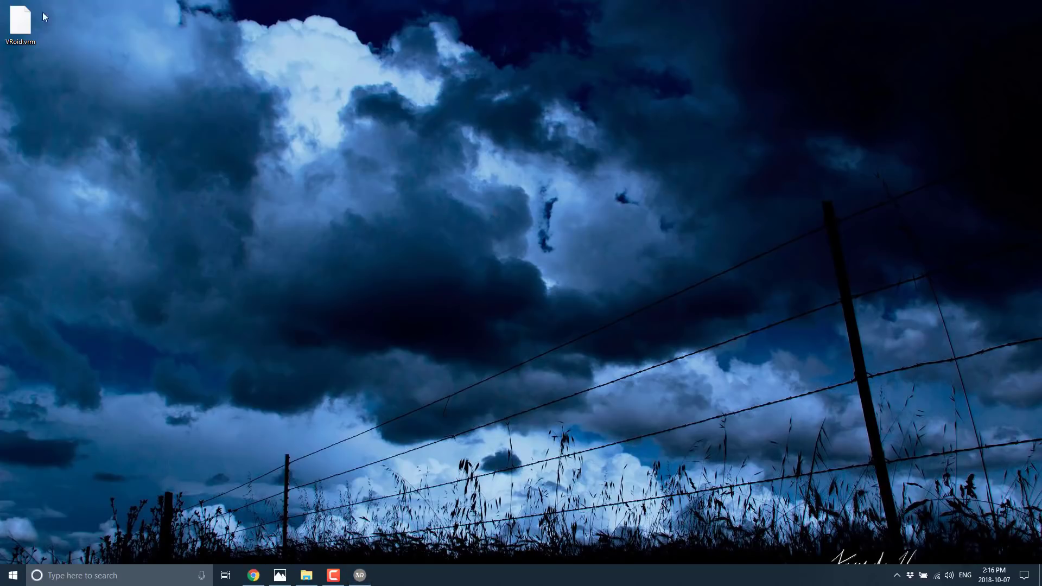
Move VRoid.vrm to the desktop centre and rename it VRoid.glb, confirming the extension change.
left_click_drag(19, 20, 351, 205)
type("glb")
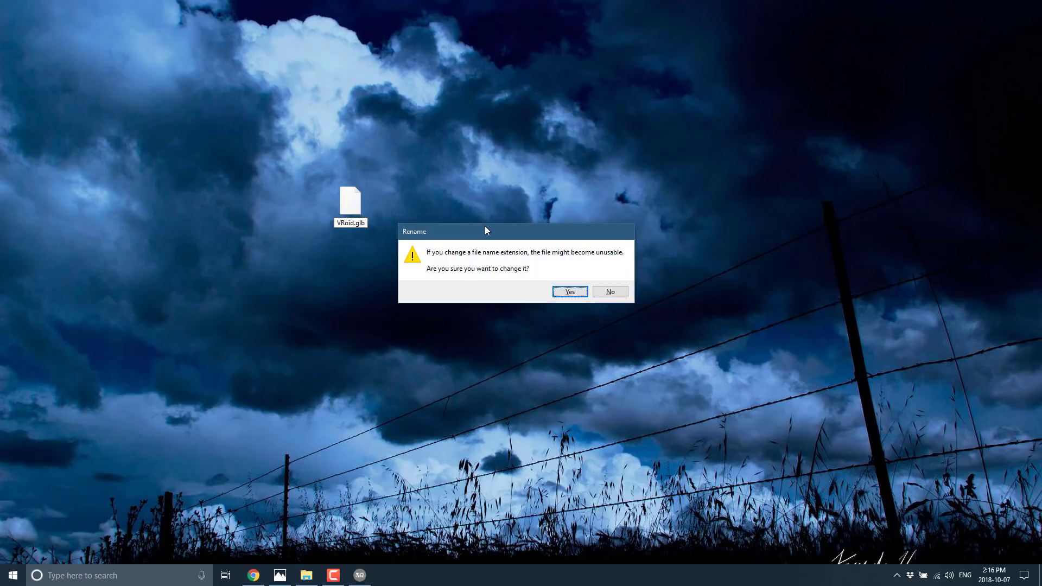
left_click(569, 291)
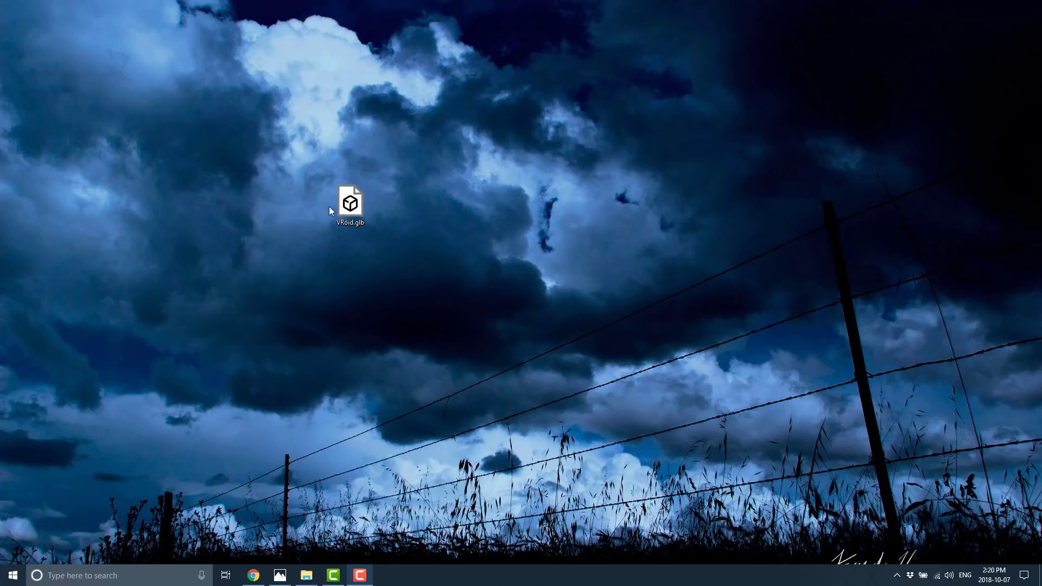
Open VRoid.glb with Paint 3D from its right-click menu.
right_click(351, 203)
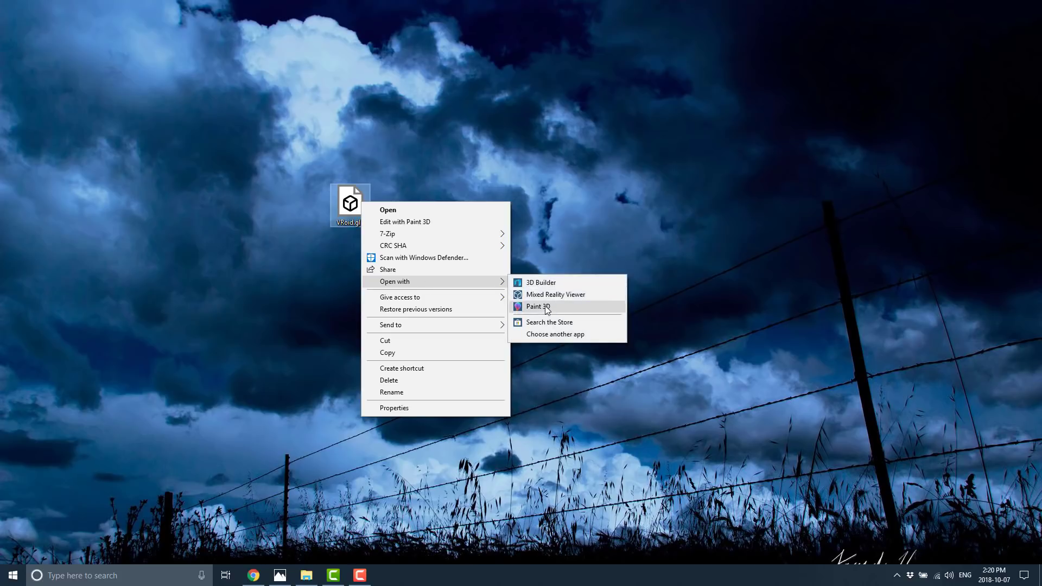
left_click(538, 306)
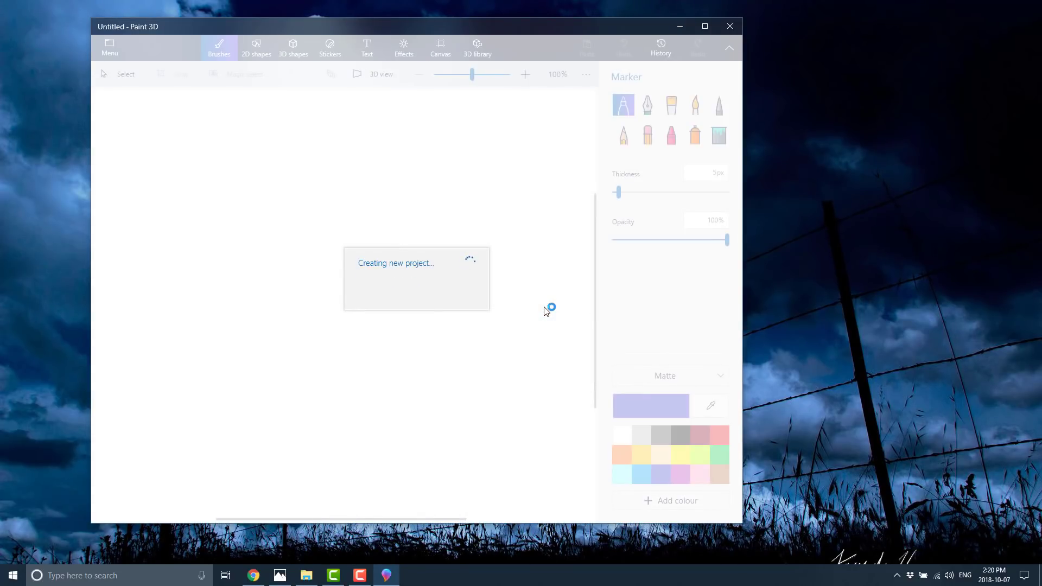
mouse_move(555, 303)
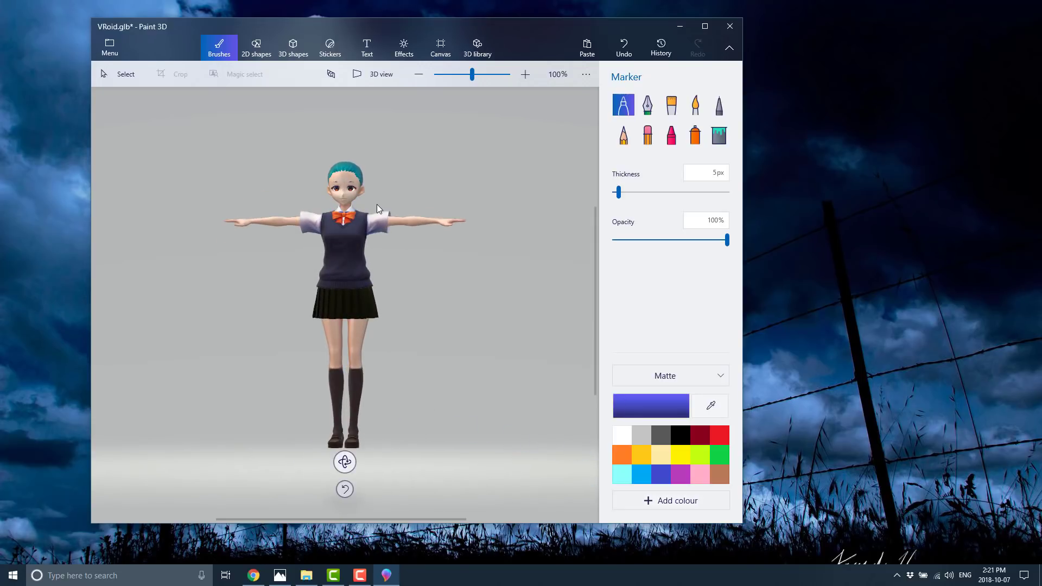
mouse_move(361, 442)
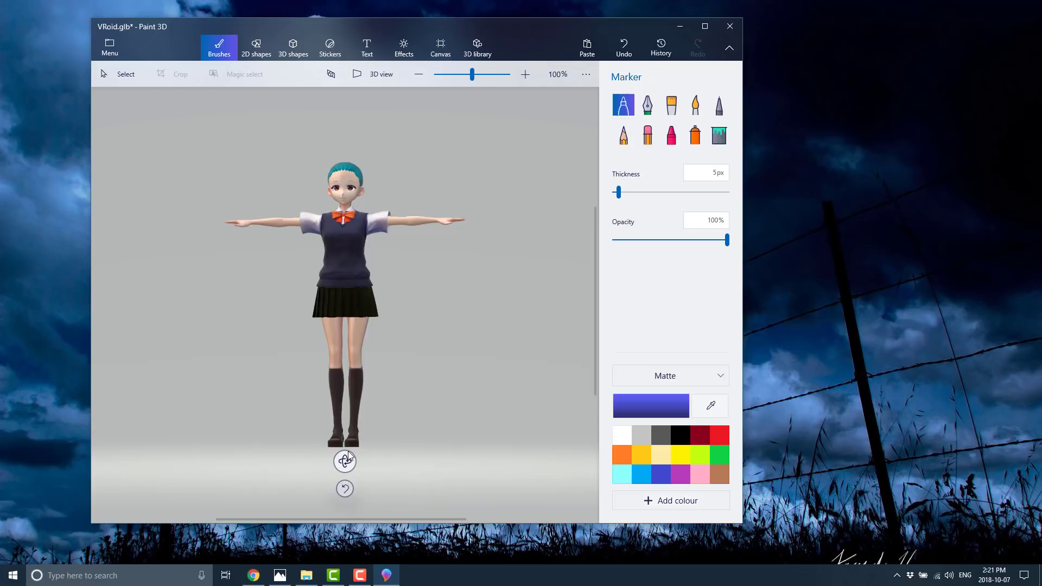
Save a copy of the avatar as a 3D model (GLB) via Menu > Save as.
left_click(109, 47)
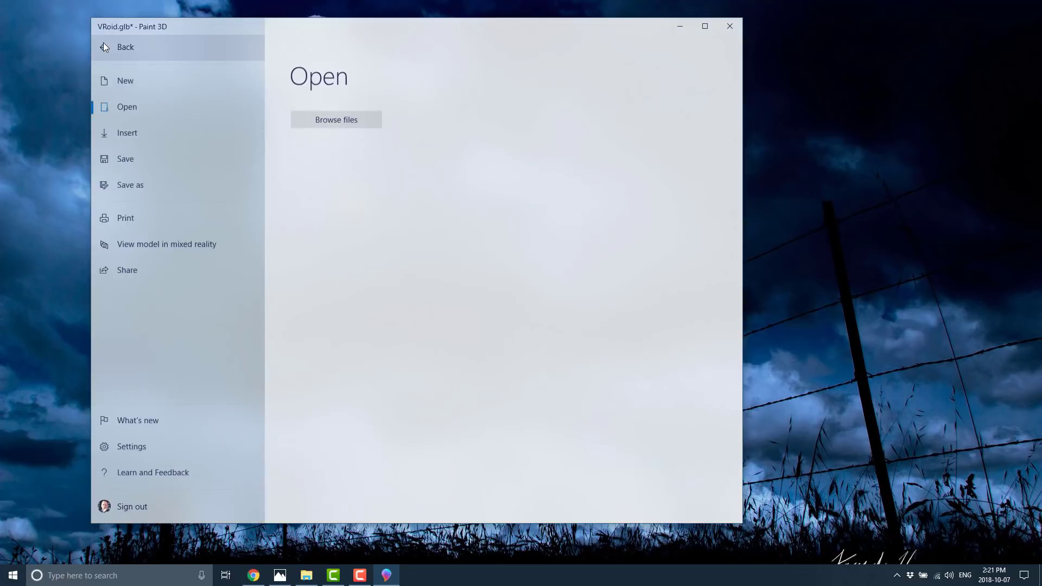
left_click(130, 185)
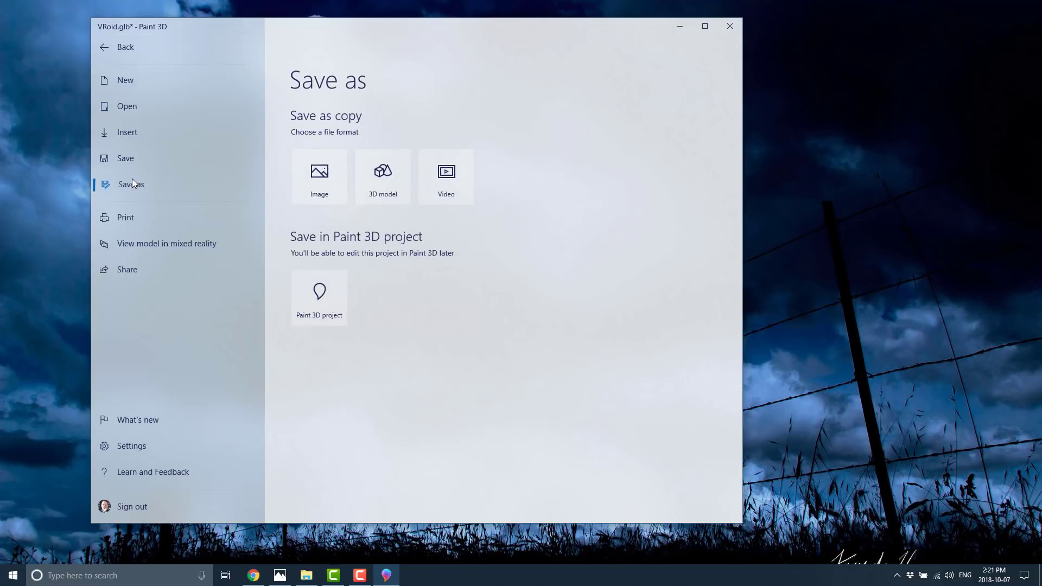
left_click(382, 176)
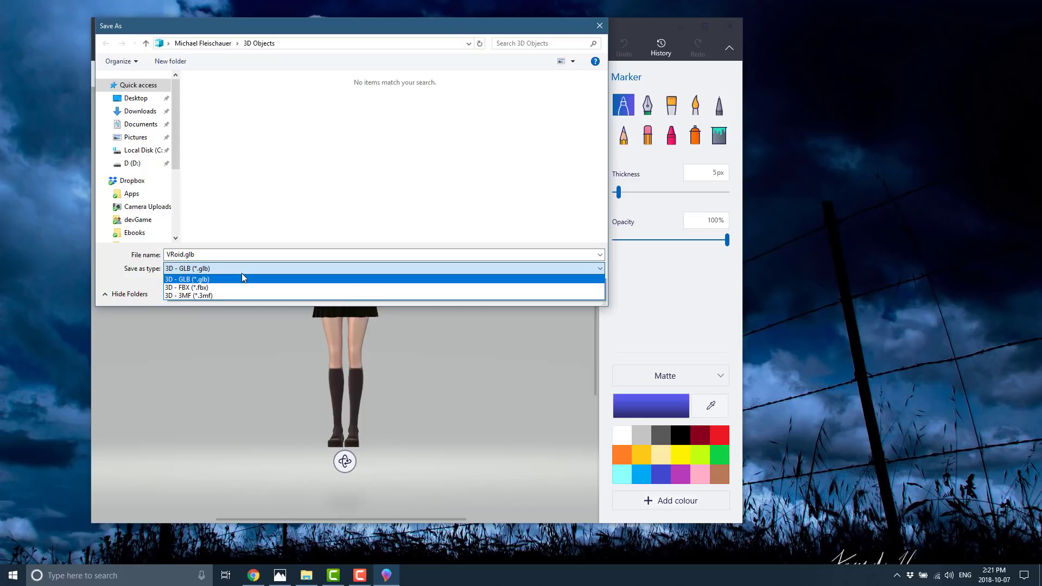
mouse_move(373, 222)
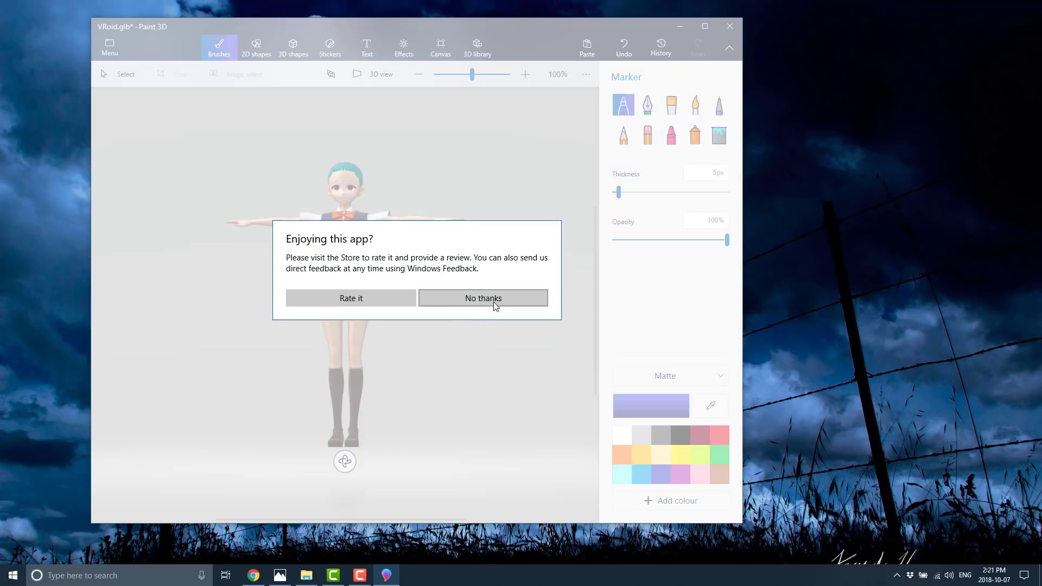
Decline the 'Enjoying this app?' rating prompt with No thanks.
left_click(483, 297)
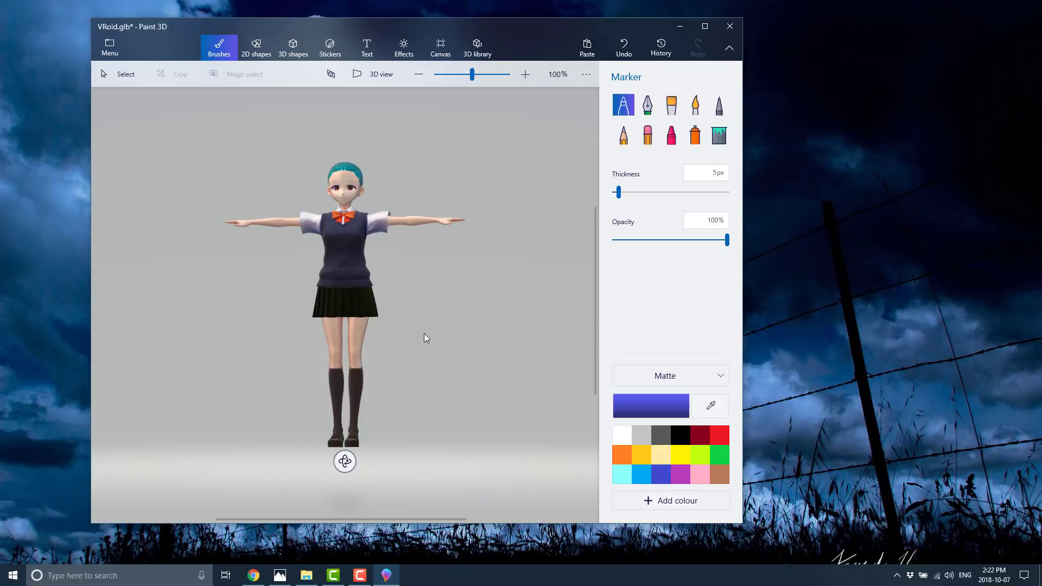
mouse_move(350, 291)
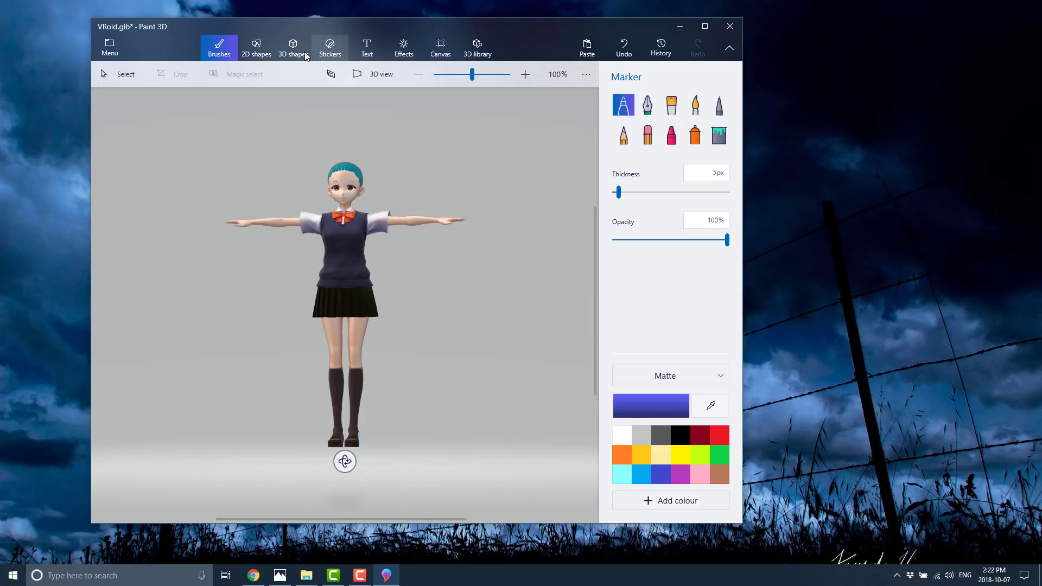
mouse_move(404, 47)
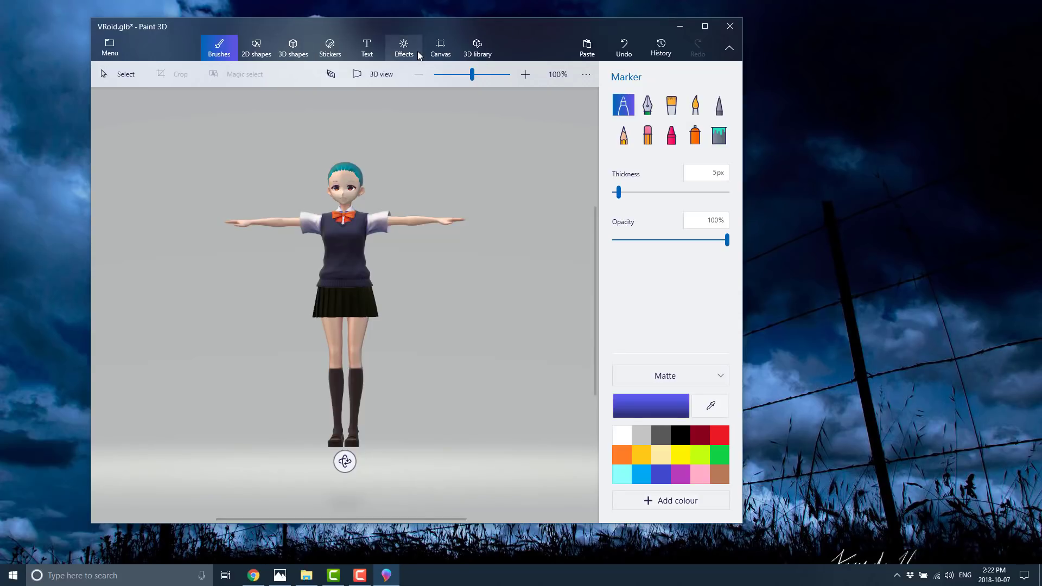
mouse_move(404, 48)
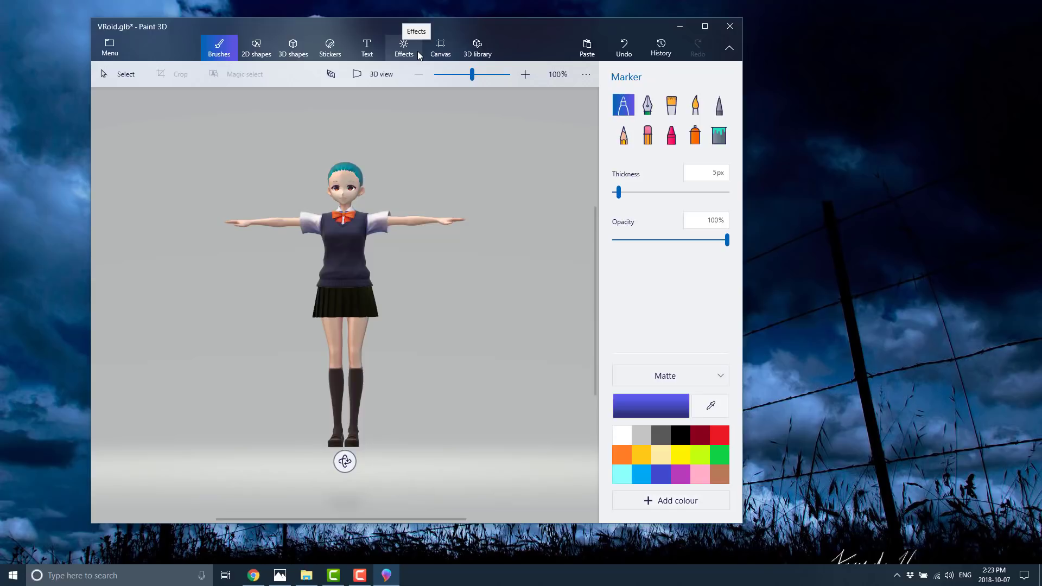